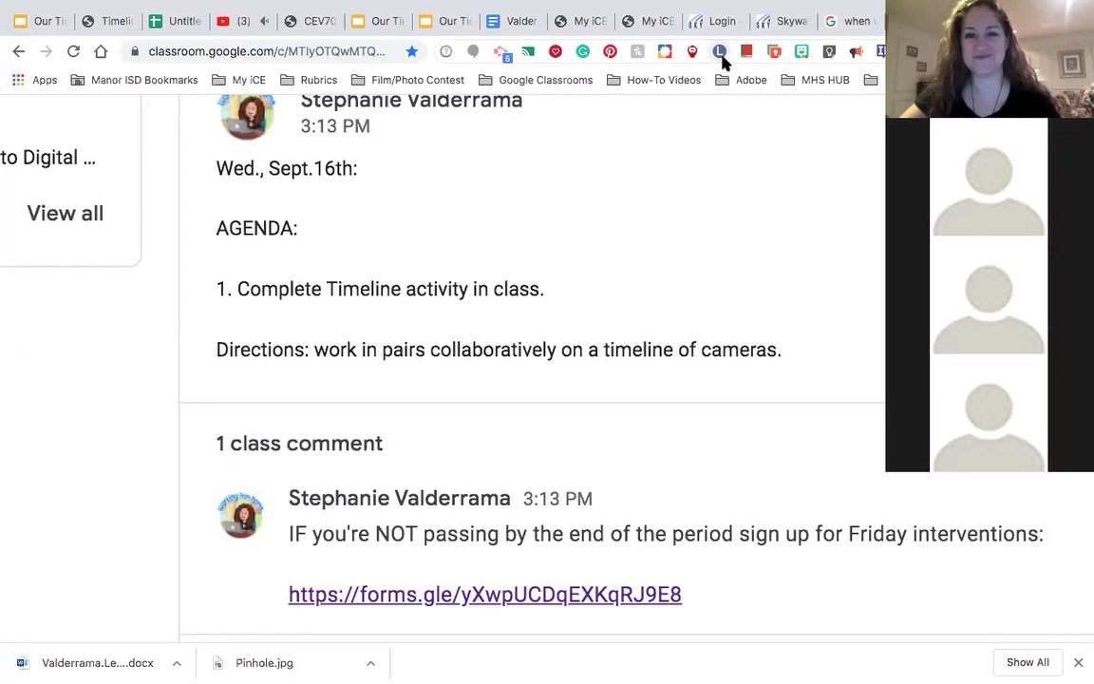
{"action": "mouse_move", "coordinate": [637, 95]}
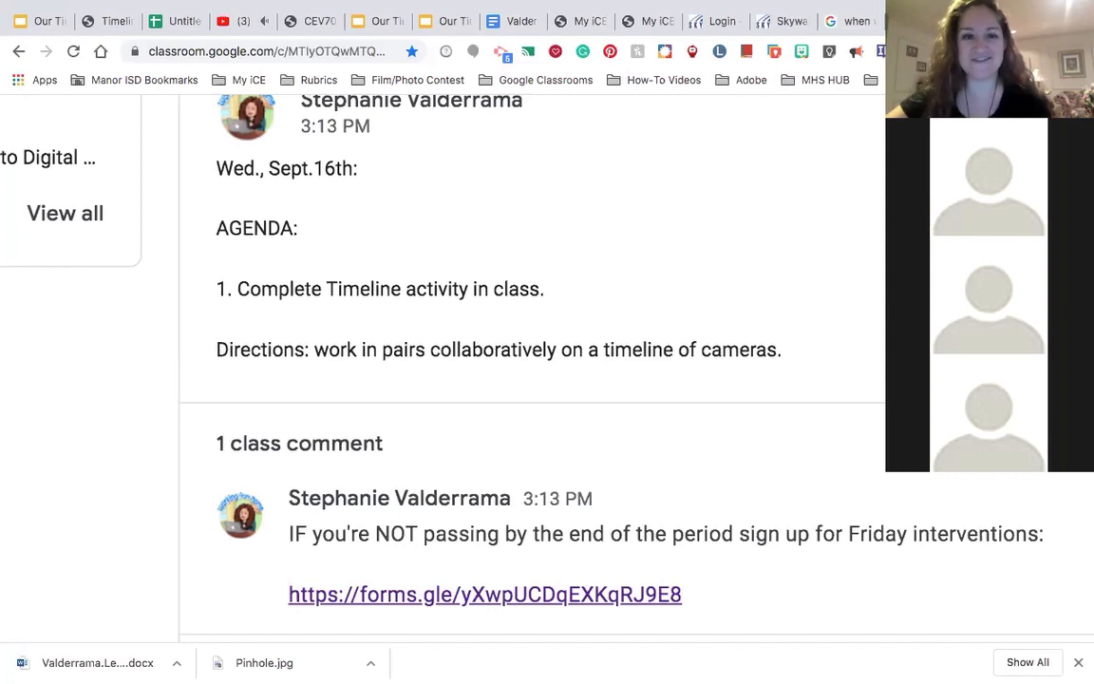
{"action": "mouse_move", "coordinate": [475, 488]}
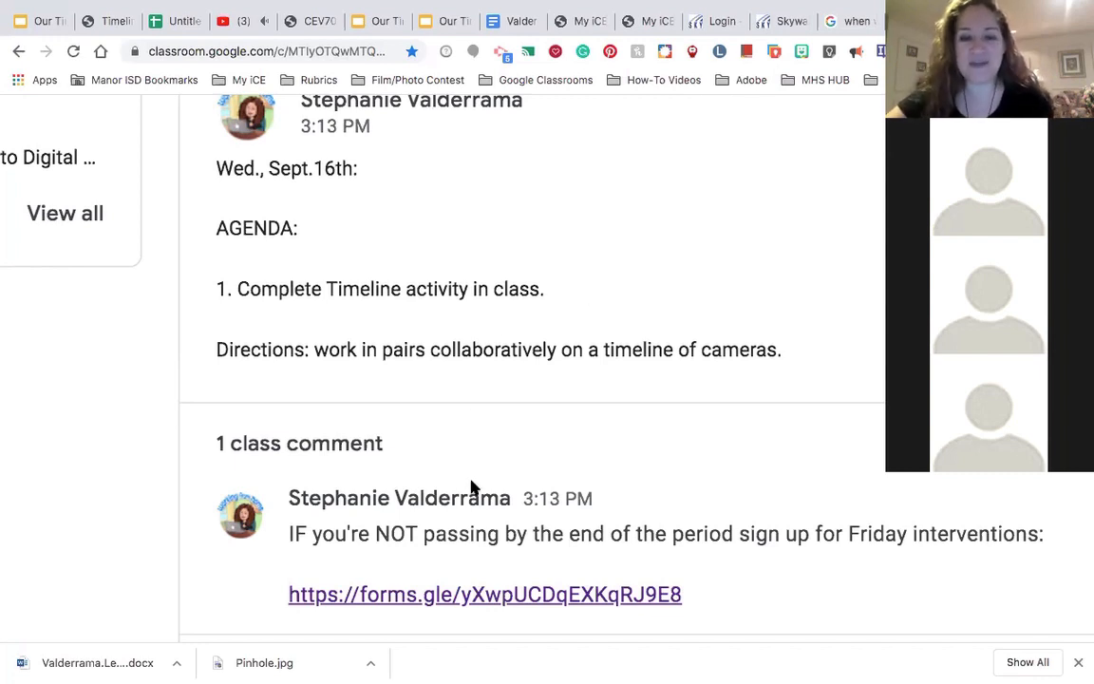
{"action": "mouse_move", "coordinate": [570, 587]}
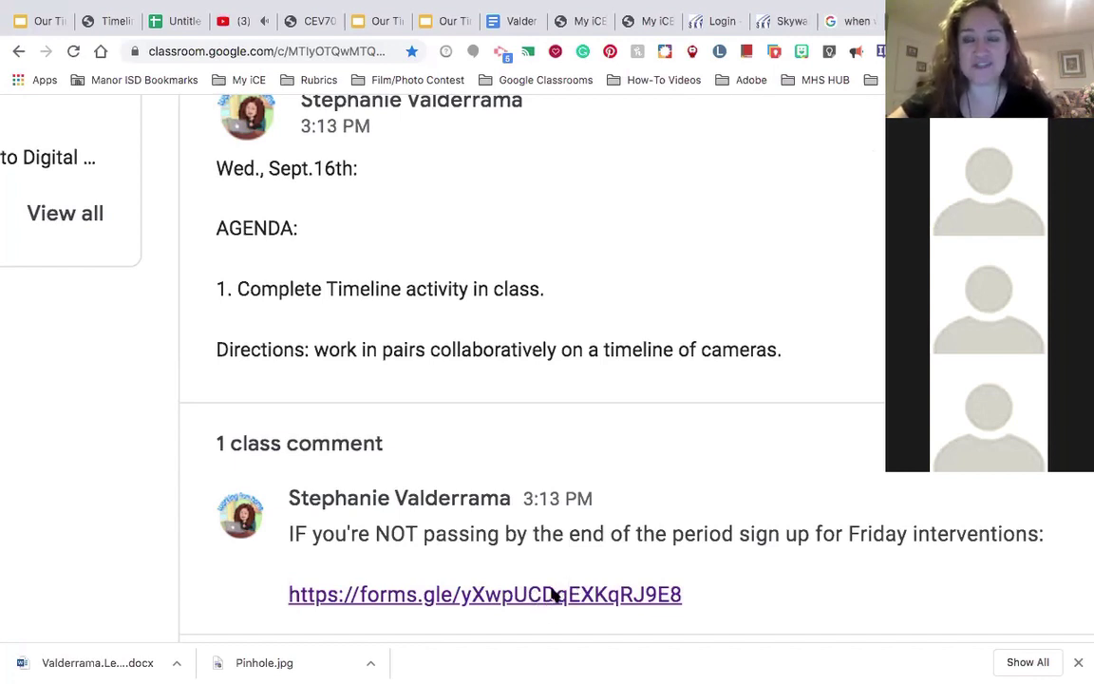
{"action": "mouse_move", "coordinate": [591, 340]}
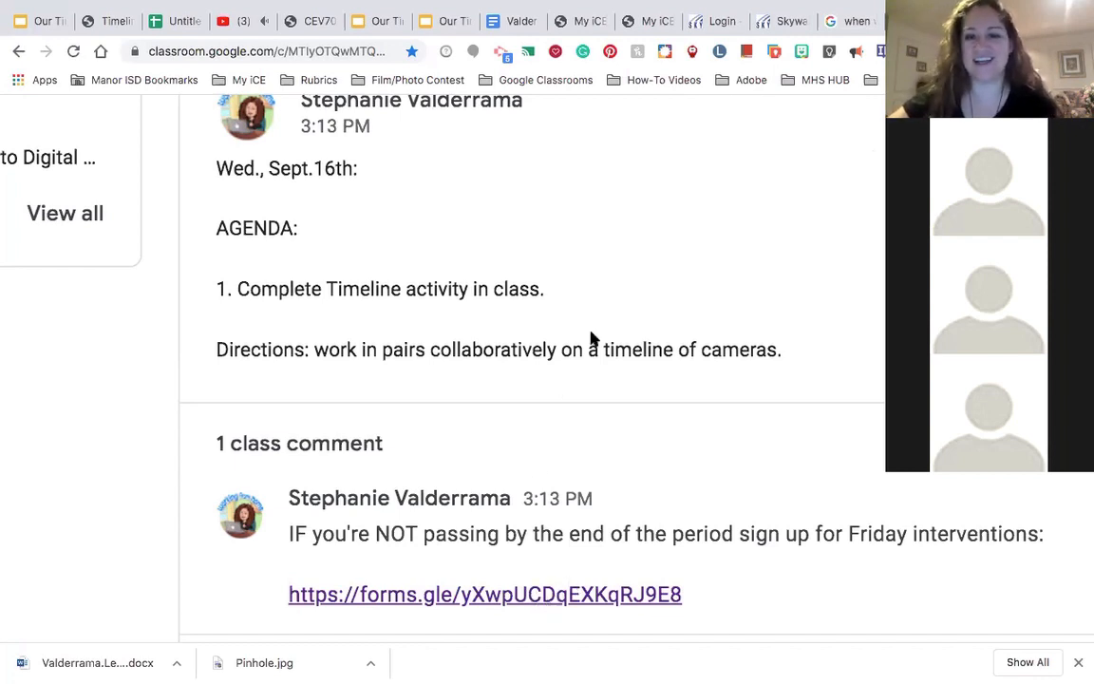
{"action": "mouse_move", "coordinate": [665, 221]}
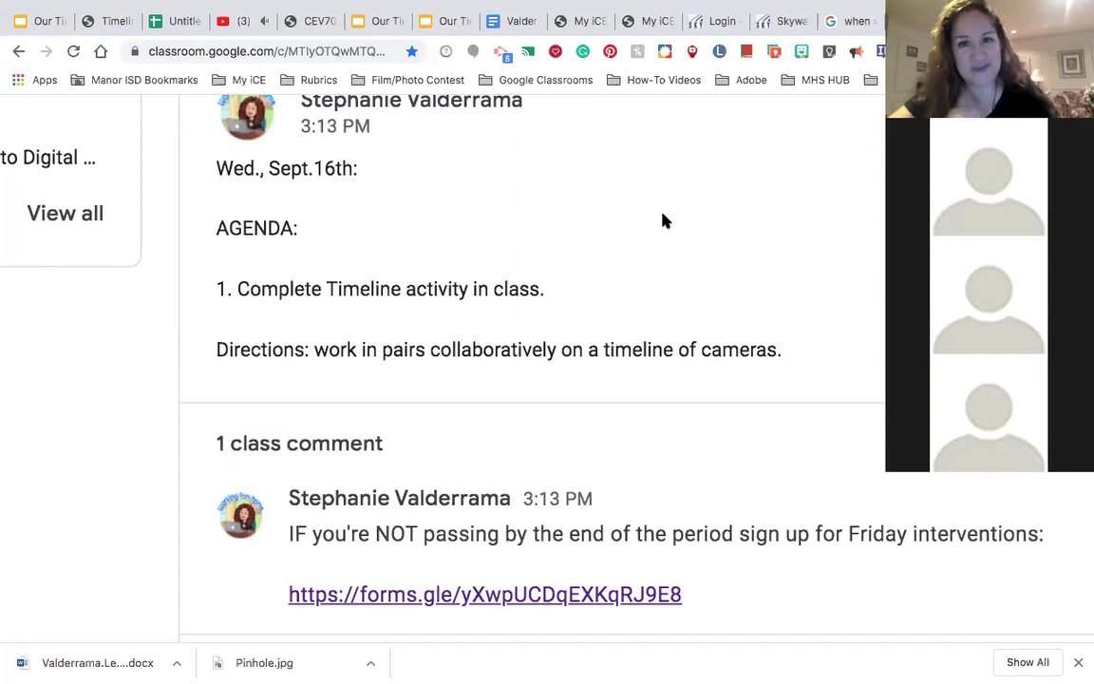
Show the Introduction to Digital Communications Classwork list, then close the YouTube tab.
{"action": "scroll", "scroll_direction": "up", "scroll_amount": 3}
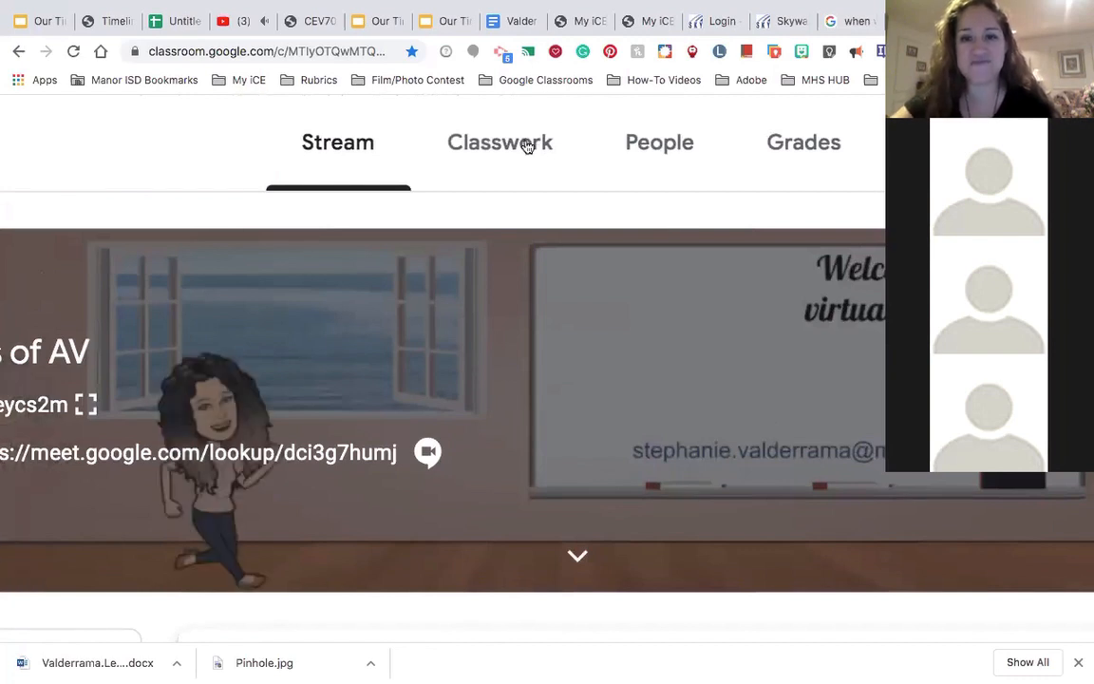
{"action": "left_click", "coordinate": [500, 141]}
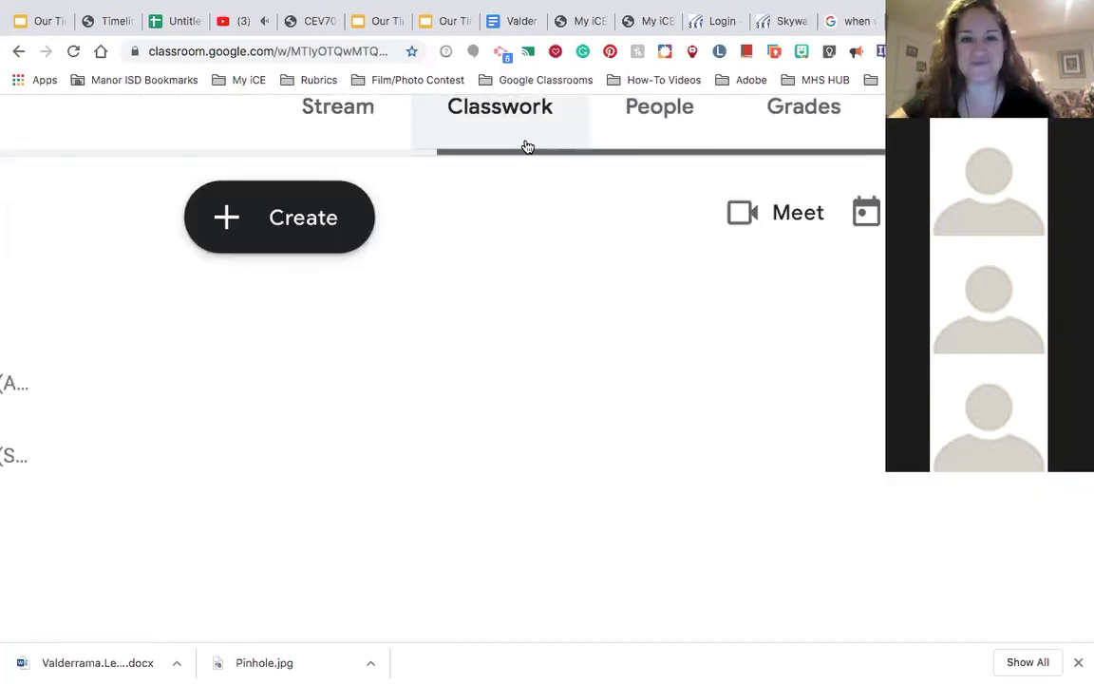
{"action": "left_click", "coordinate": [500, 105]}
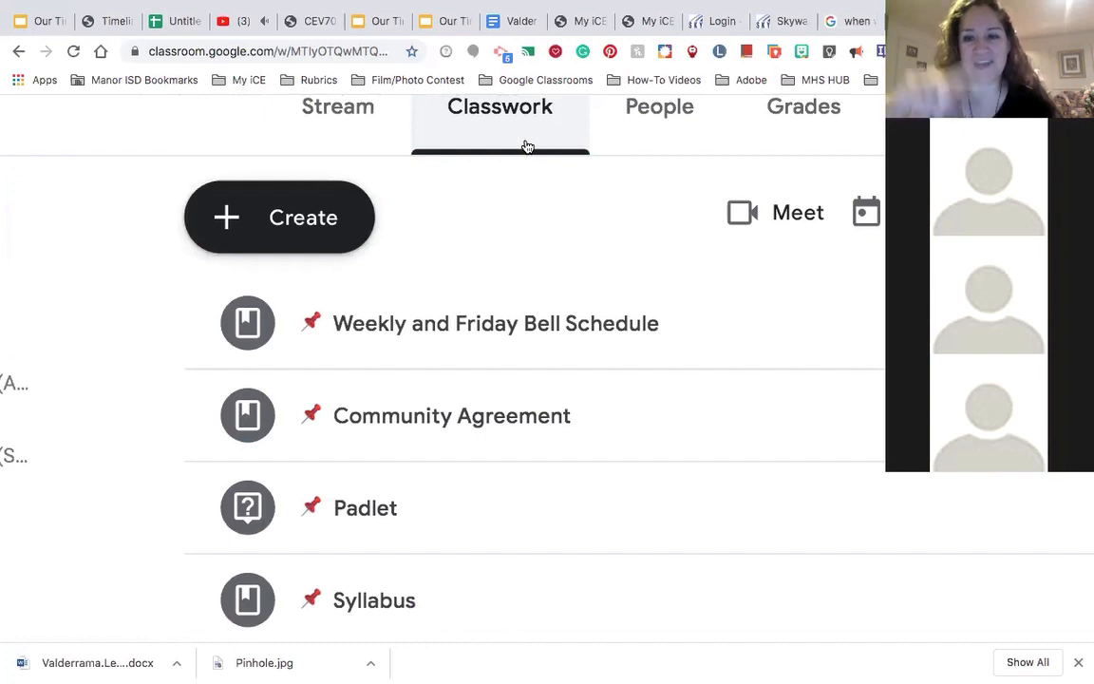
{"action": "scroll", "scroll_direction": "down", "scroll_amount": 3}
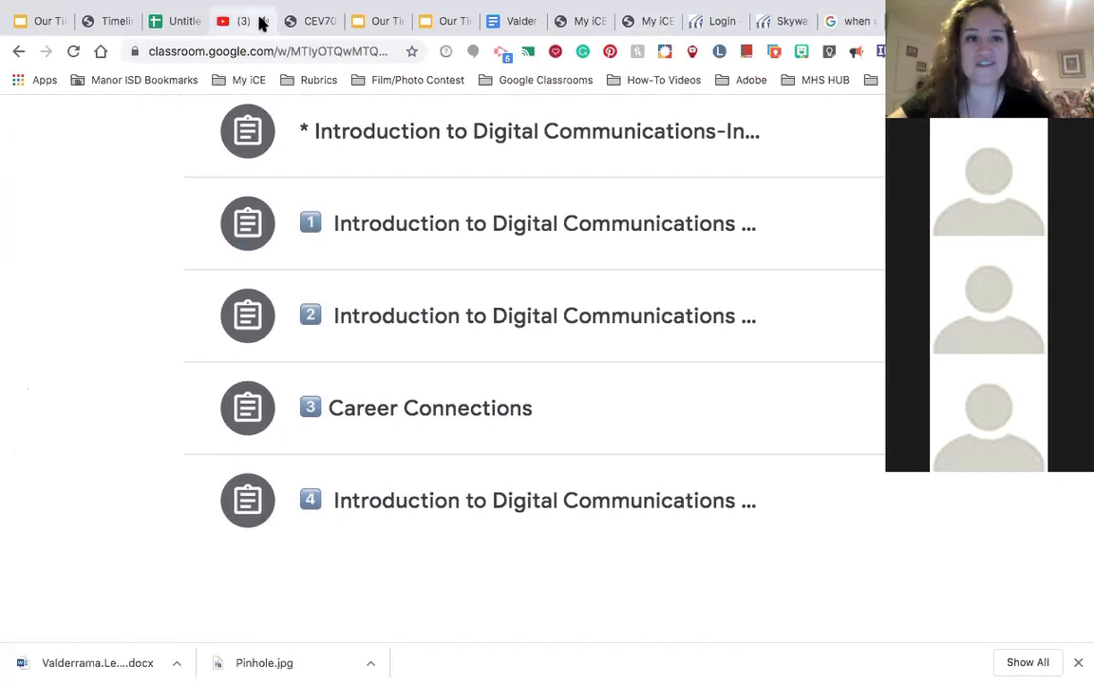
{"action": "left_click", "coordinate": [223, 21]}
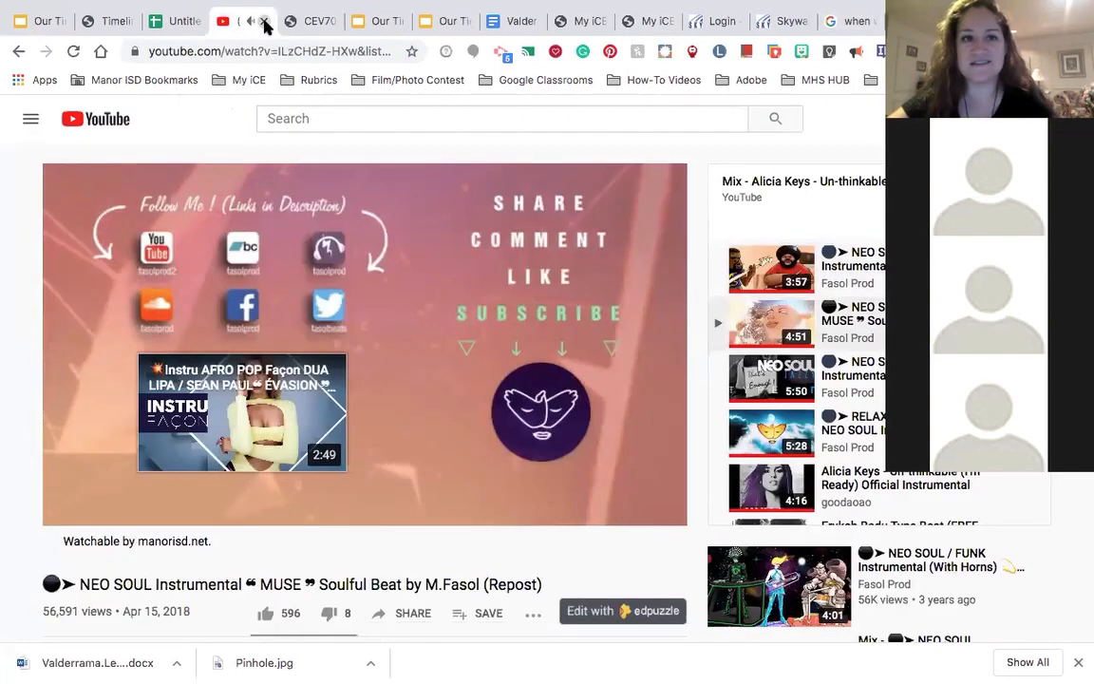
{"action": "left_click", "coordinate": [242, 21]}
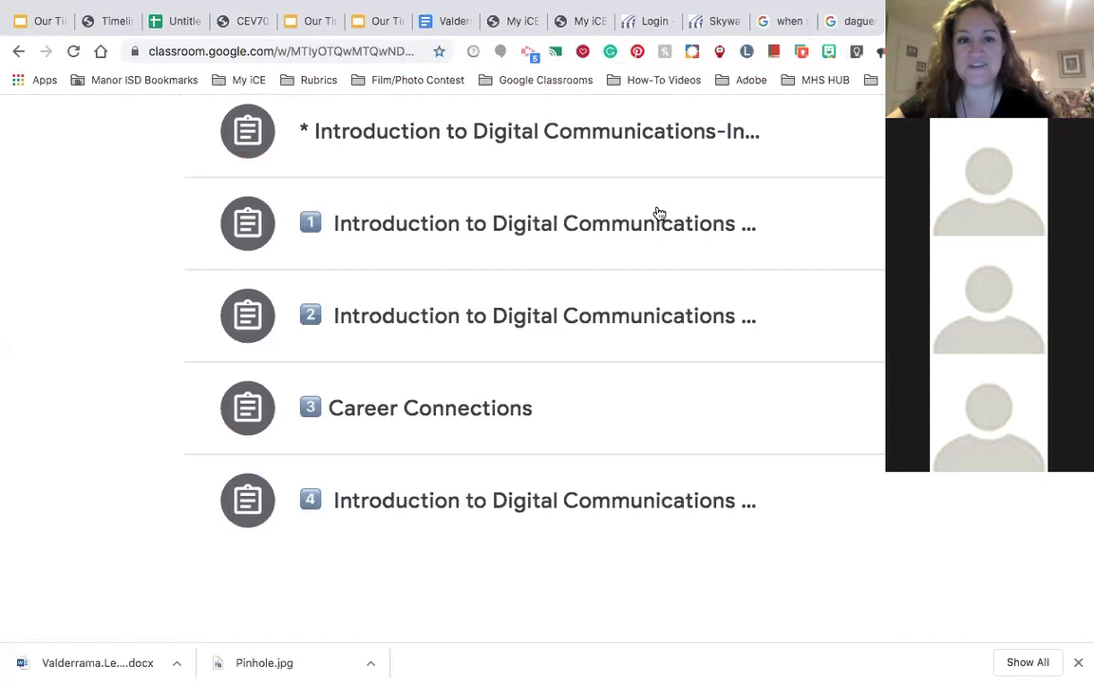
Expand the Timeline assignment and scroll through its directions, rubric, slides, image and video.
{"action": "scroll", "scroll_direction": "up", "scroll_amount": 3}
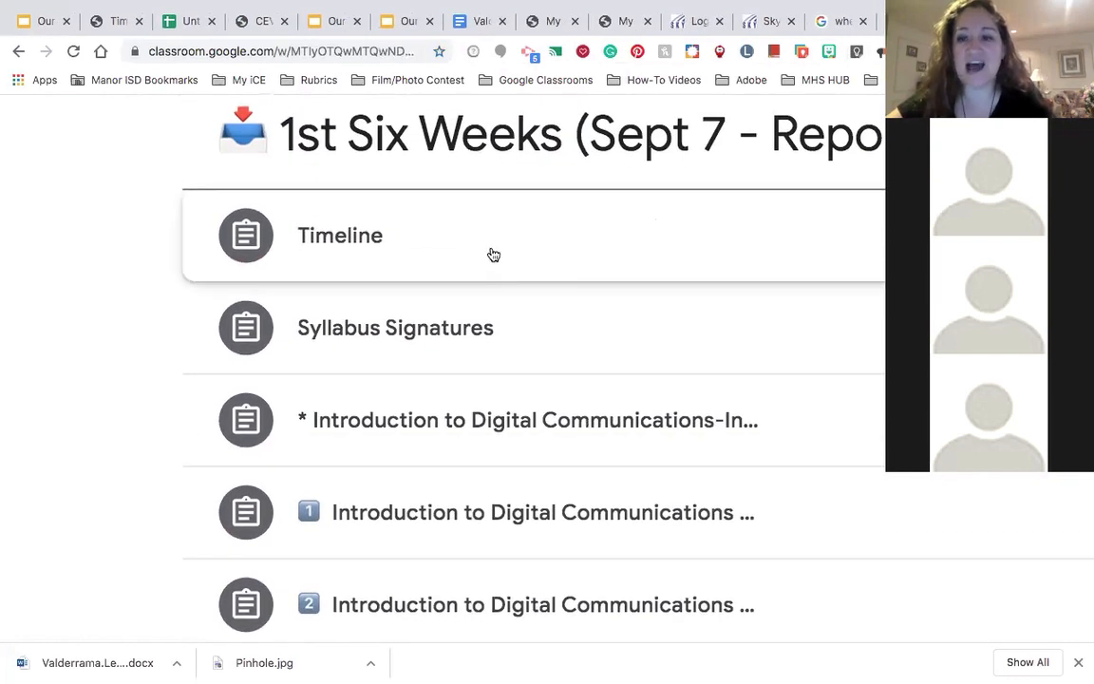
{"action": "left_click", "coordinate": [340, 235]}
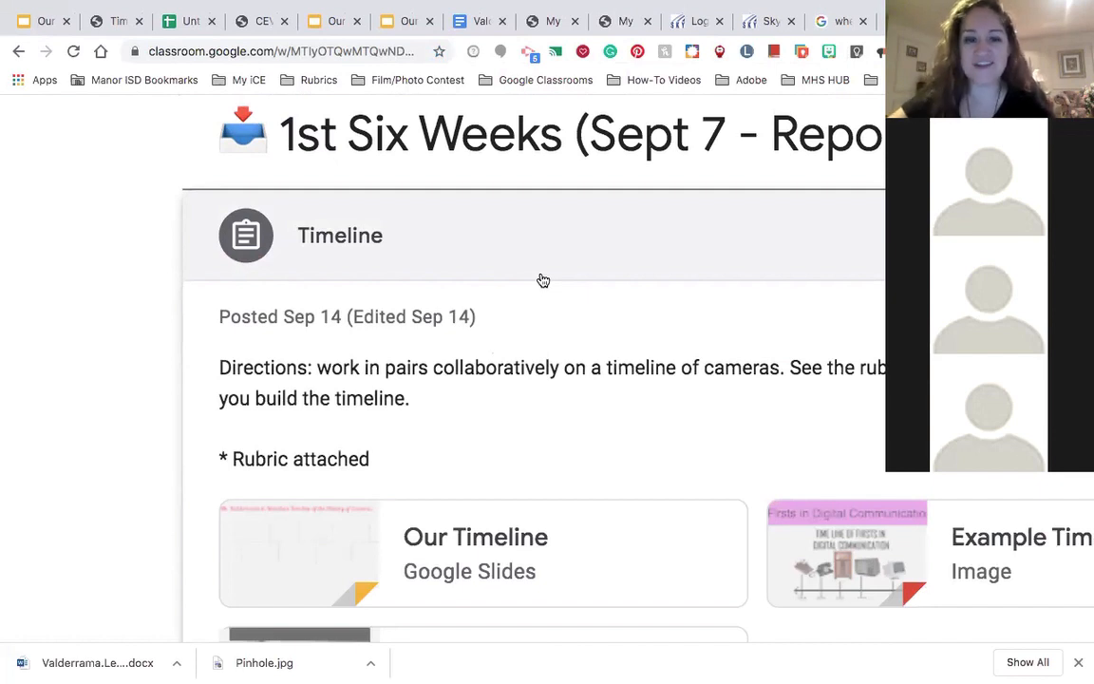
{"action": "scroll", "scroll_direction": "down", "scroll_amount": 3}
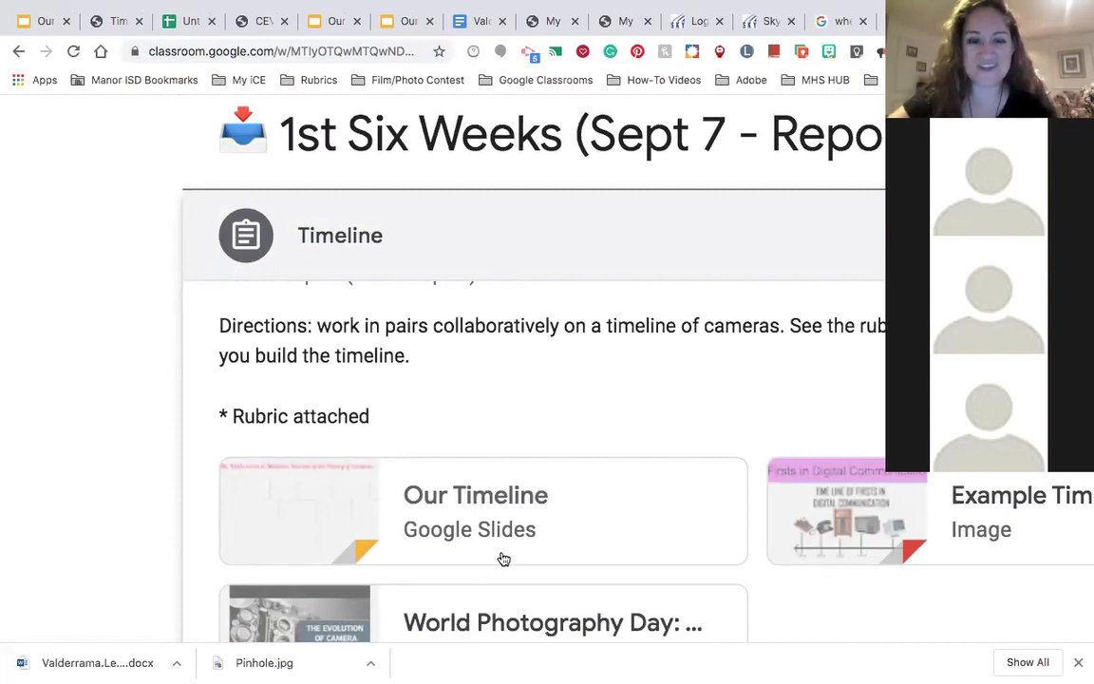
{"action": "scroll", "scroll_direction": "down", "scroll_amount": 3}
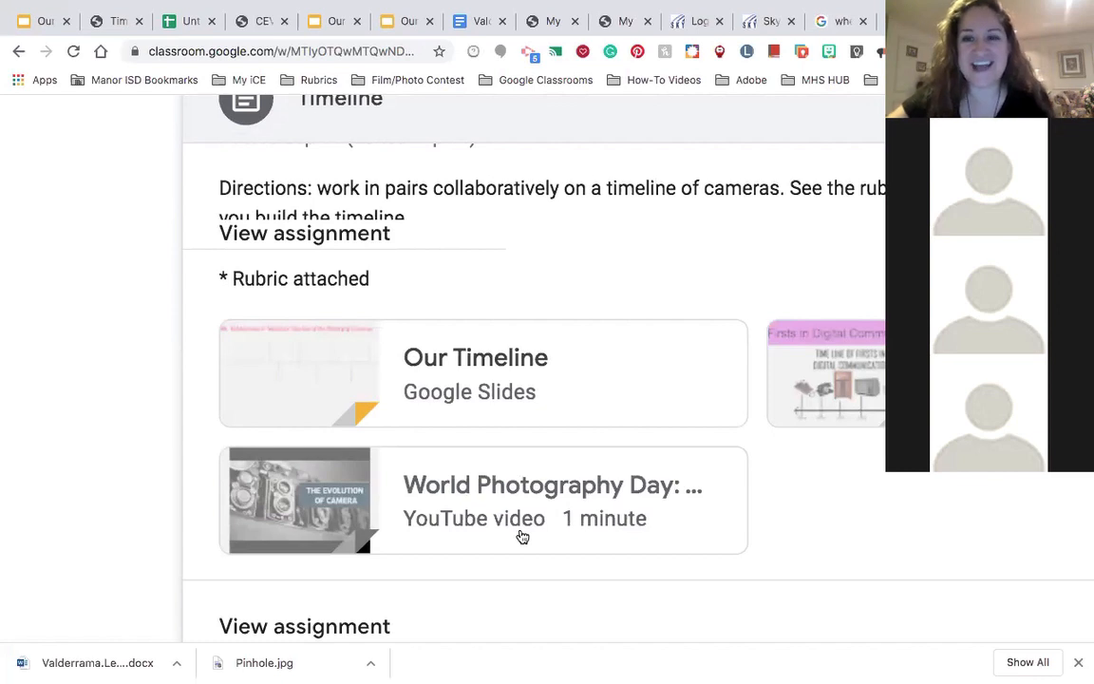
{"action": "scroll", "scroll_direction": "down", "scroll_amount": 3}
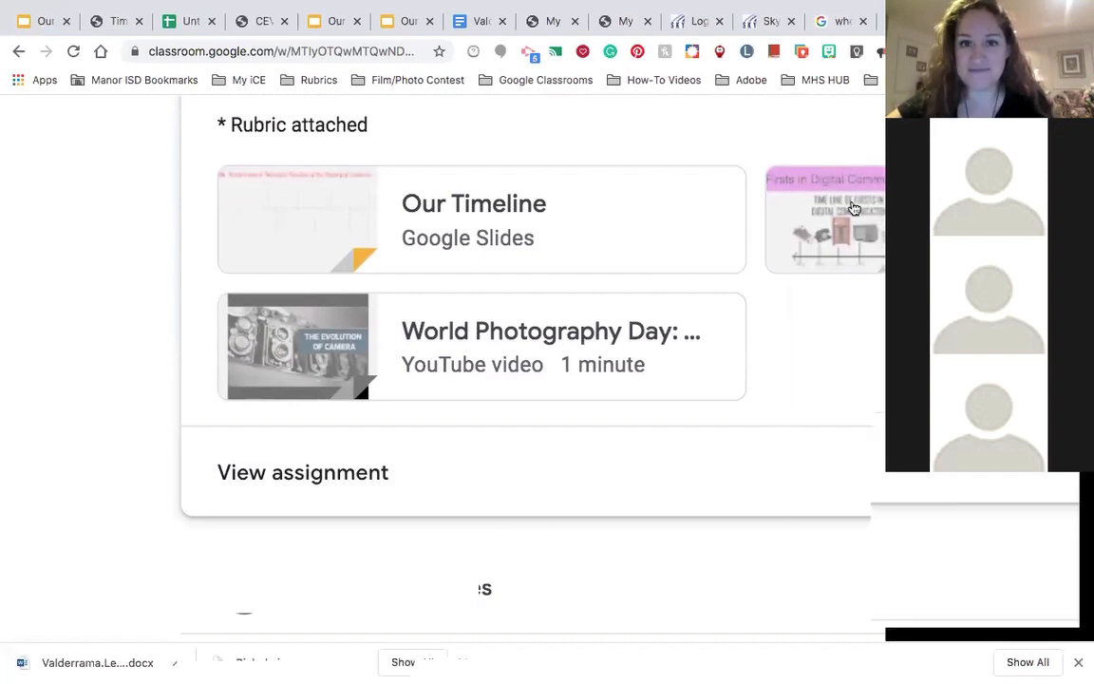
Open the Example Timeline image of firsts in digital communication and zoom in and out.
{"action": "left_click", "coordinate": [825, 218]}
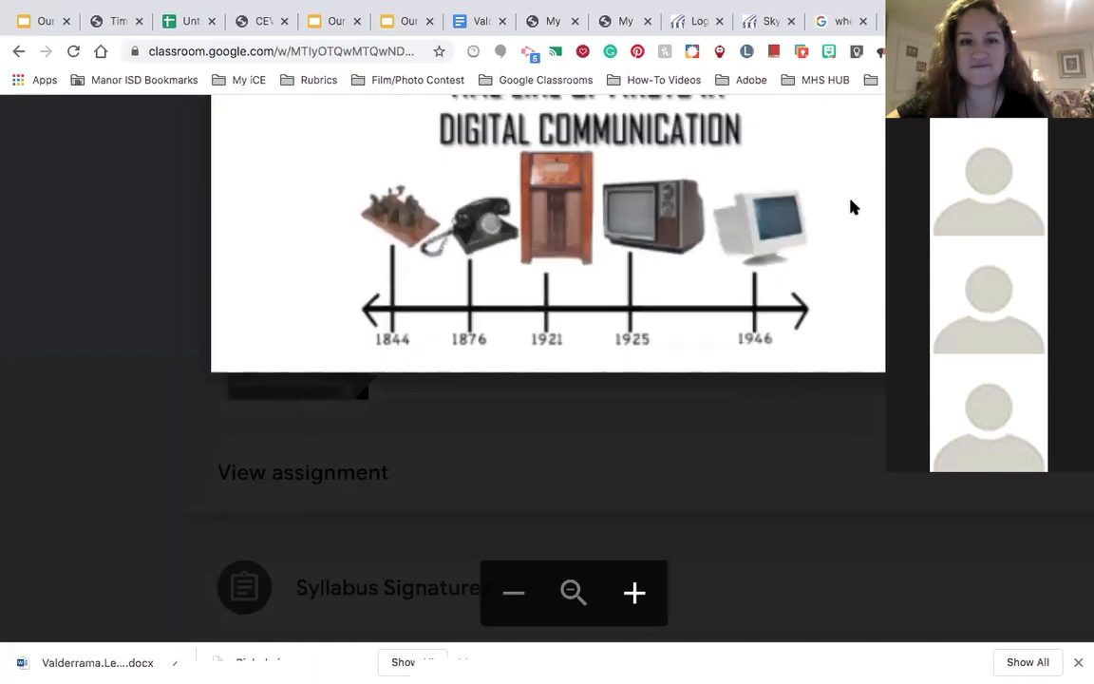
{"action": "left_click", "coordinate": [634, 593]}
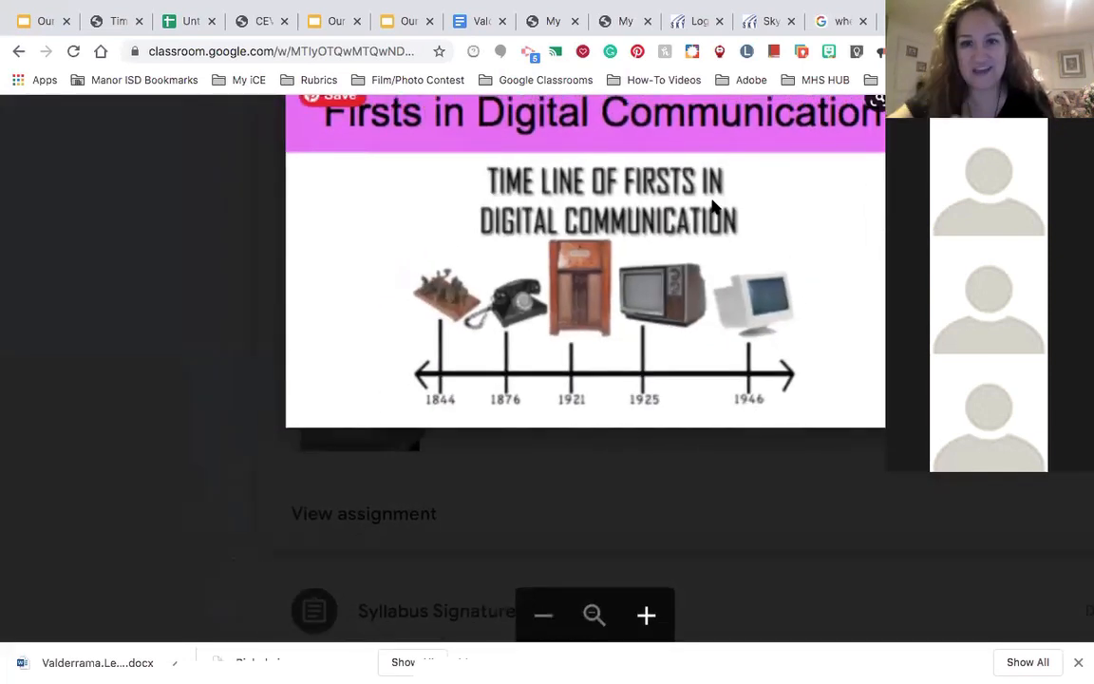
{"action": "scroll", "scroll_direction": "up", "scroll_amount": 3}
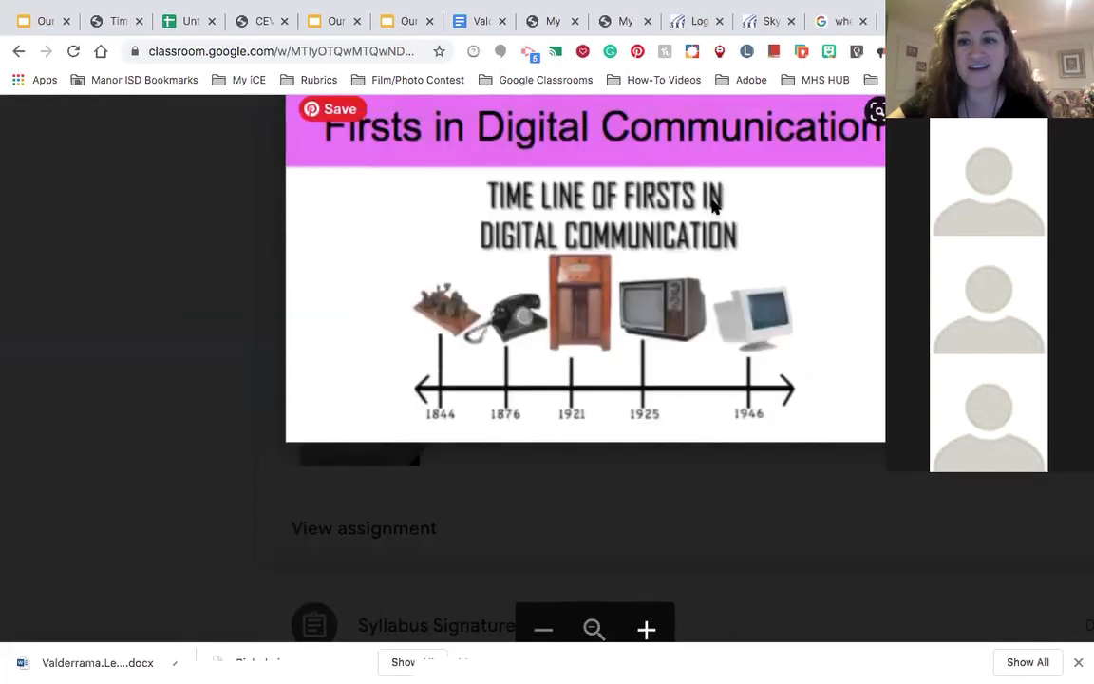
{"action": "mouse_move", "coordinate": [705, 210]}
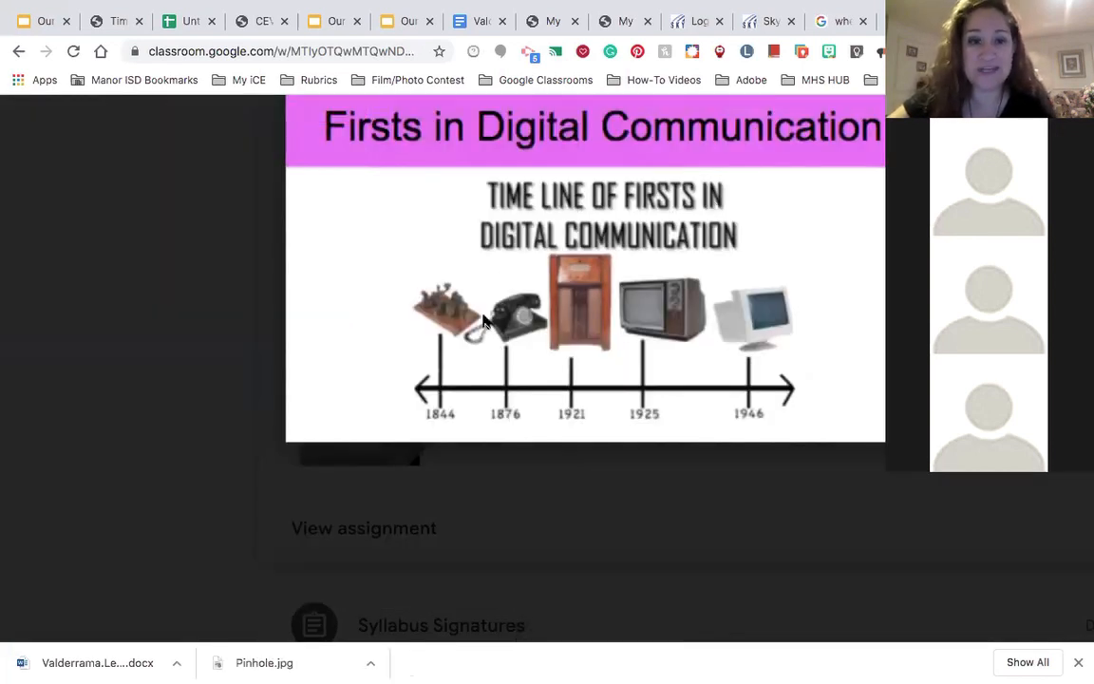
{"action": "mouse_move", "coordinate": [463, 508]}
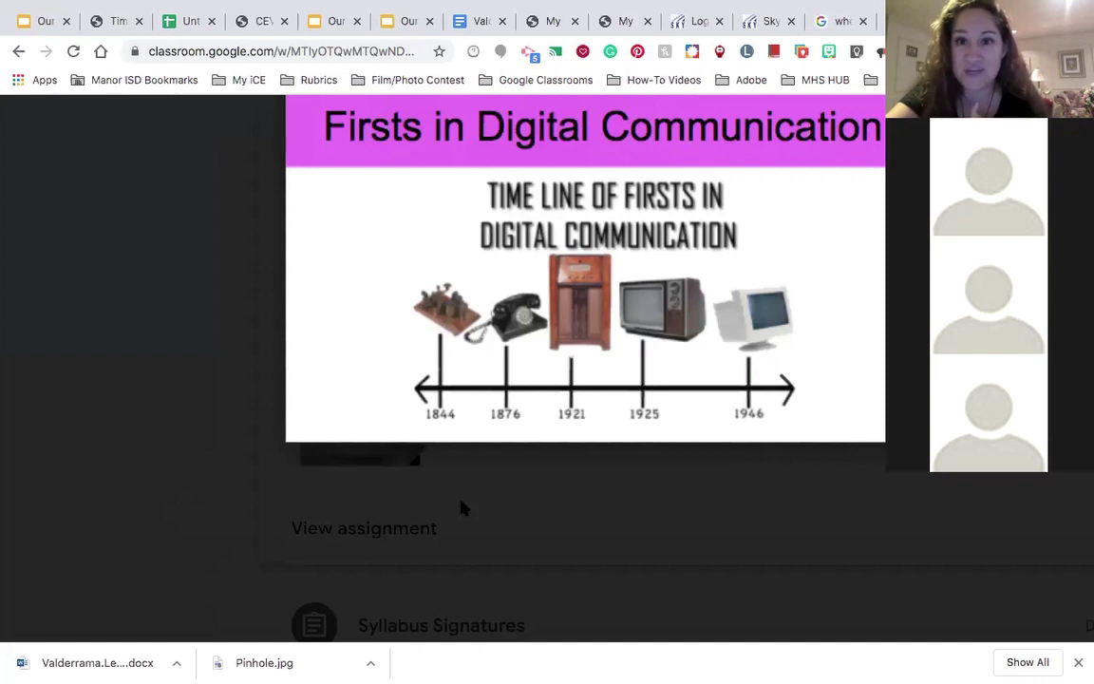
{"action": "mouse_move", "coordinate": [651, 19]}
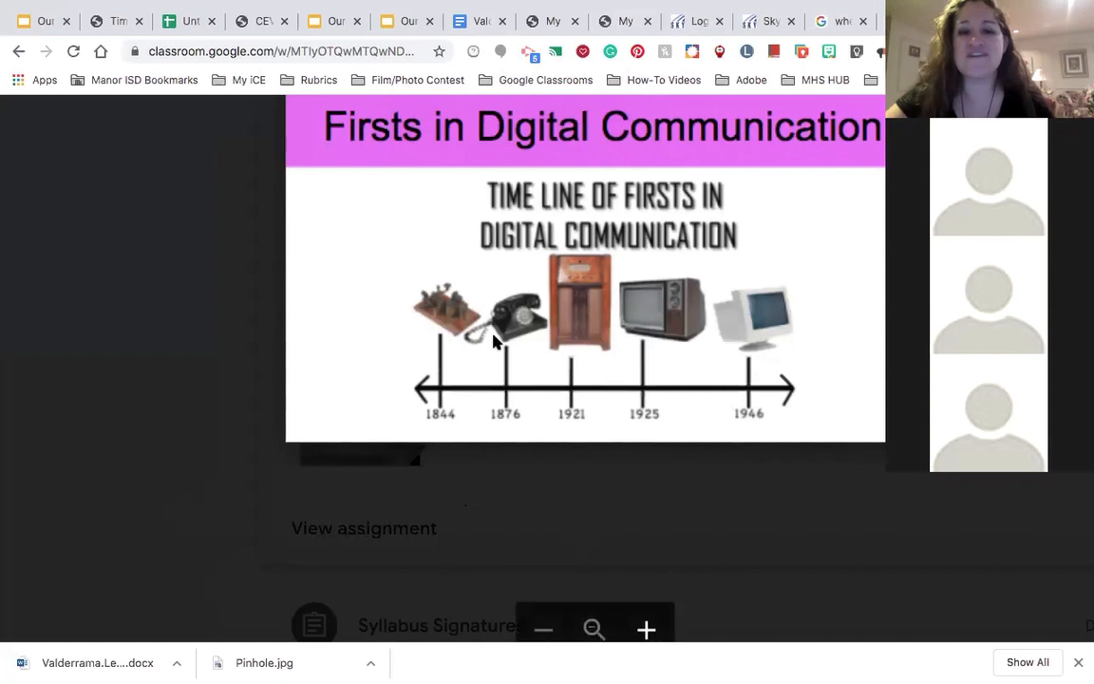
{"action": "mouse_move", "coordinate": [510, 355]}
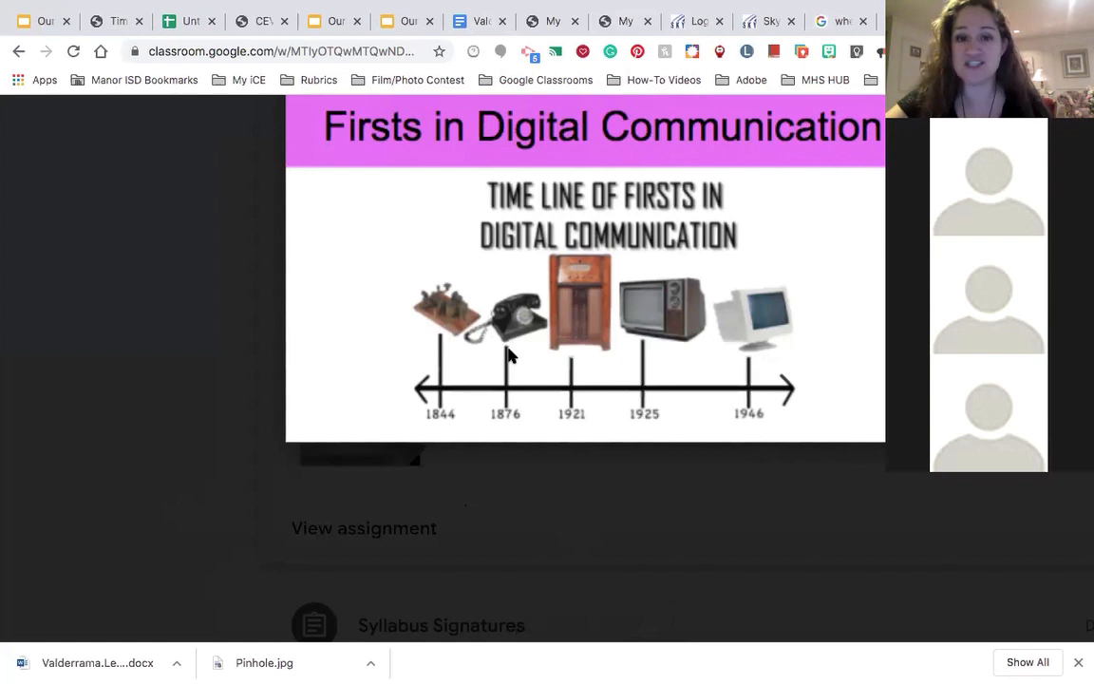
{"action": "mouse_move", "coordinate": [580, 398]}
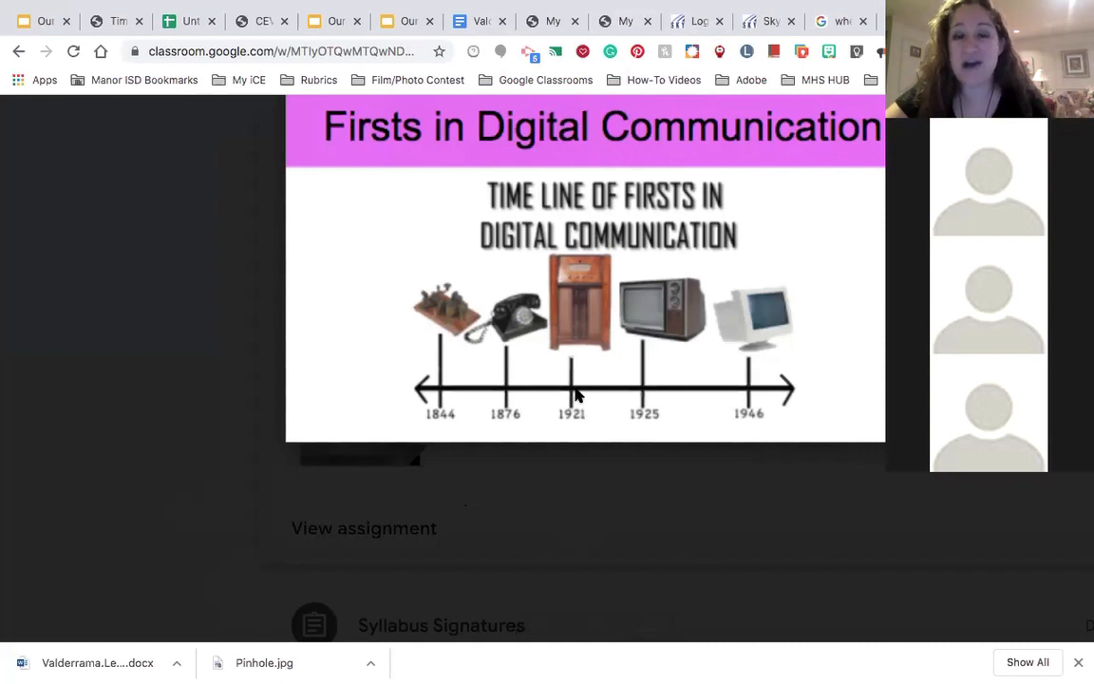
{"action": "mouse_move", "coordinate": [660, 410]}
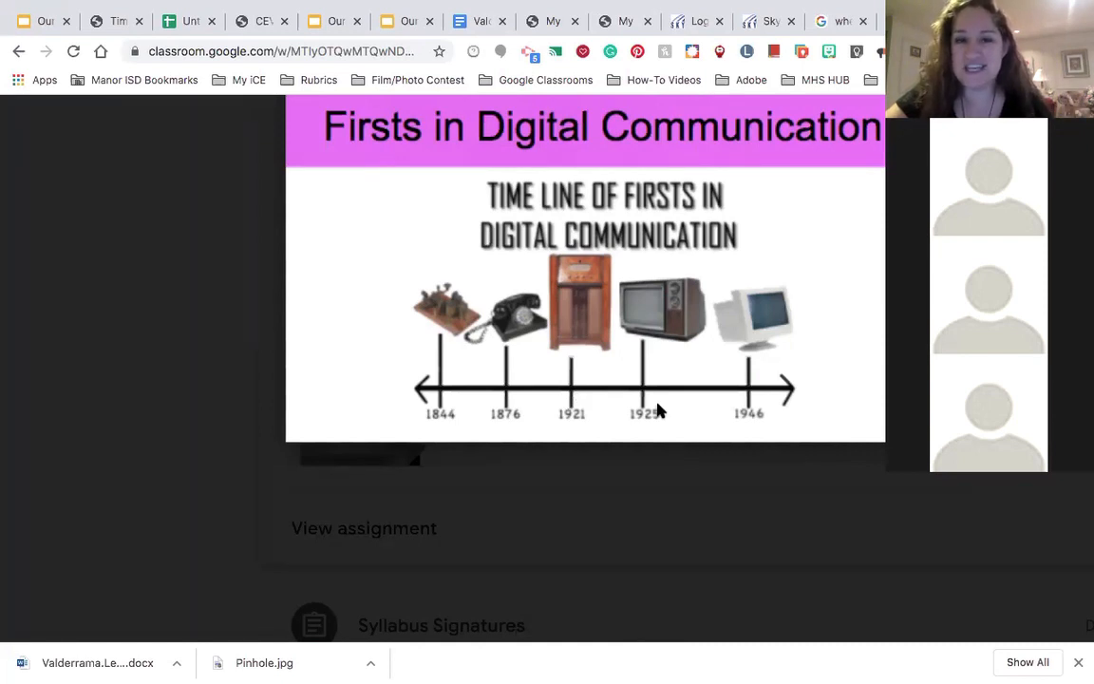
{"action": "mouse_move", "coordinate": [667, 399]}
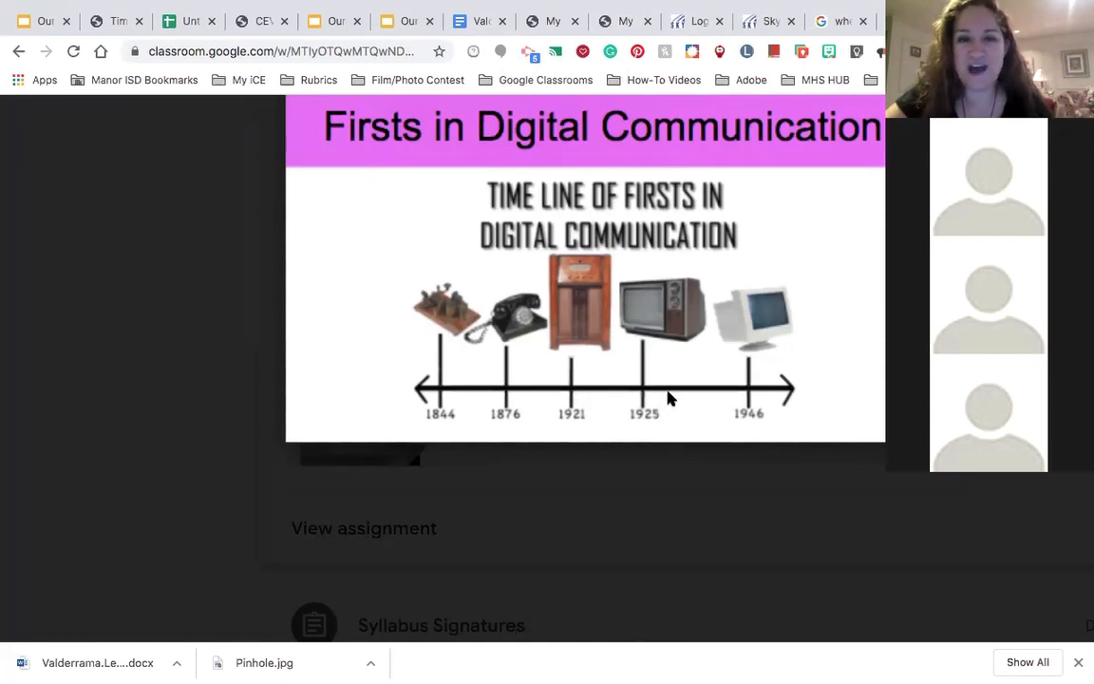
{"action": "mouse_move", "coordinate": [665, 375]}
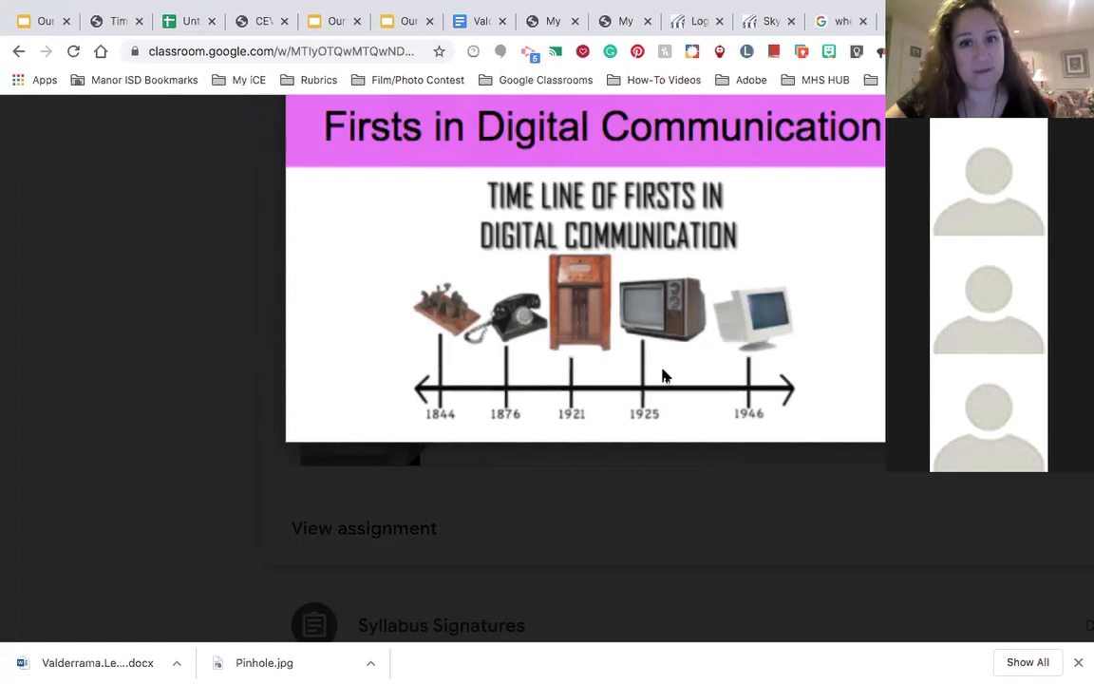
{"action": "mouse_move", "coordinate": [663, 344]}
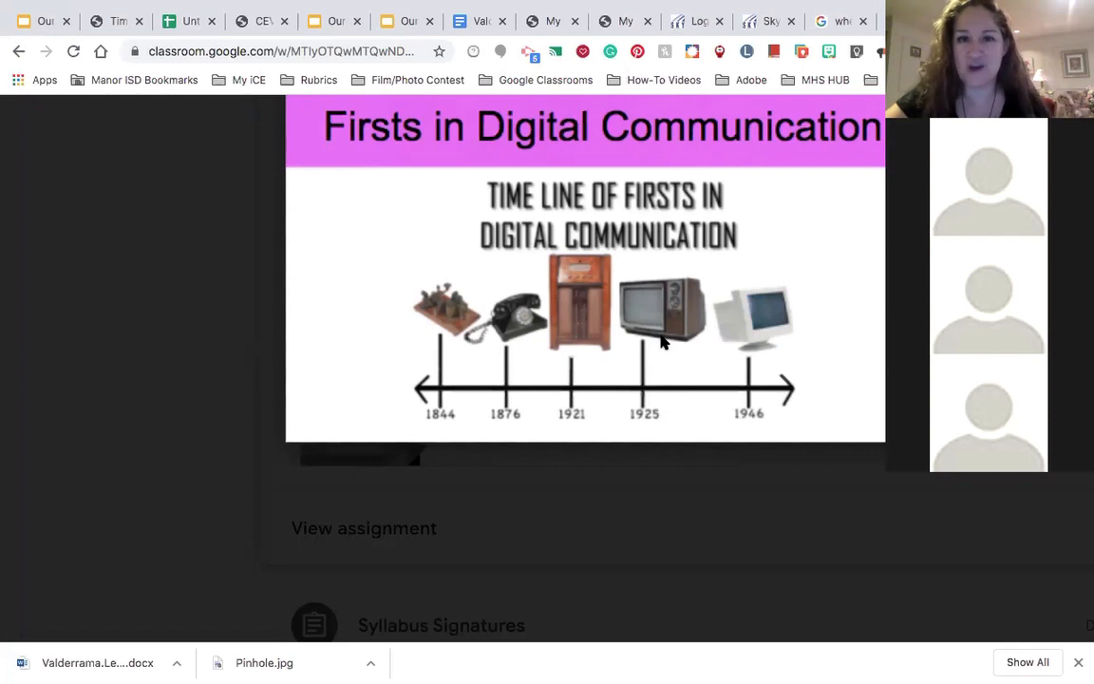
{"action": "mouse_move", "coordinate": [807, 469]}
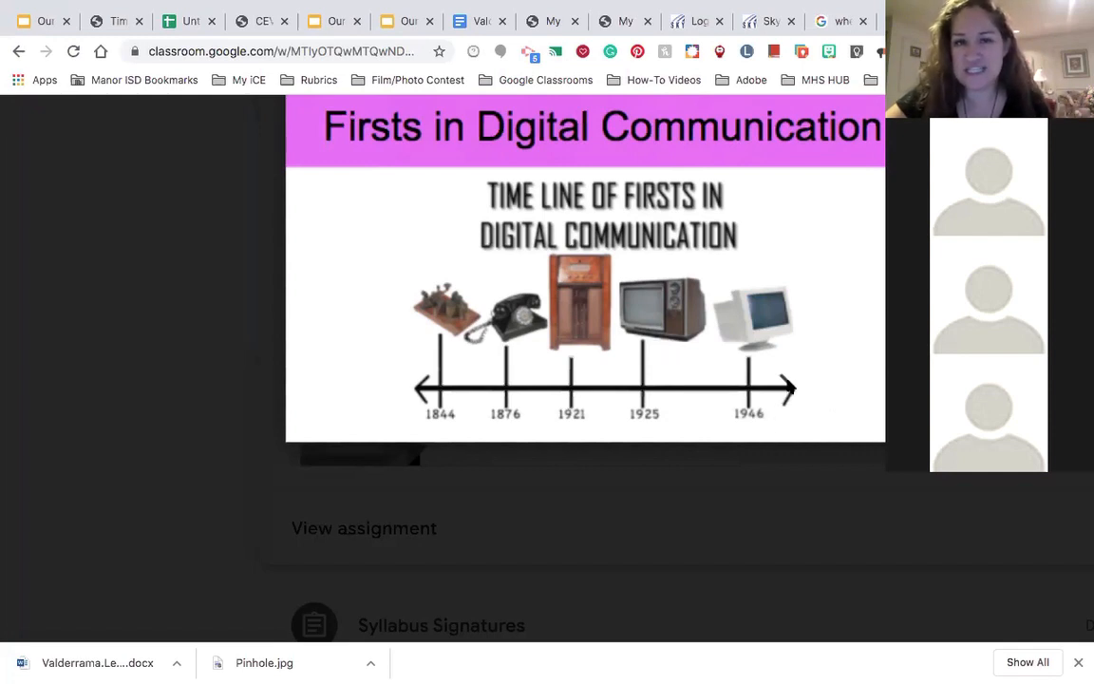
{"action": "mouse_move", "coordinate": [771, 361]}
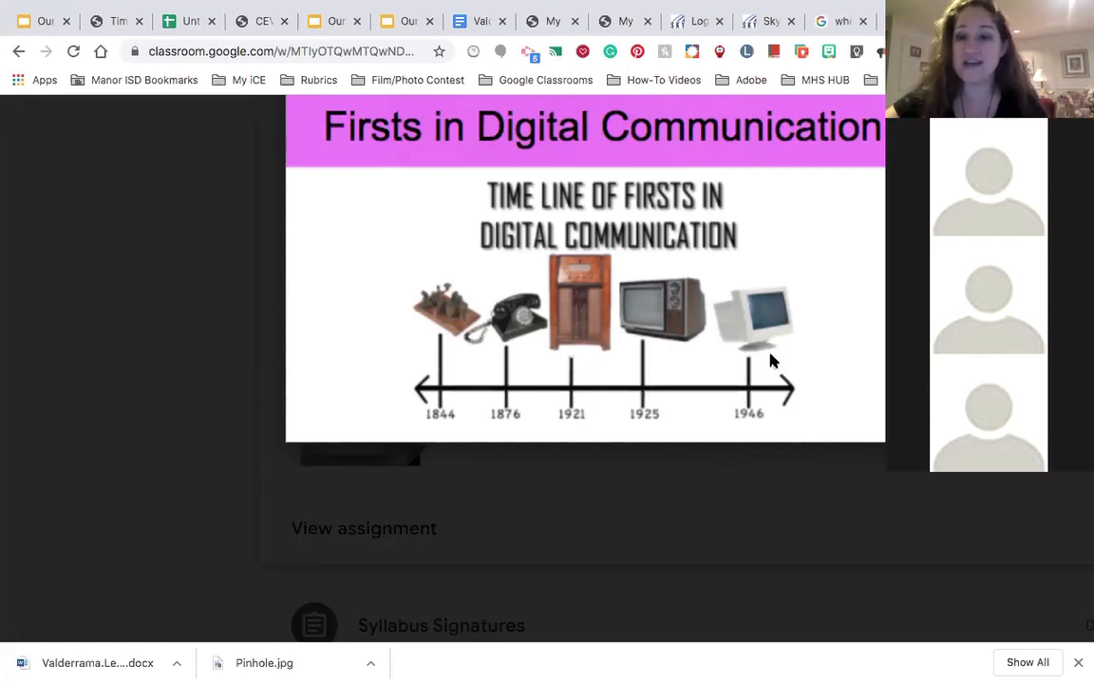
{"action": "mouse_move", "coordinate": [364, 177]}
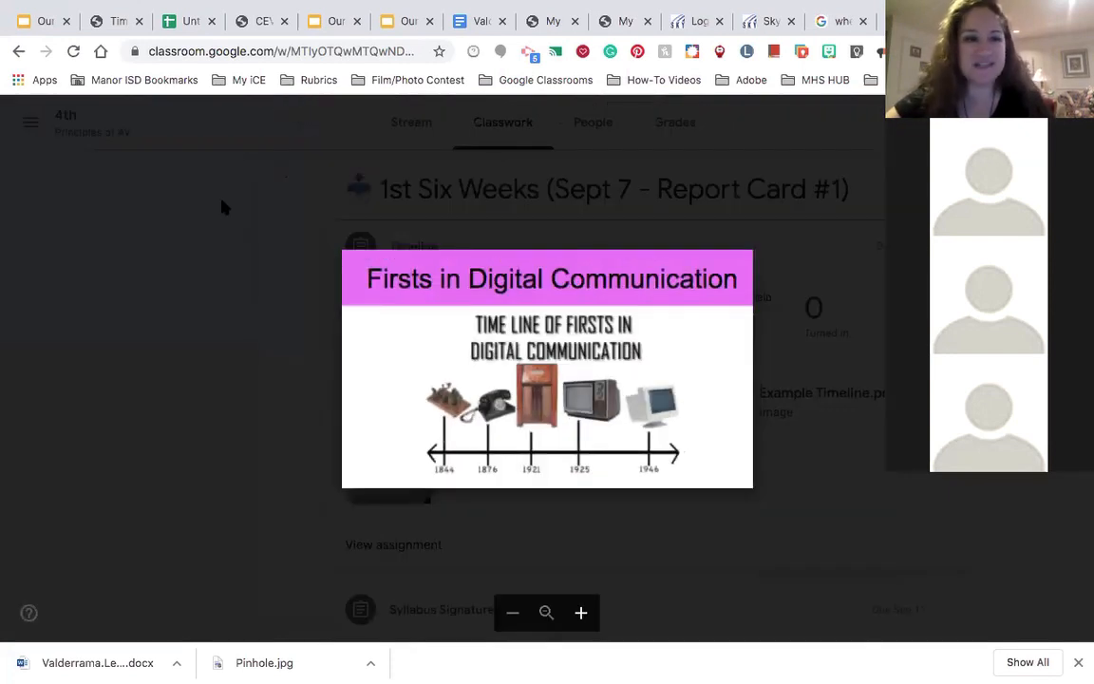
{"action": "mouse_move", "coordinate": [4, 342]}
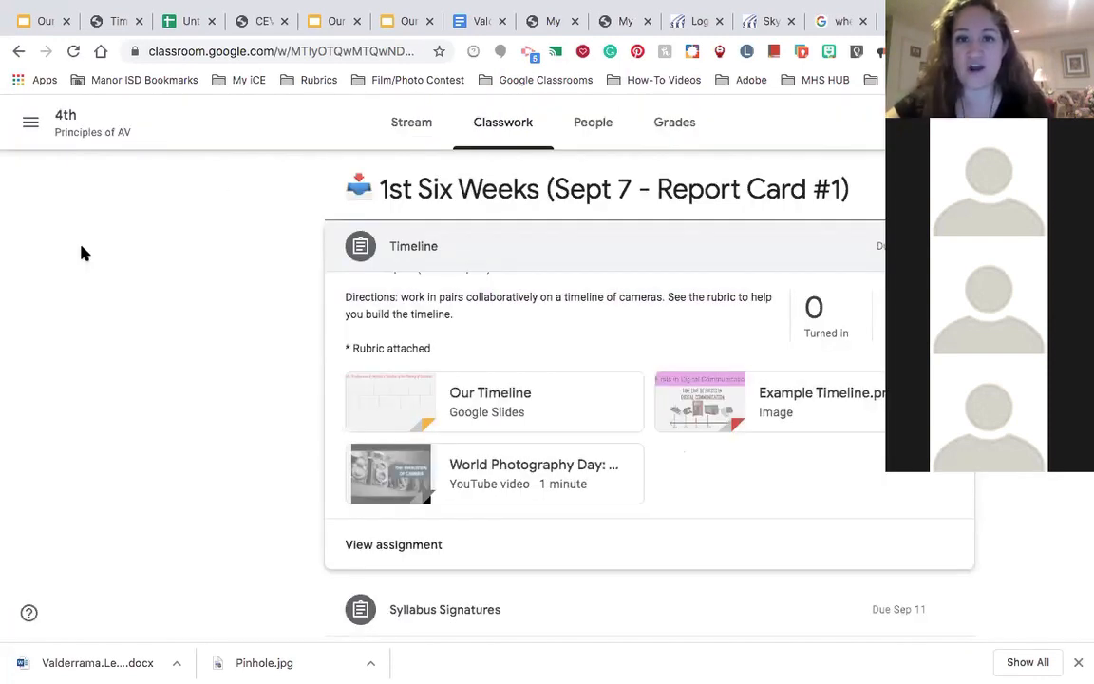
Scroll down the expanded Timeline assignment toward the World Photography Day video.
{"action": "scroll", "scroll_direction": "down", "scroll_amount": 3}
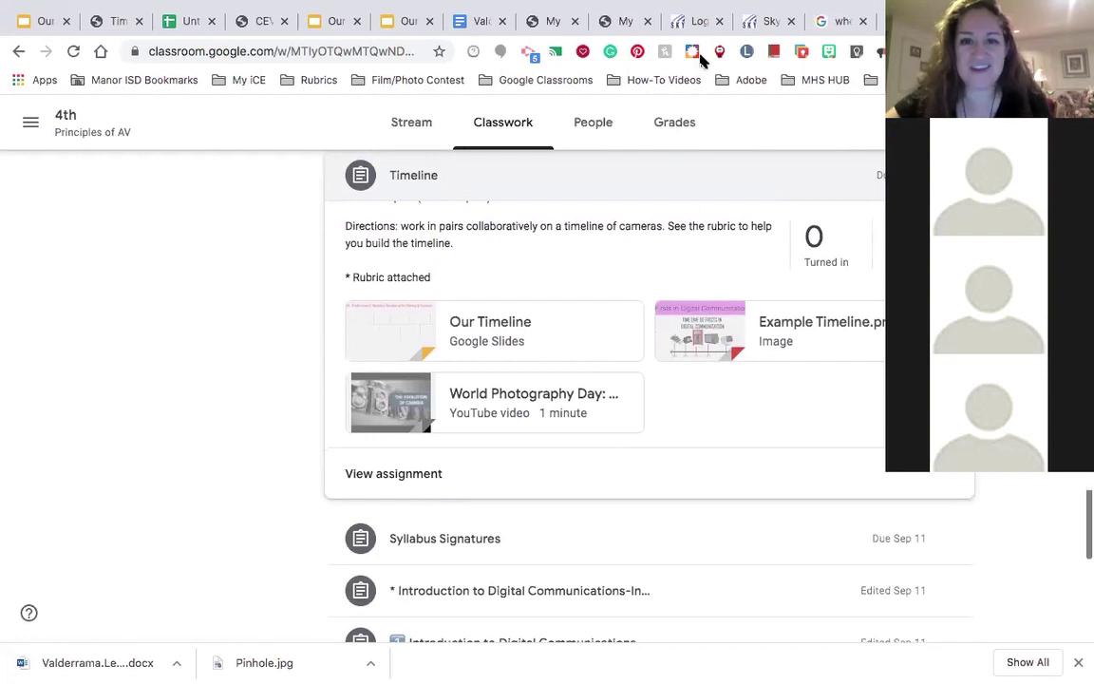
{"action": "mouse_move", "coordinate": [529, 390]}
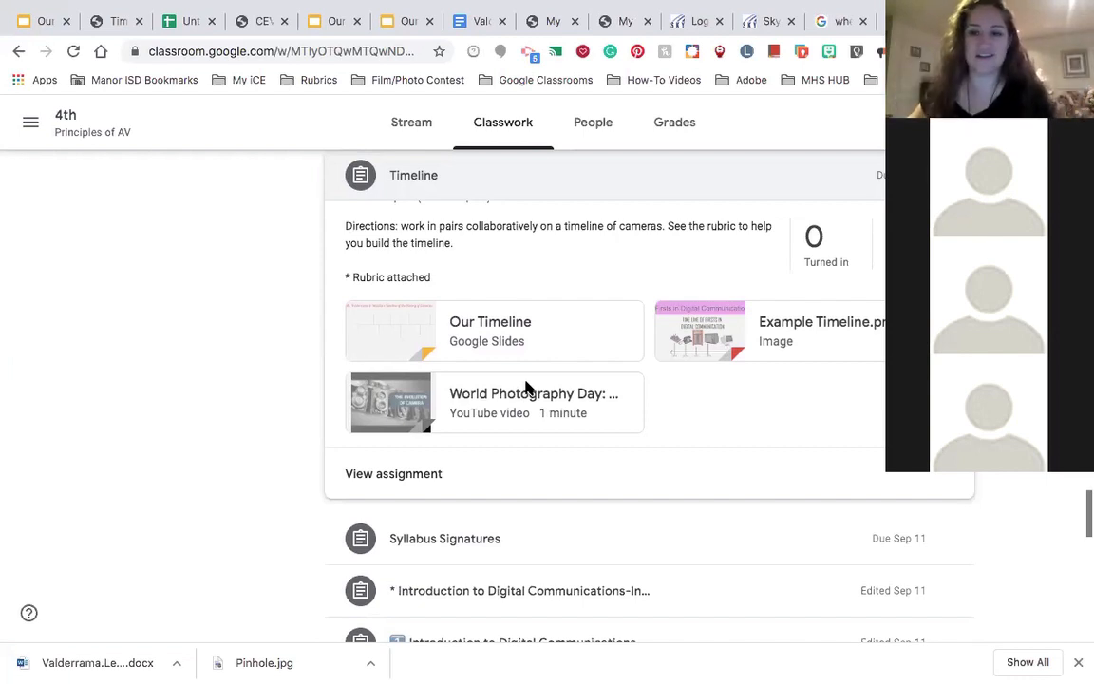
{"action": "mouse_move", "coordinate": [508, 402]}
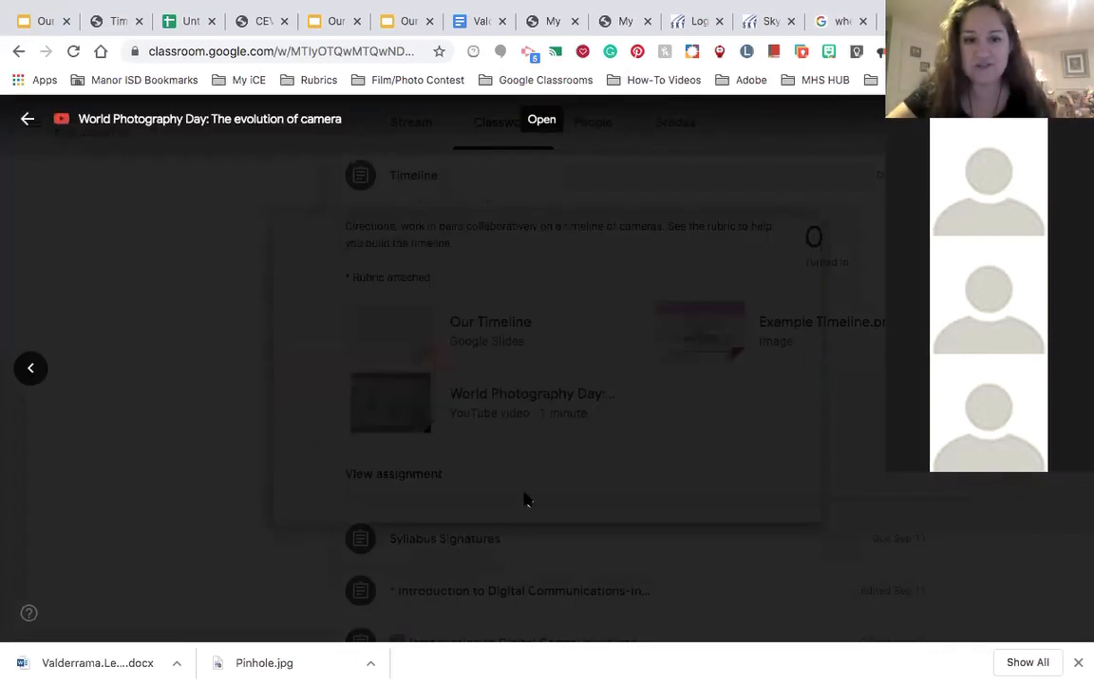
Play the World Photography Day camera video full screen up to the pinhole camera.
{"action": "left_click", "coordinate": [391, 402]}
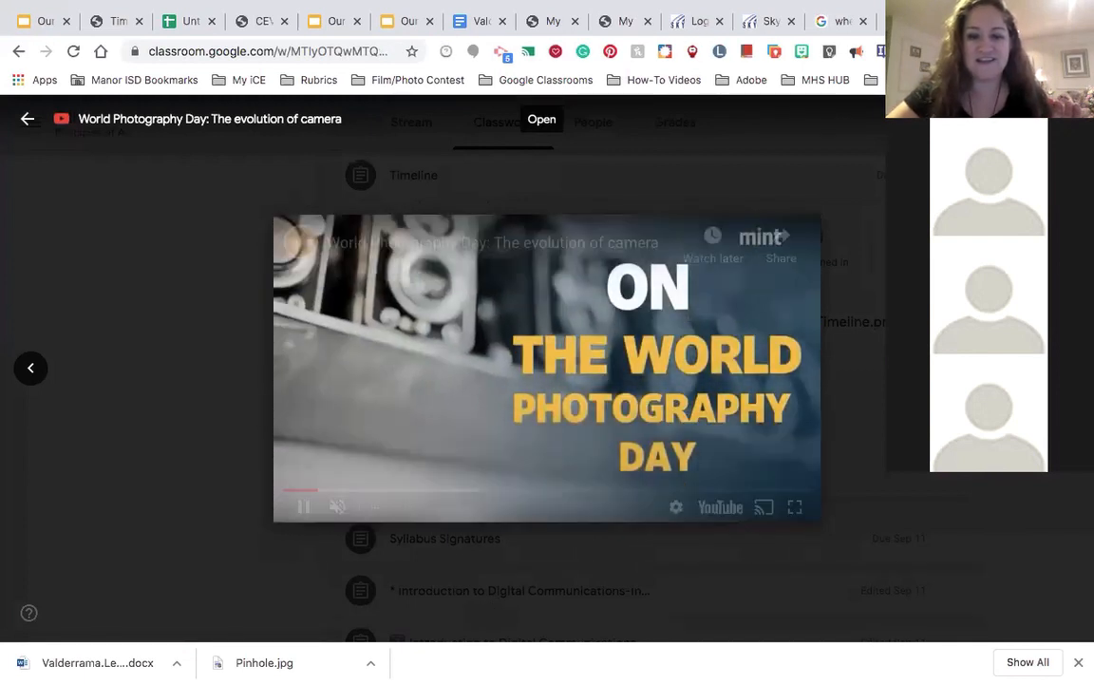
{"action": "left_click", "coordinate": [795, 506]}
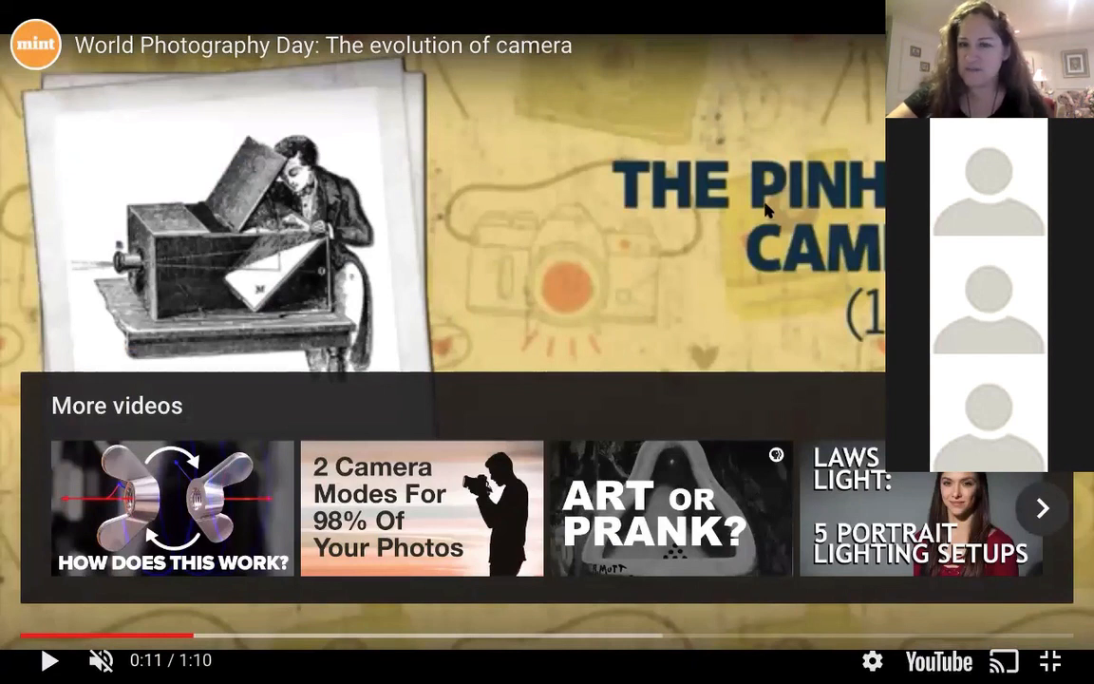
{"action": "mouse_move", "coordinate": [826, 204]}
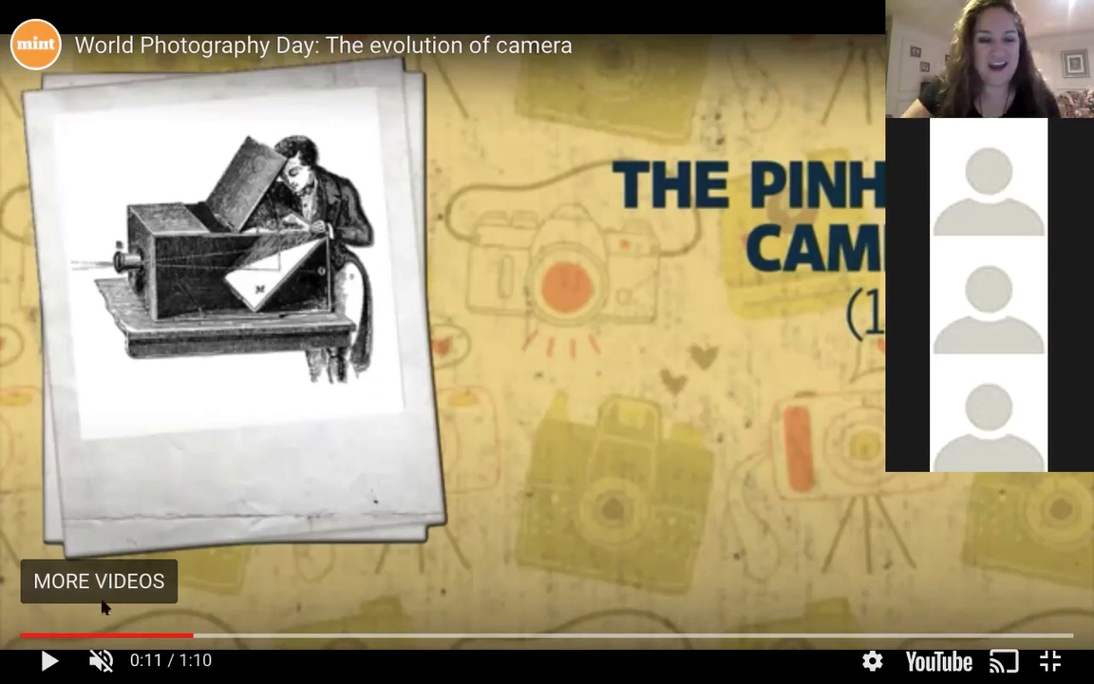
{"action": "mouse_move", "coordinate": [48, 660]}
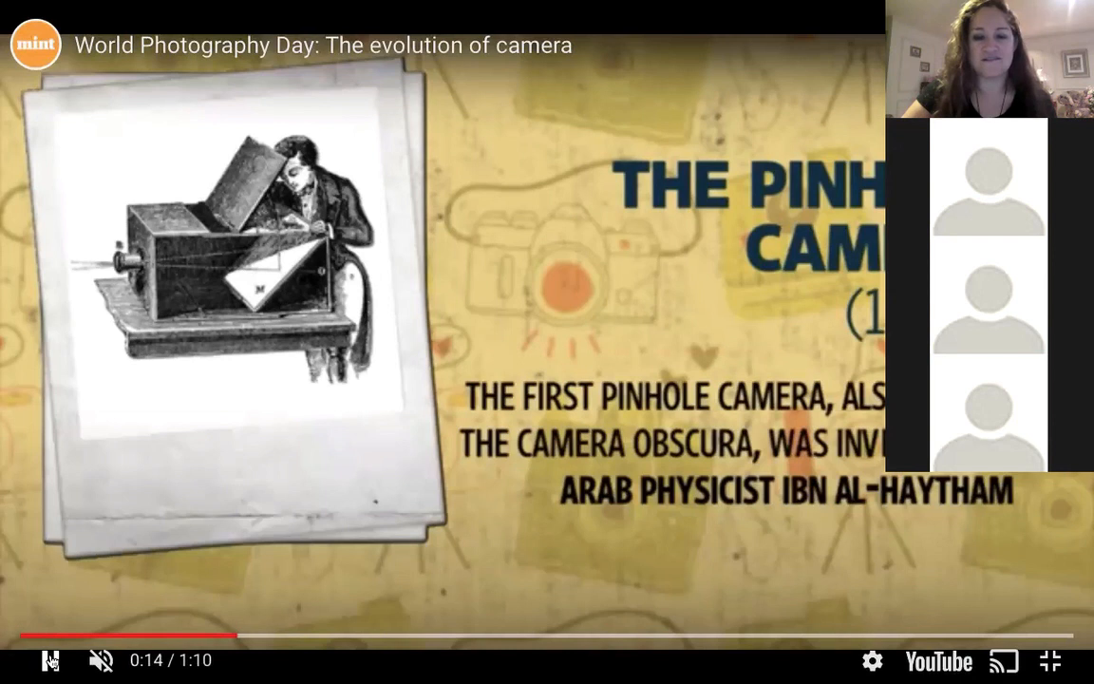
Pause the camera-evolution video at 0:18 on the 1839 Daguerreotype camera.
{"action": "left_click", "coordinate": [49, 660]}
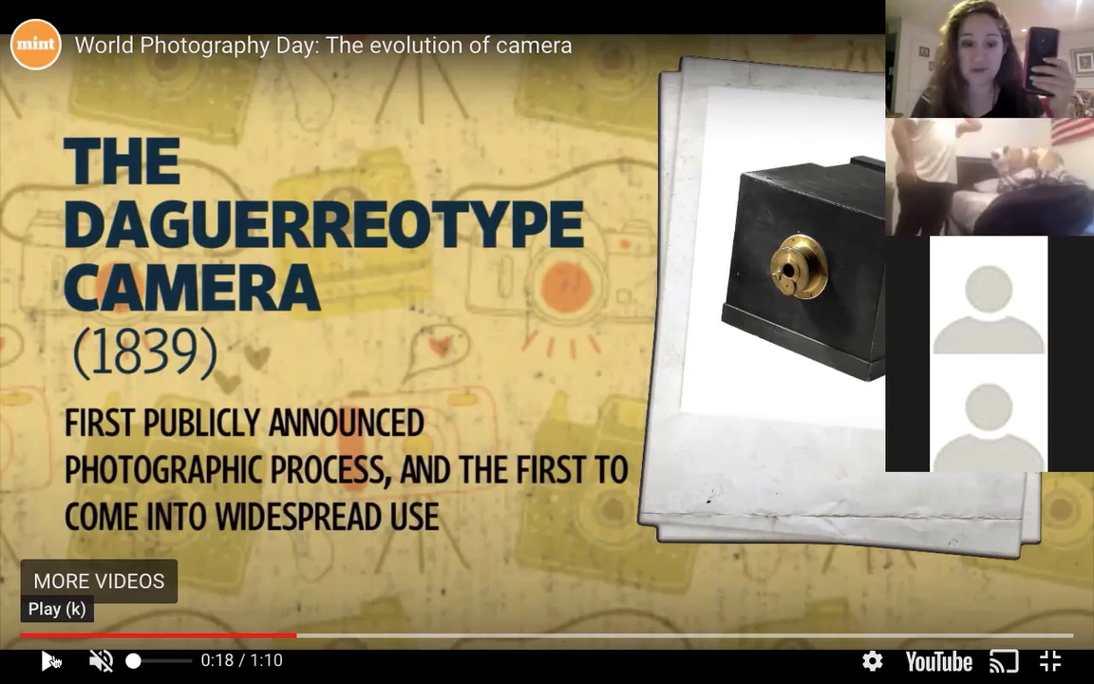
Resume the camera video in the Classroom preview, stopping at 0:25 on the Reise Camera.
{"action": "left_click", "coordinate": [51, 661]}
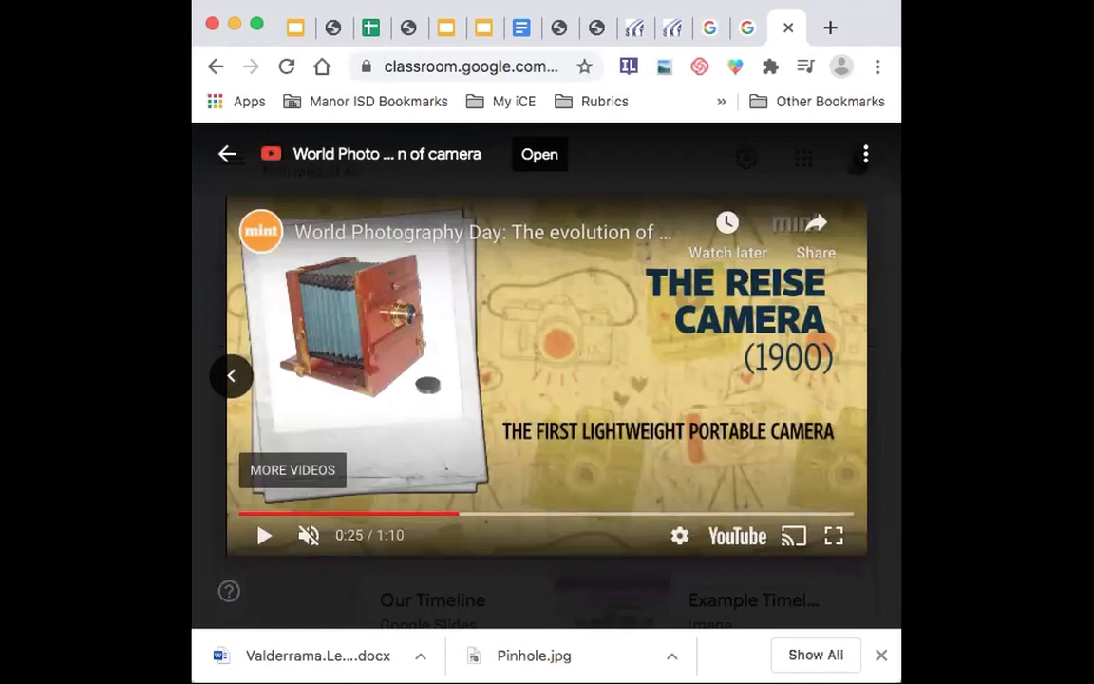
{"action": "mouse_move", "coordinate": [662, 353]}
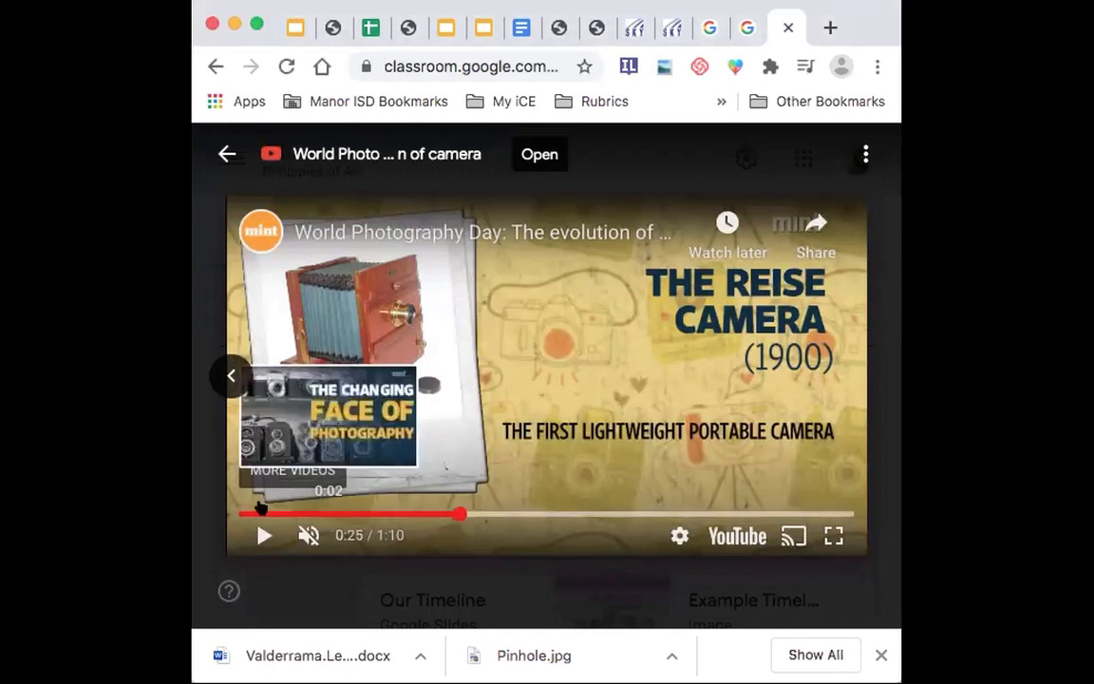
Play past the Reise camera and pause at 0:29 on the Kodak Brownie (1900).
{"action": "left_click", "coordinate": [264, 535]}
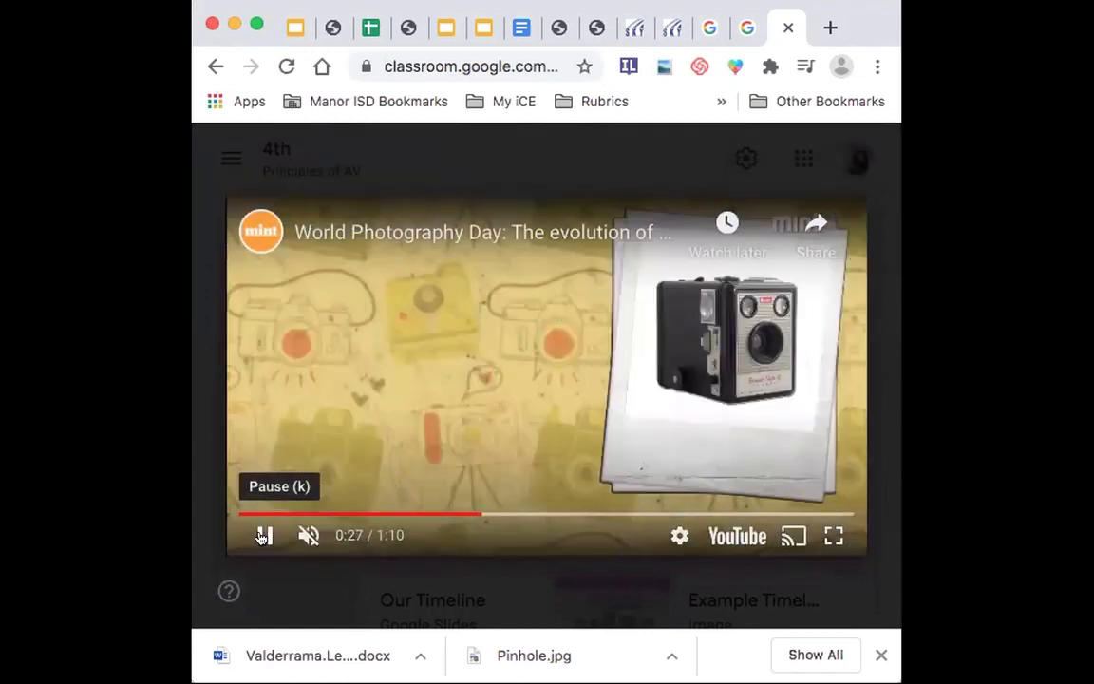
{"action": "left_click", "coordinate": [264, 535]}
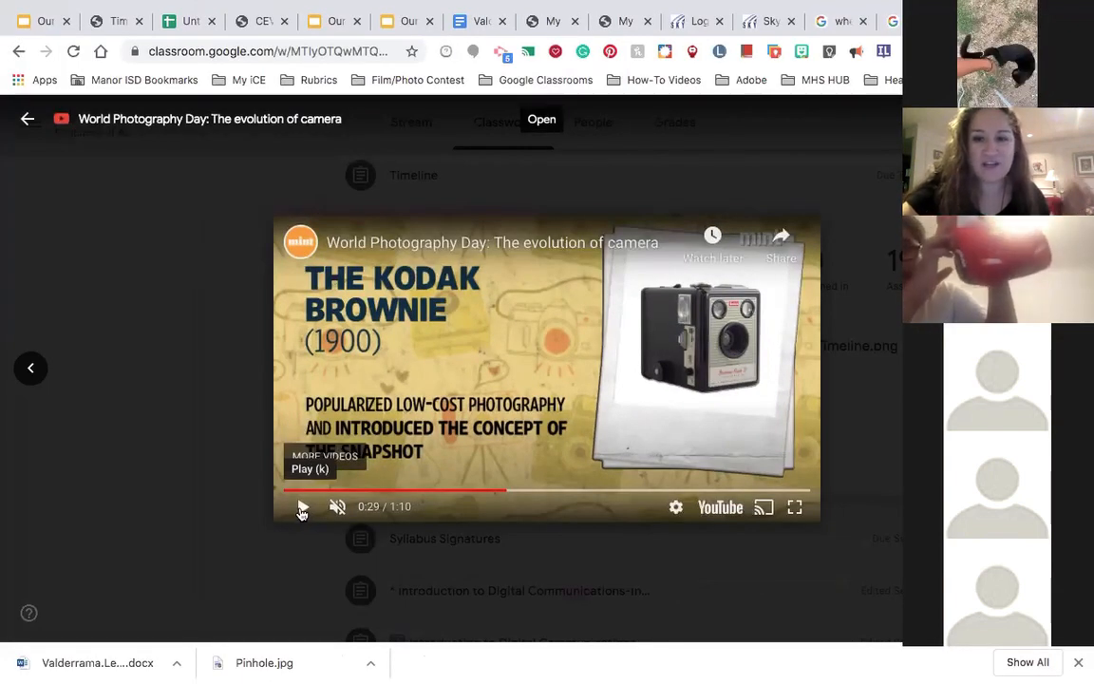
Resume the video past the 1925 Leica L and pause it at 0:36.
{"action": "left_click", "coordinate": [303, 507]}
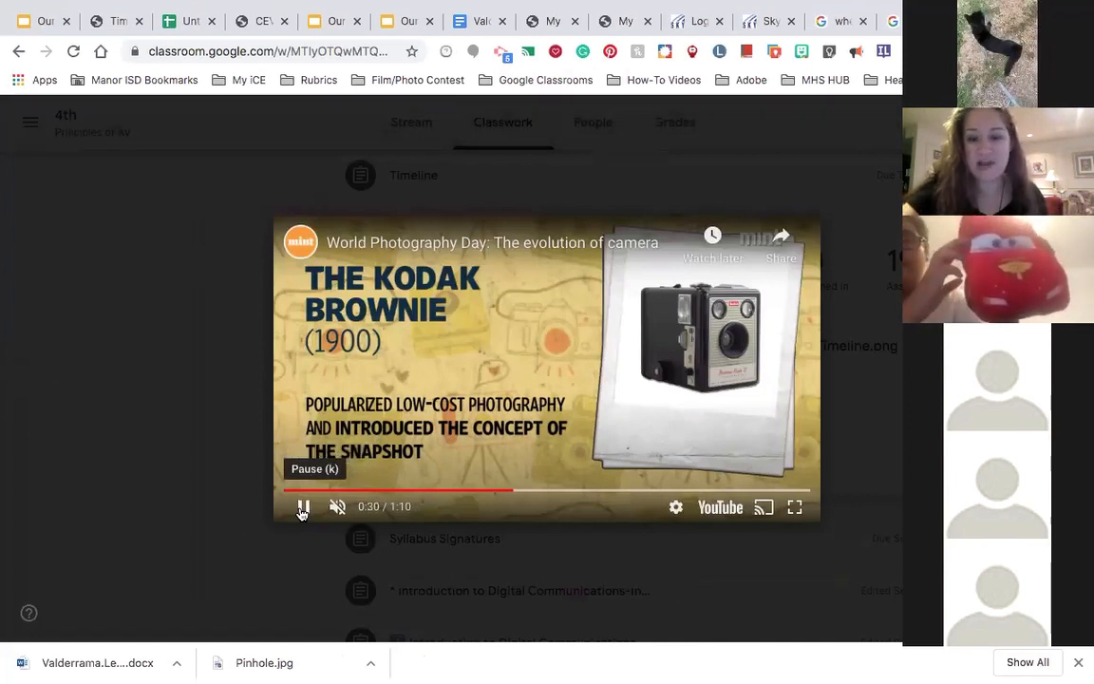
{"action": "left_click", "coordinate": [304, 507]}
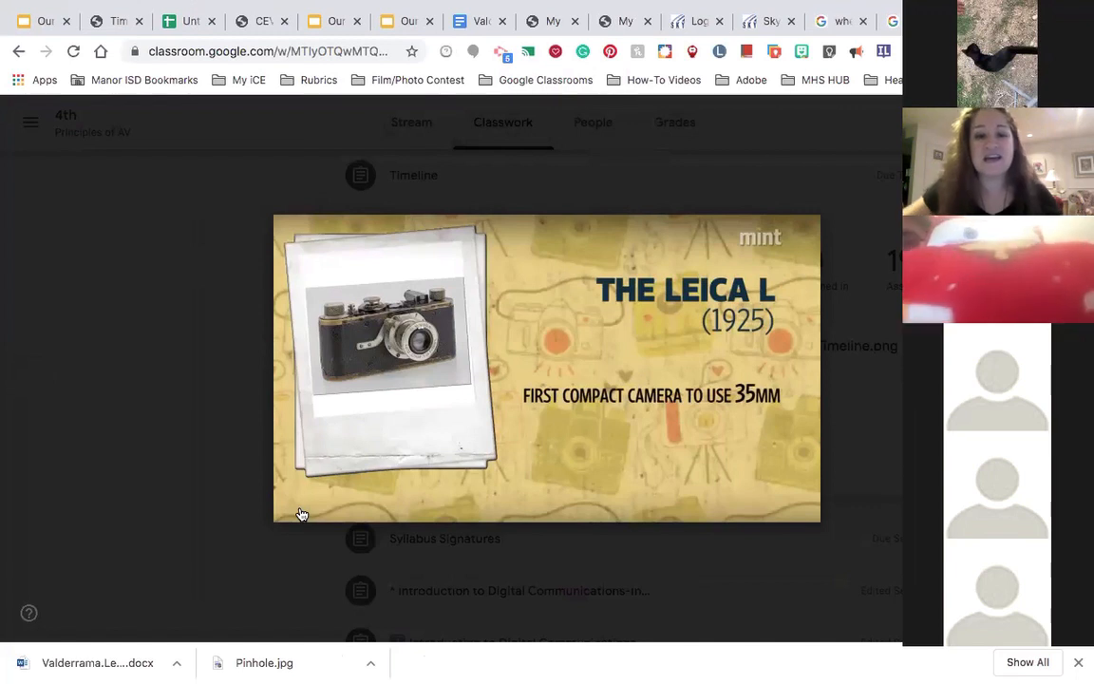
{"action": "left_click", "coordinate": [299, 506]}
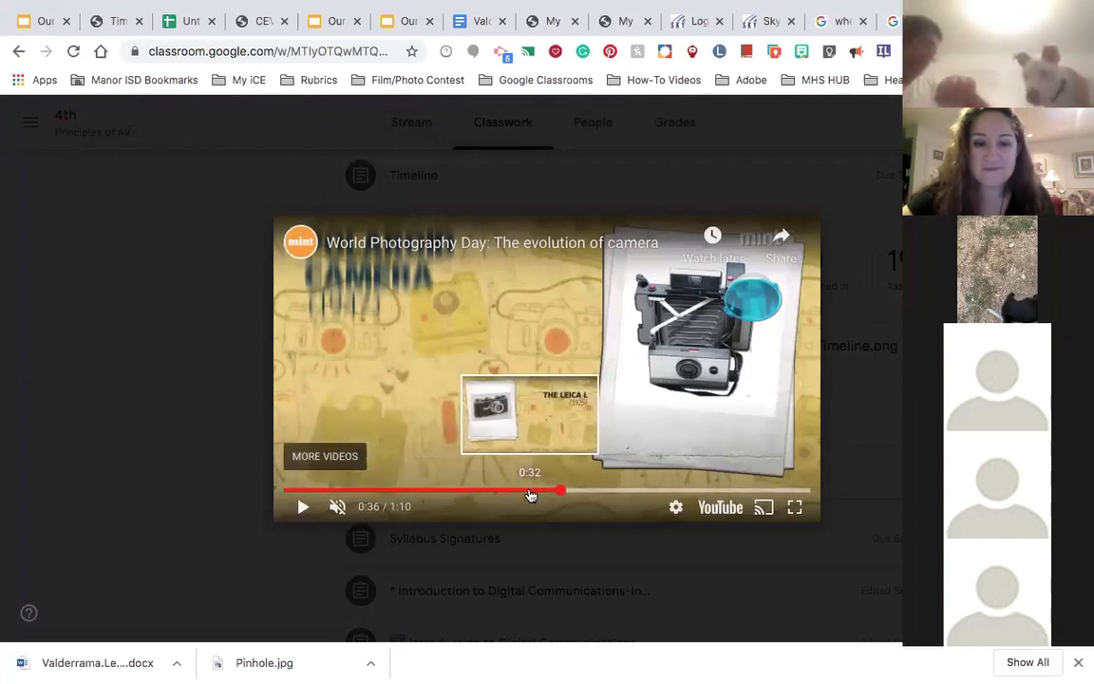
Jump back to the Kodak Brownie at 0:29, then ahead to the 1947 Polaroid at 0:38.
{"action": "left_click", "coordinate": [507, 490]}
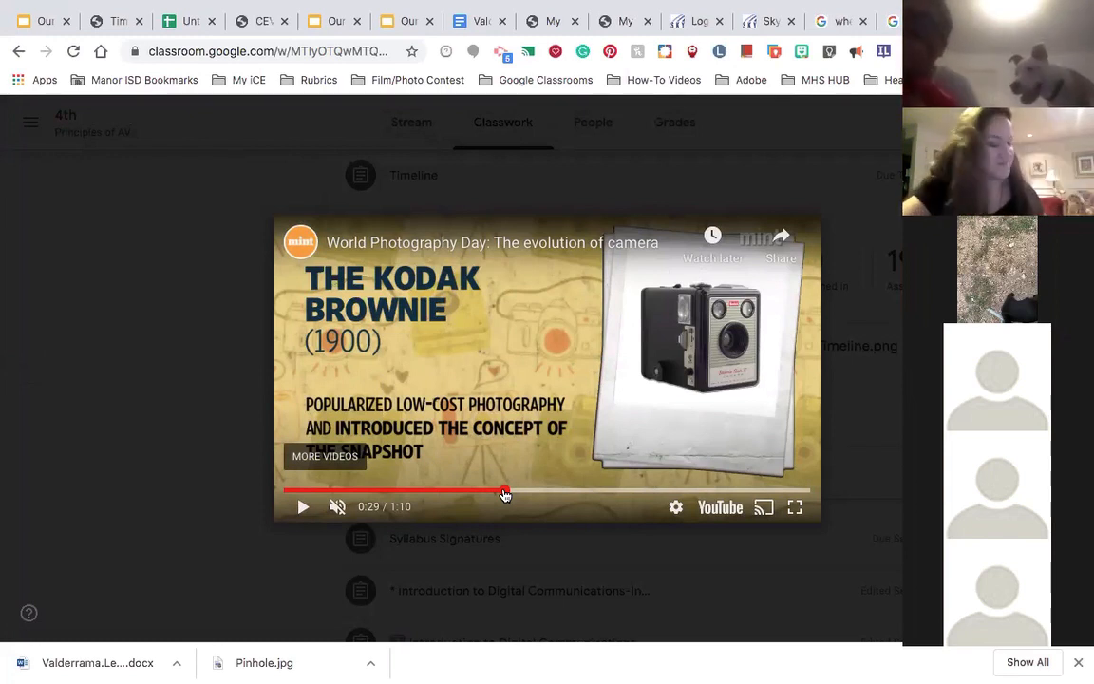
{"action": "mouse_move", "coordinate": [532, 490]}
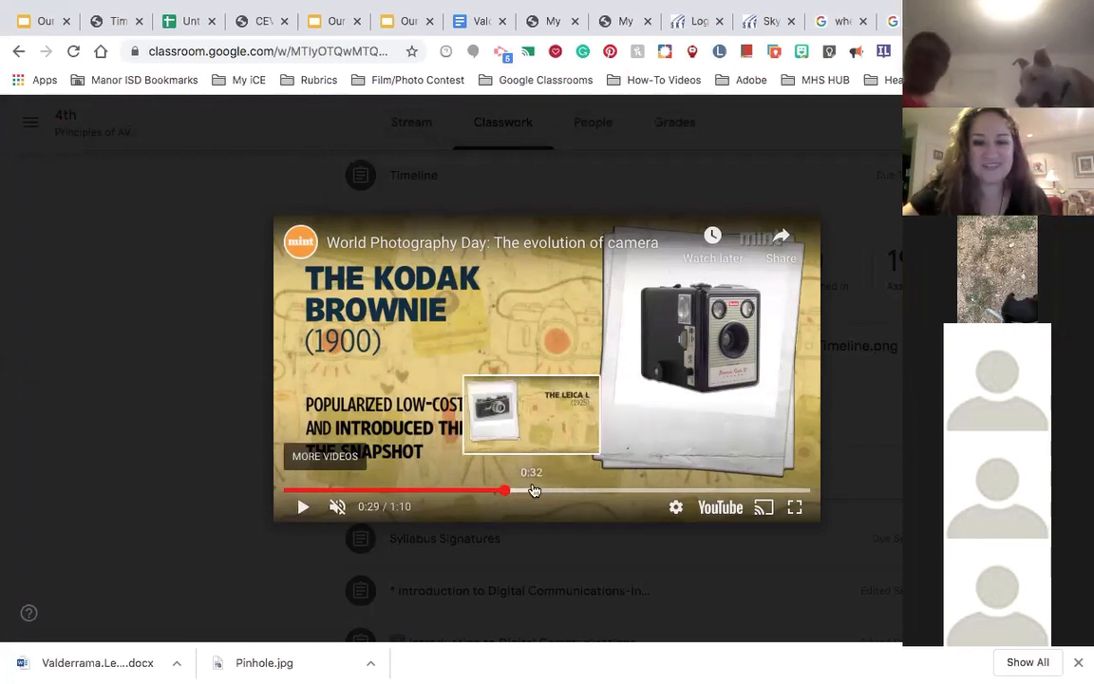
{"action": "mouse_move", "coordinate": [568, 490]}
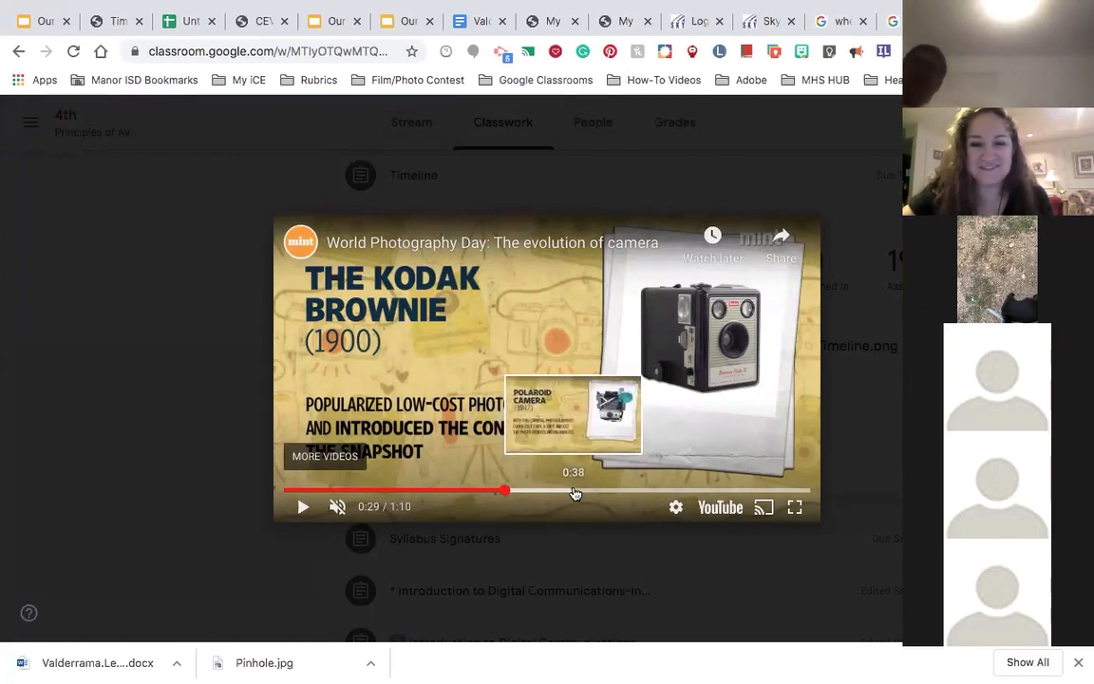
{"action": "left_click", "coordinate": [573, 491]}
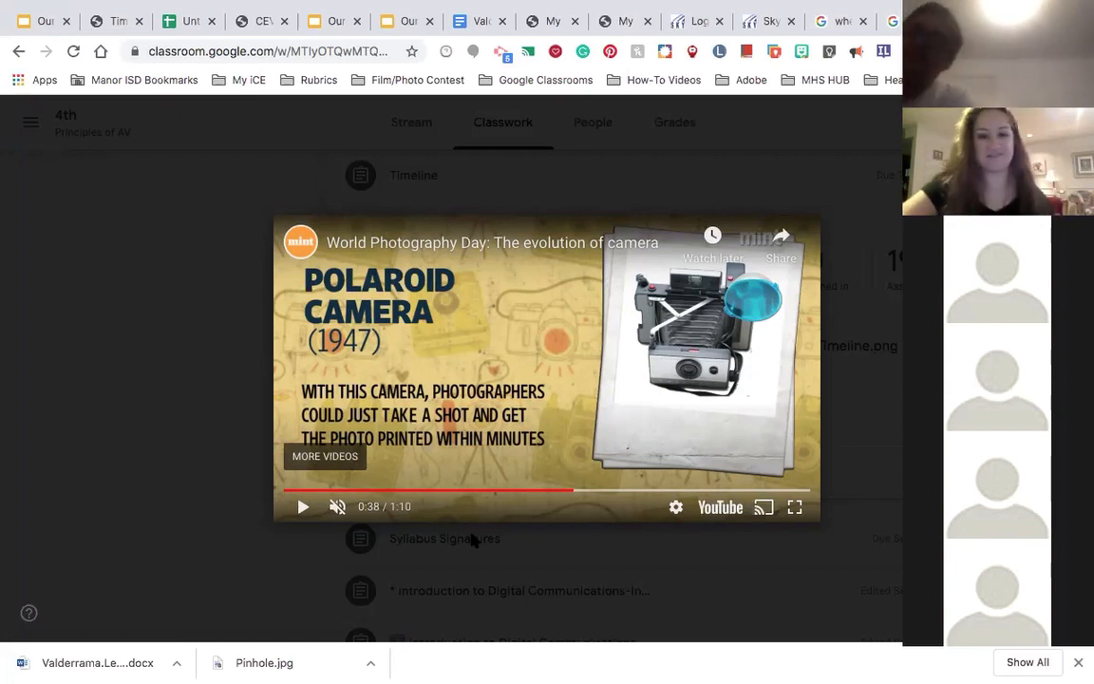
{"action": "mouse_move", "coordinate": [302, 505]}
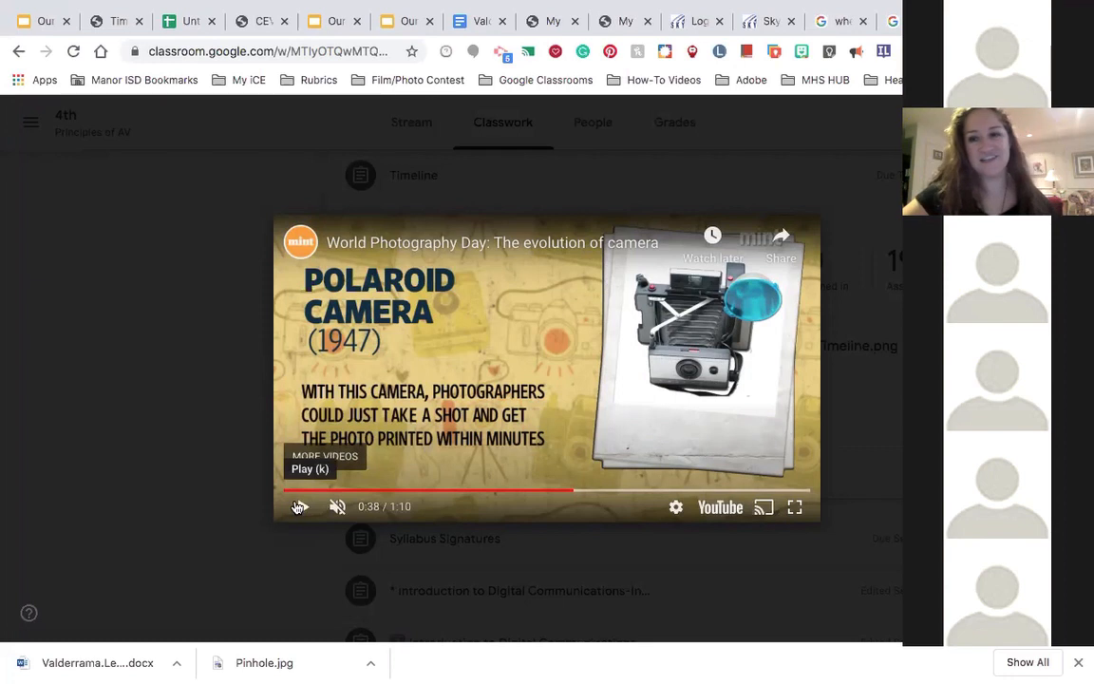
Play the video and pause it at 0:44 on the 1975 Kodak Digital Camera.
{"action": "left_click", "coordinate": [304, 506]}
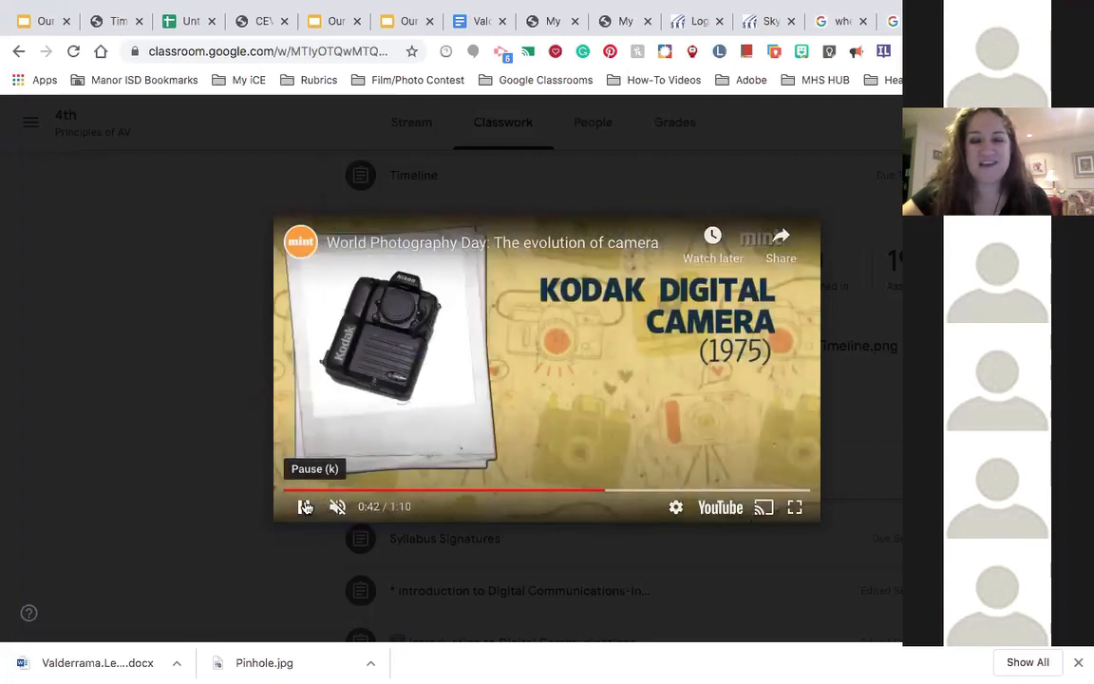
{"action": "left_click", "coordinate": [305, 506]}
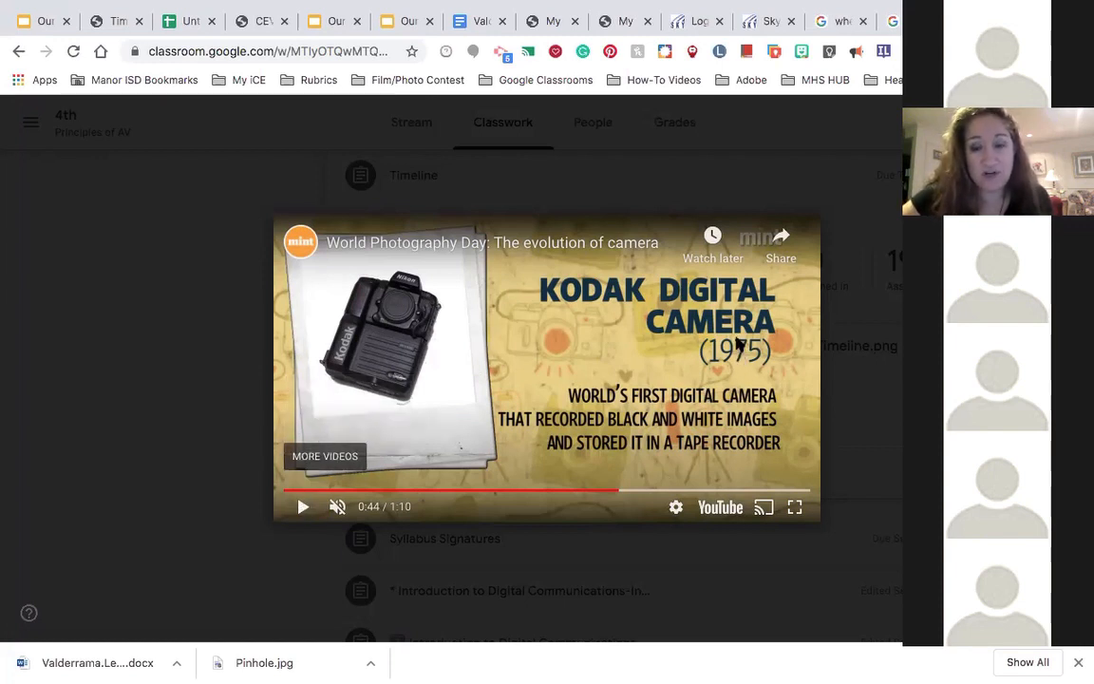
{"action": "mouse_move", "coordinate": [736, 366]}
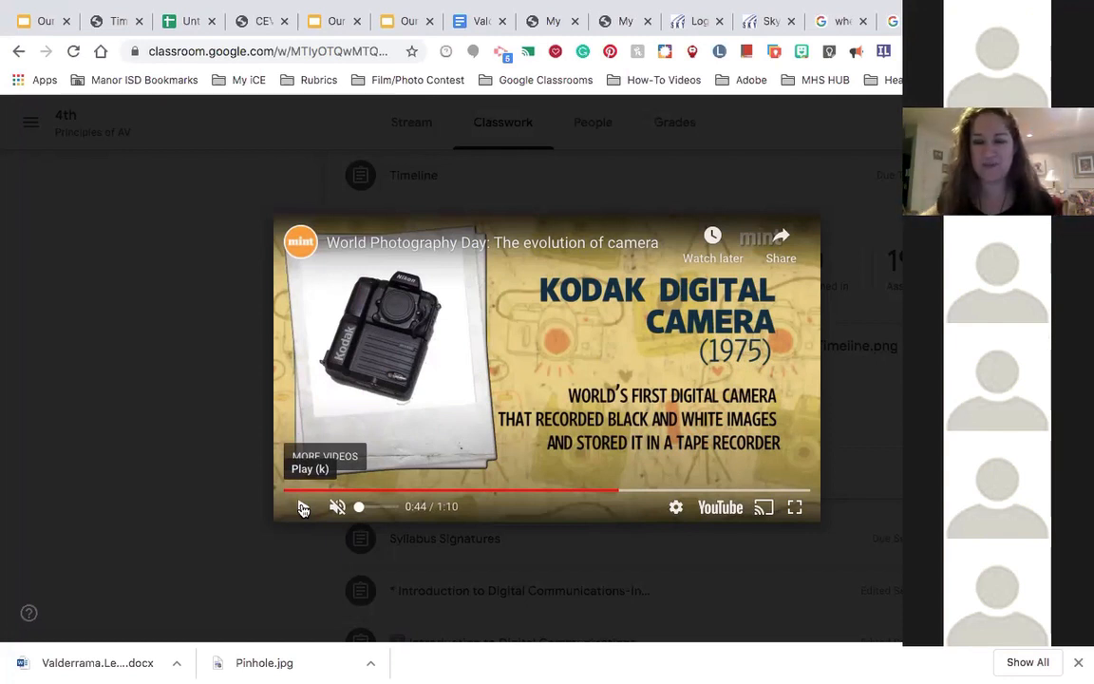
Play the video and pause it at 0:48 on the 1986 Fuji QuickSnap.
{"action": "left_click", "coordinate": [303, 506]}
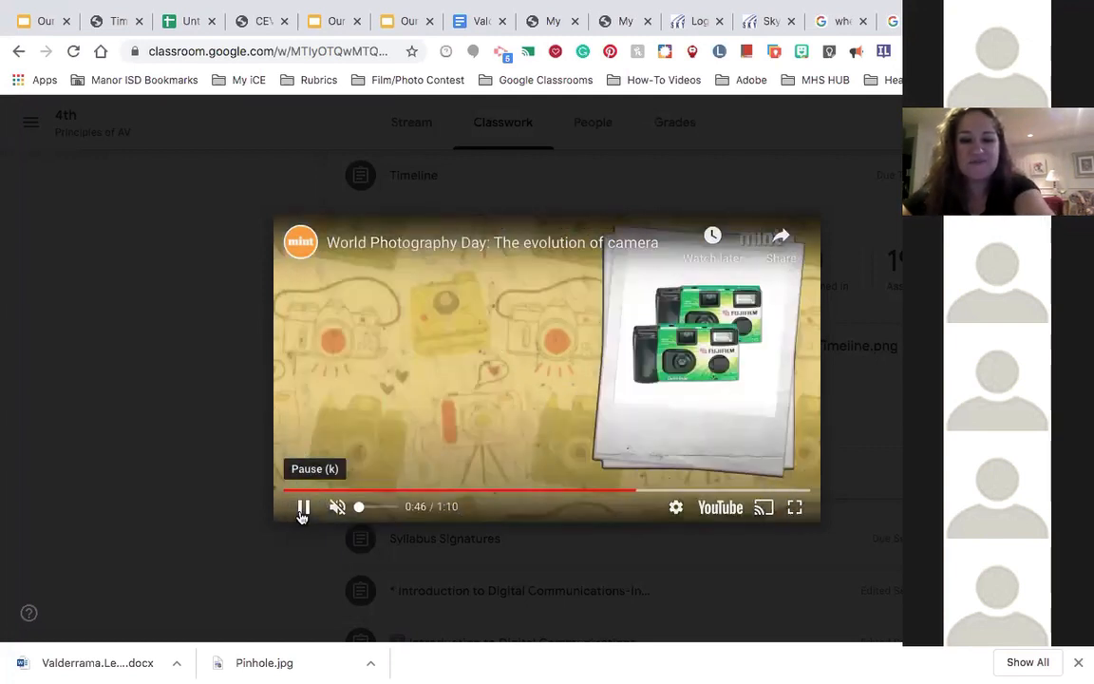
{"action": "left_click", "coordinate": [302, 506]}
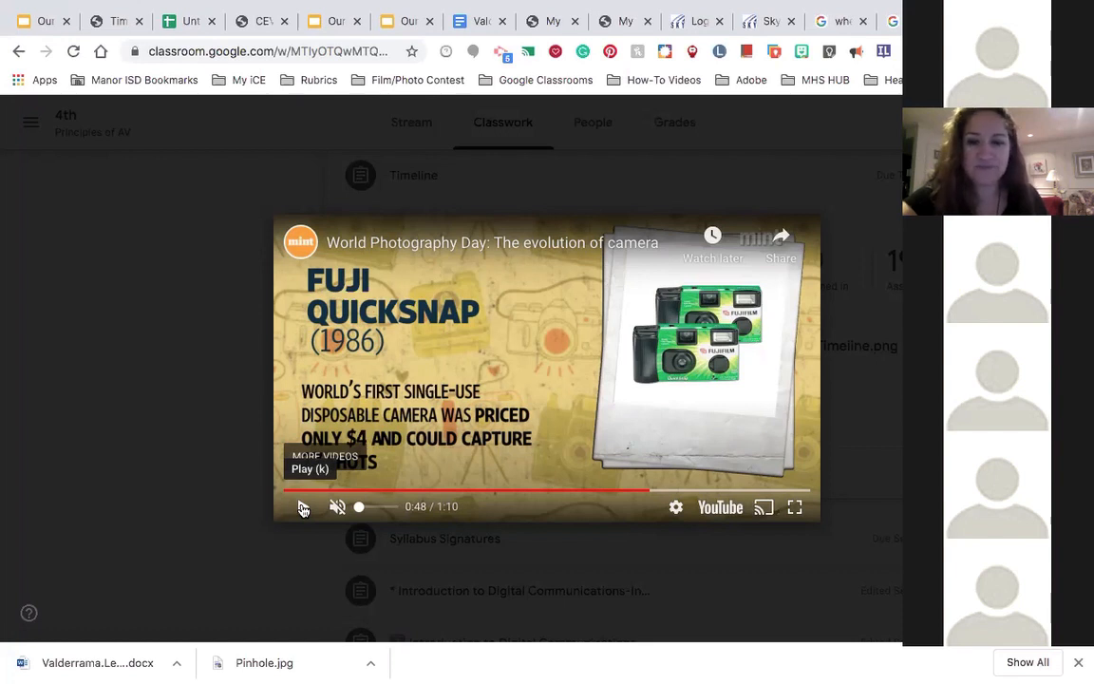
Stop the video at 0:54 on Sharp's J-SH04 (2000) camera phone.
{"action": "left_click", "coordinate": [302, 507]}
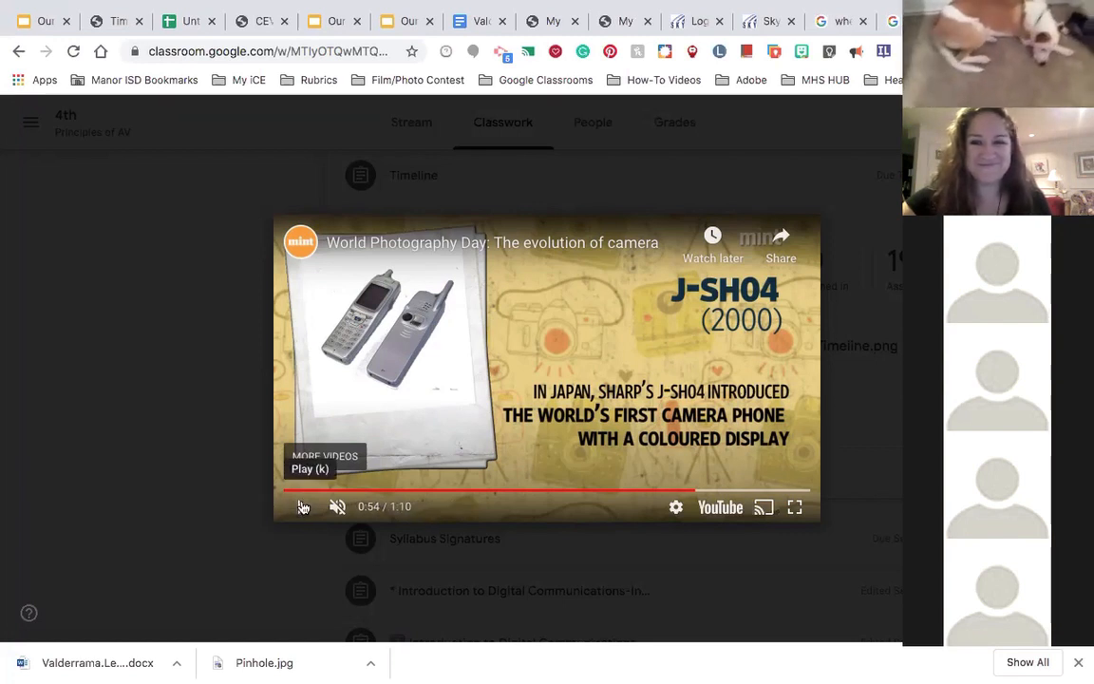
{"action": "left_click", "coordinate": [303, 506]}
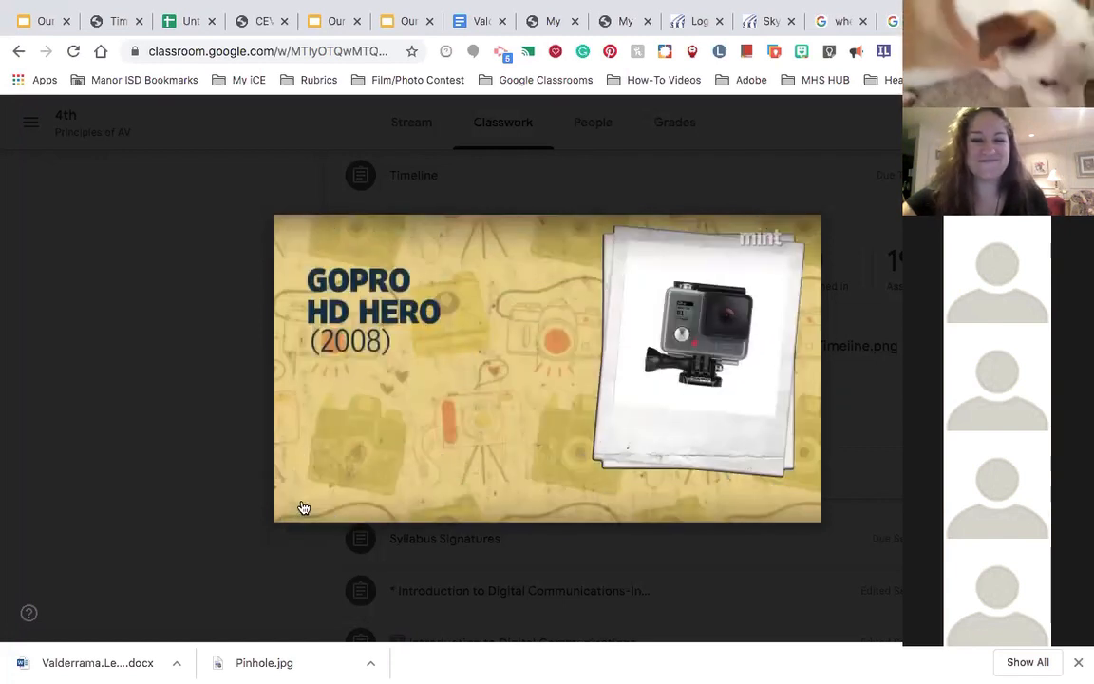
{"action": "left_click", "coordinate": [304, 506]}
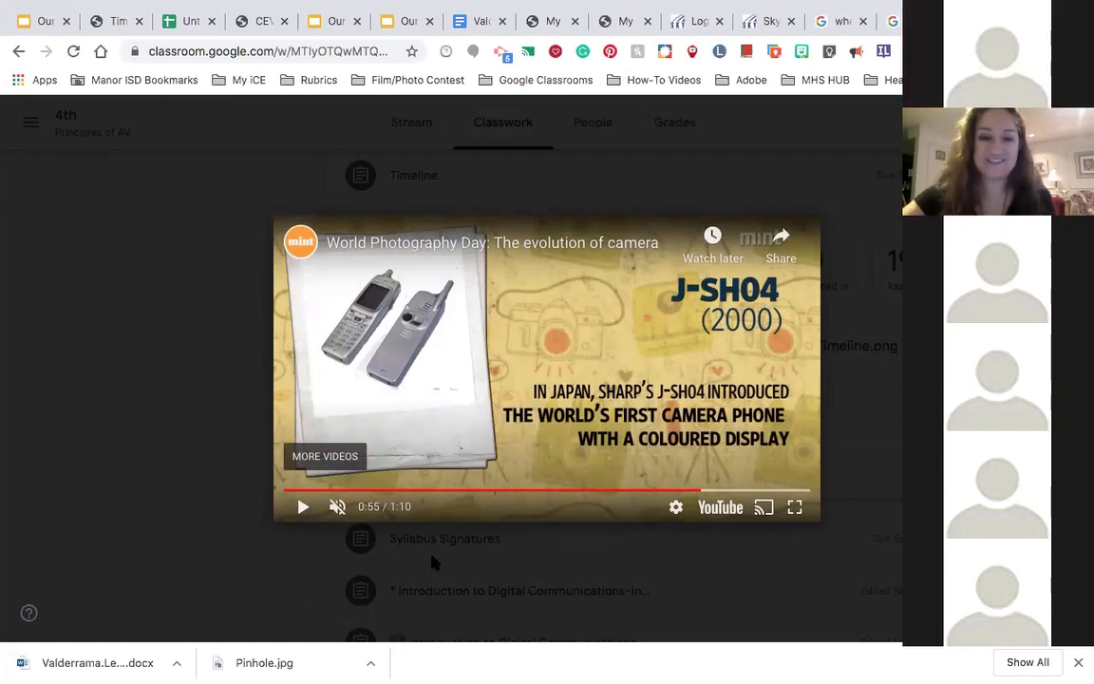
{"action": "mouse_move", "coordinate": [303, 506]}
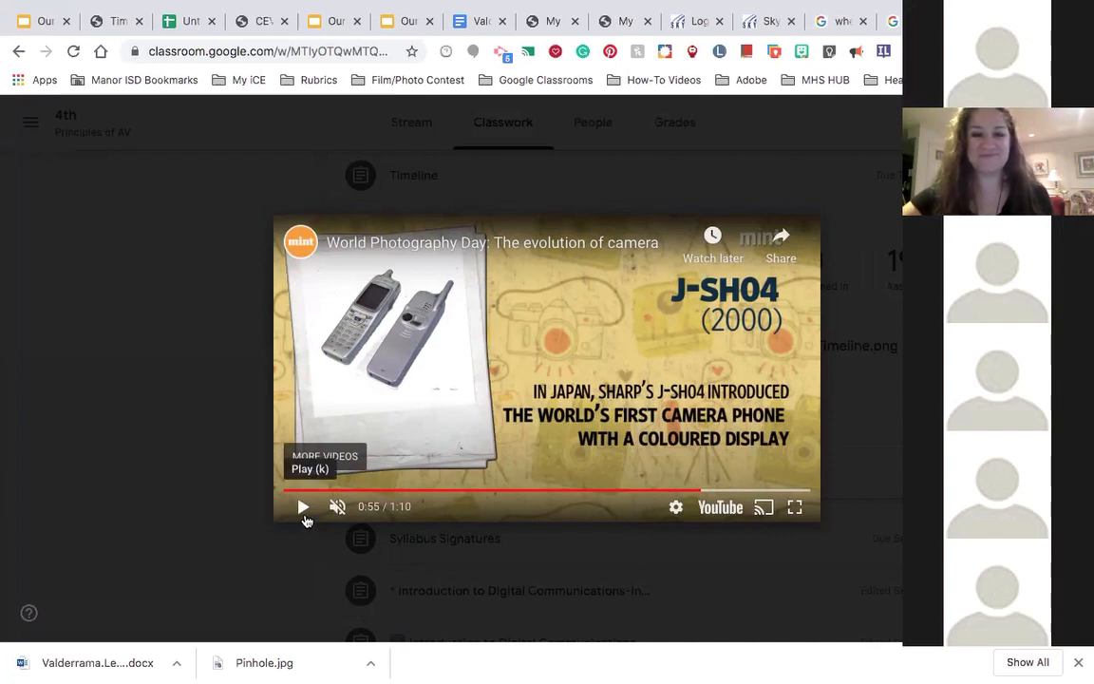
Let the video play past the 2008 GoPro HD Hero into the DSLR section.
{"action": "left_click", "coordinate": [303, 506]}
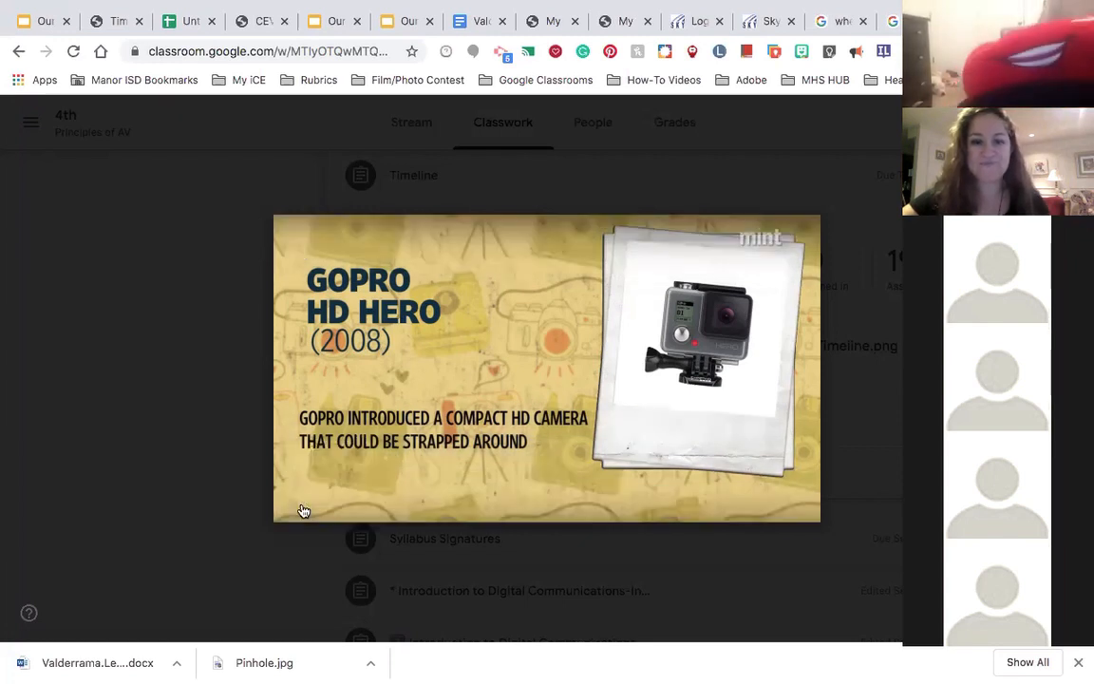
{"action": "left_click", "coordinate": [304, 510]}
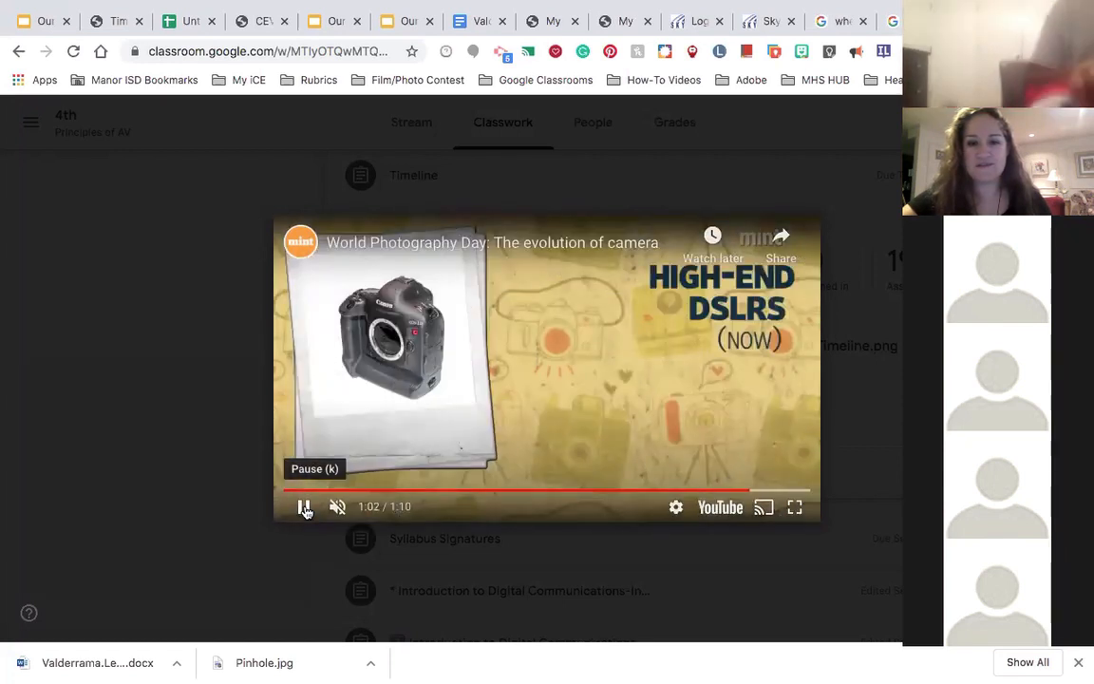
Pause on the high-end DSLRs and reopen the Example Timeline image.
{"action": "left_click", "coordinate": [304, 506]}
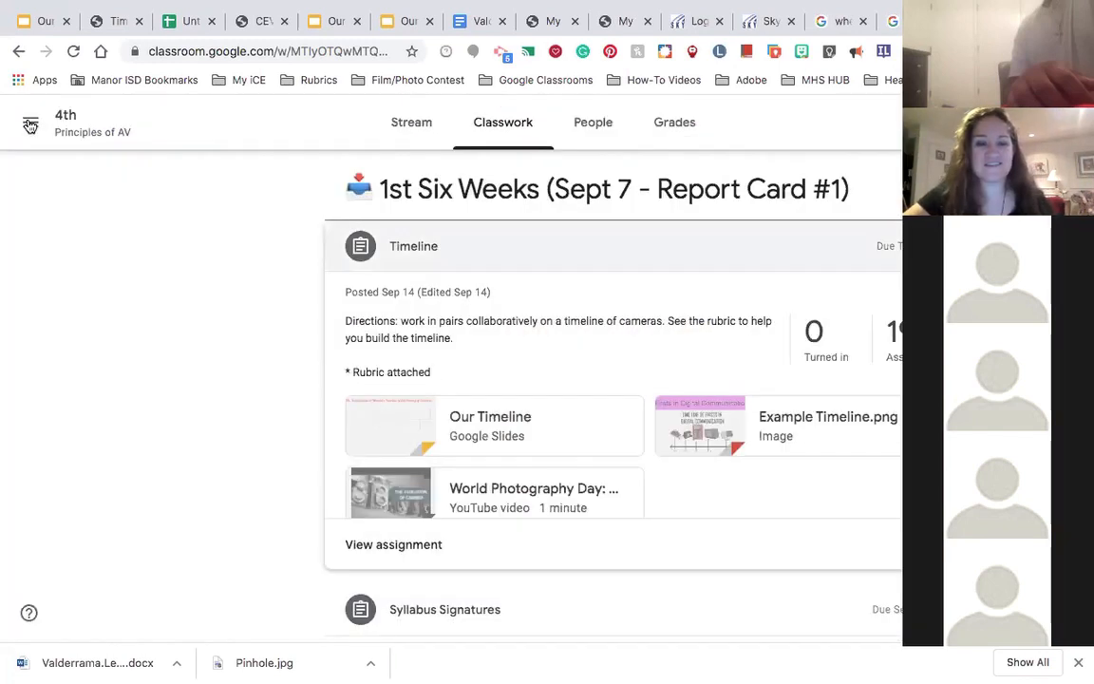
{"action": "left_click", "coordinate": [700, 425]}
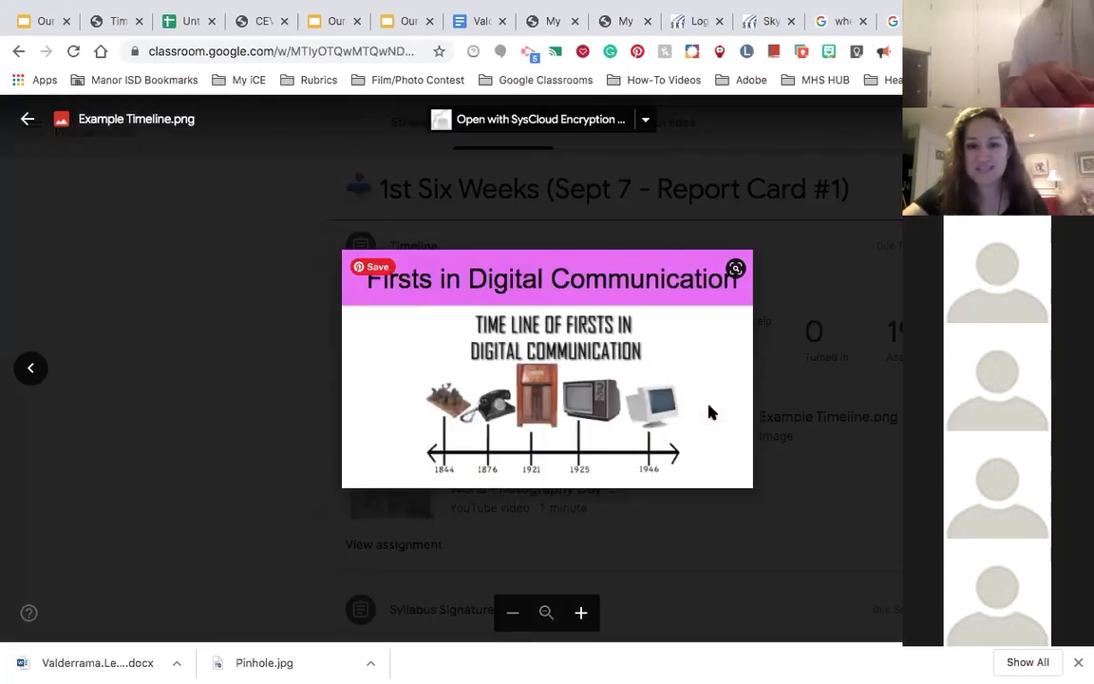
{"action": "mouse_move", "coordinate": [380, 446]}
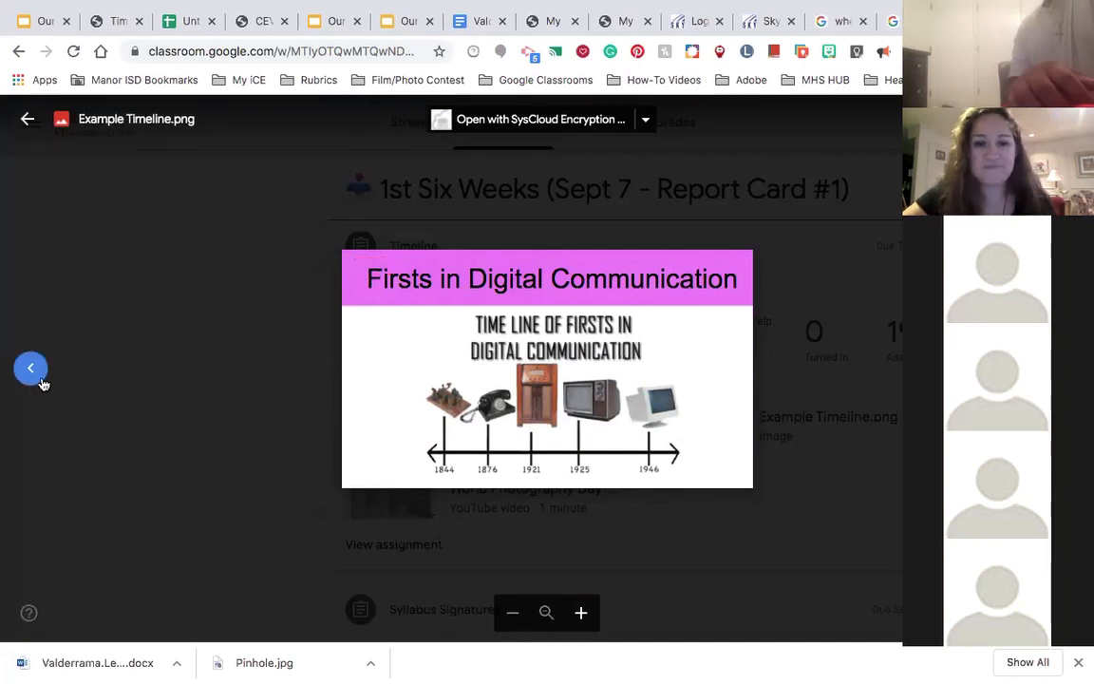
Close the Example Timeline.png preview, back to the Timeline assignment's attachments.
{"action": "left_click", "coordinate": [31, 369]}
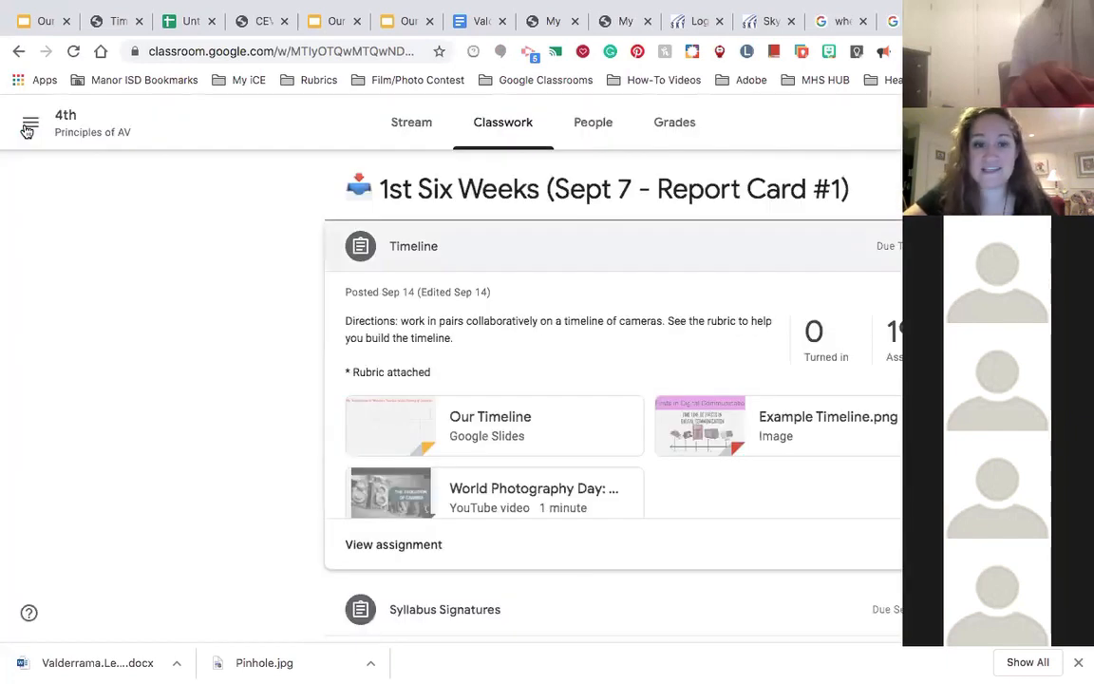
Switch to the Our Timeline presentation showing the History of Cameras slide.
{"action": "left_click", "coordinate": [490, 426]}
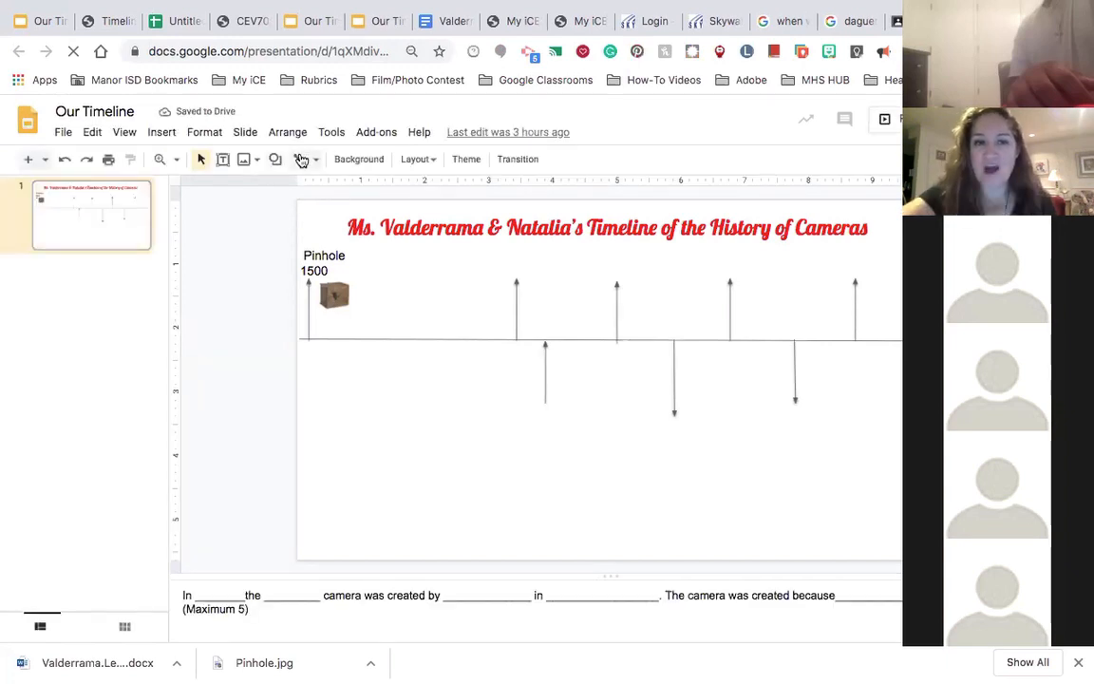
{"action": "mouse_move", "coordinate": [301, 158]}
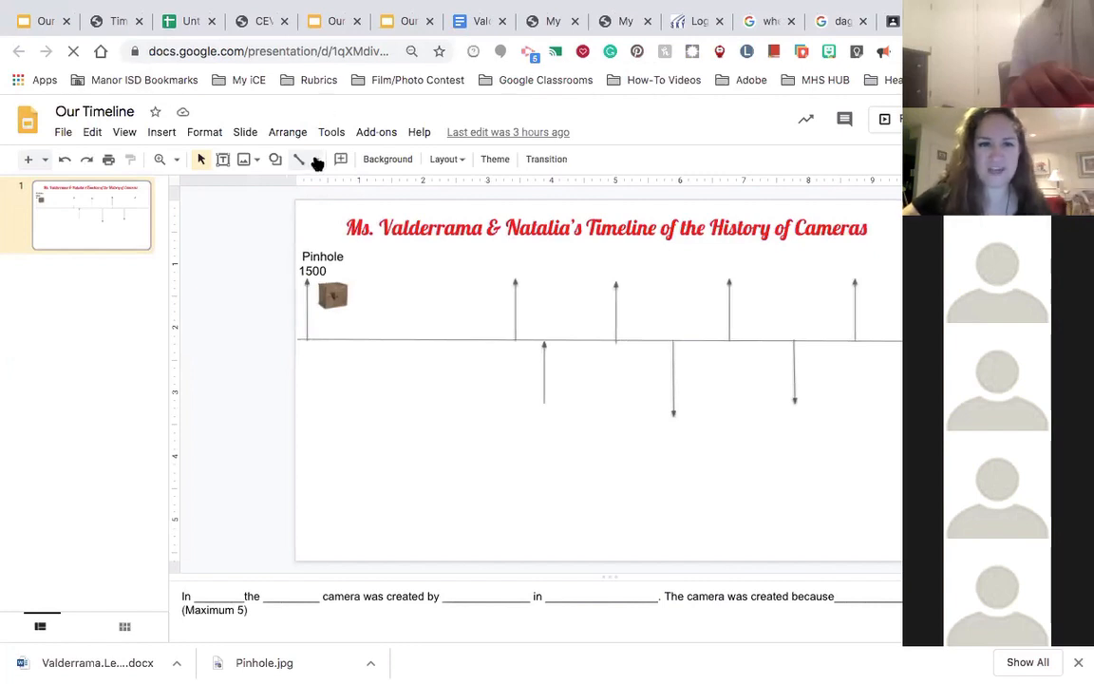
Draw a horizontal straight line across the lower part of the slide.
{"action": "left_click", "coordinate": [303, 159]}
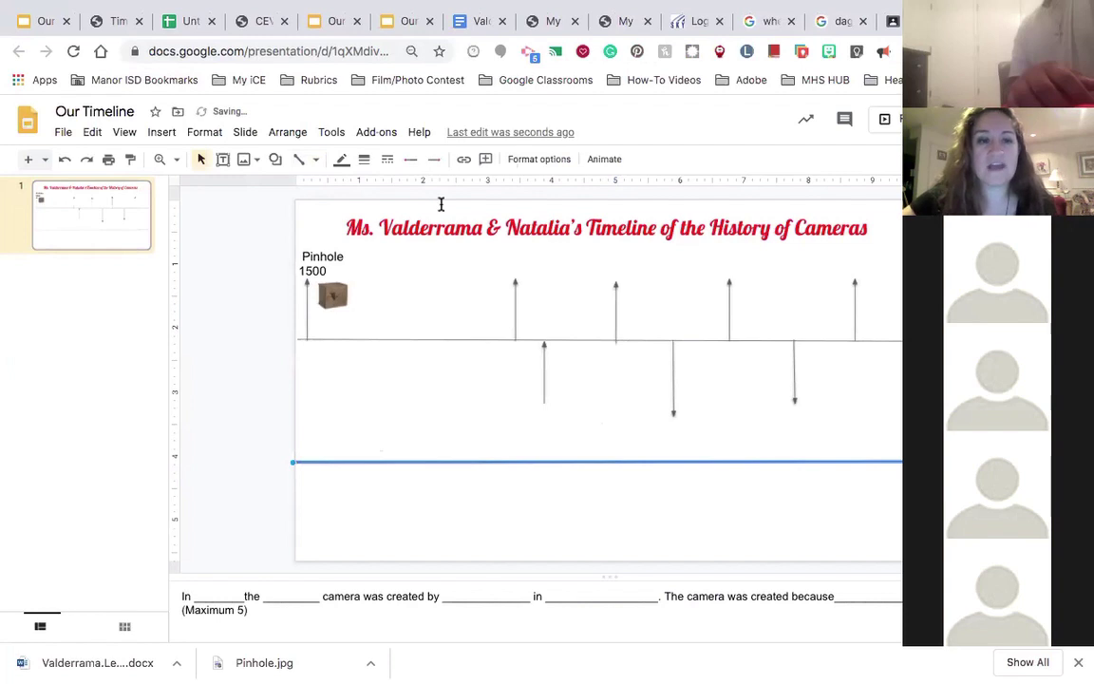
{"action": "mouse_move", "coordinate": [306, 158]}
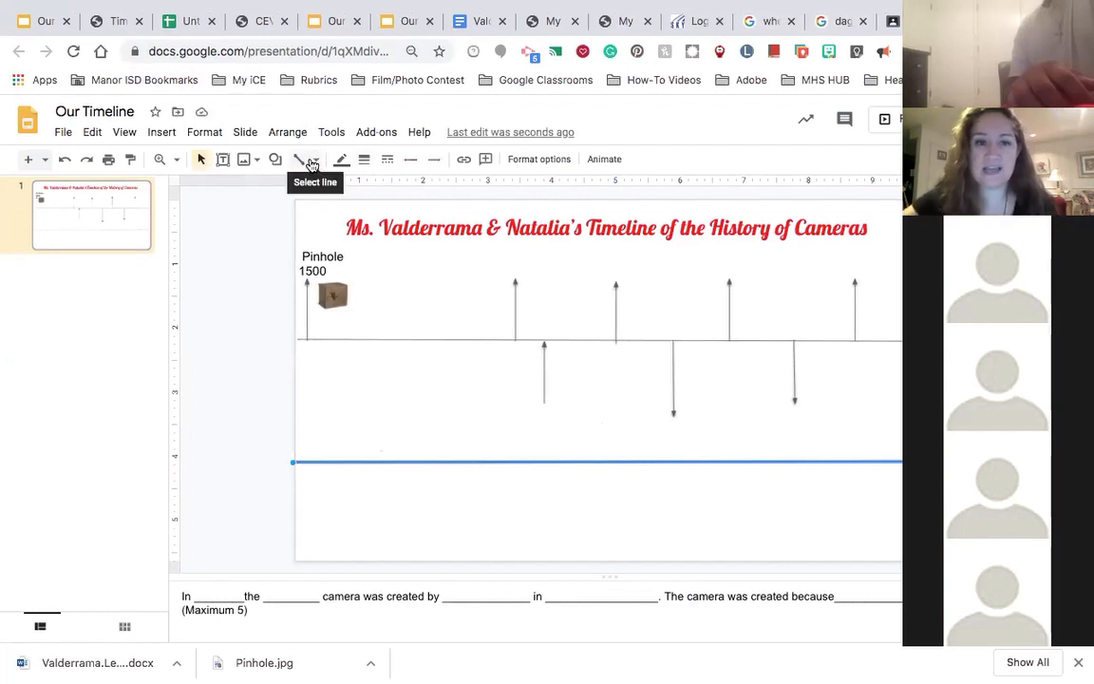
Draw a vertical arrow, duplicate it, and lower the copies onto the lower timeline.
{"action": "left_click", "coordinate": [318, 158]}
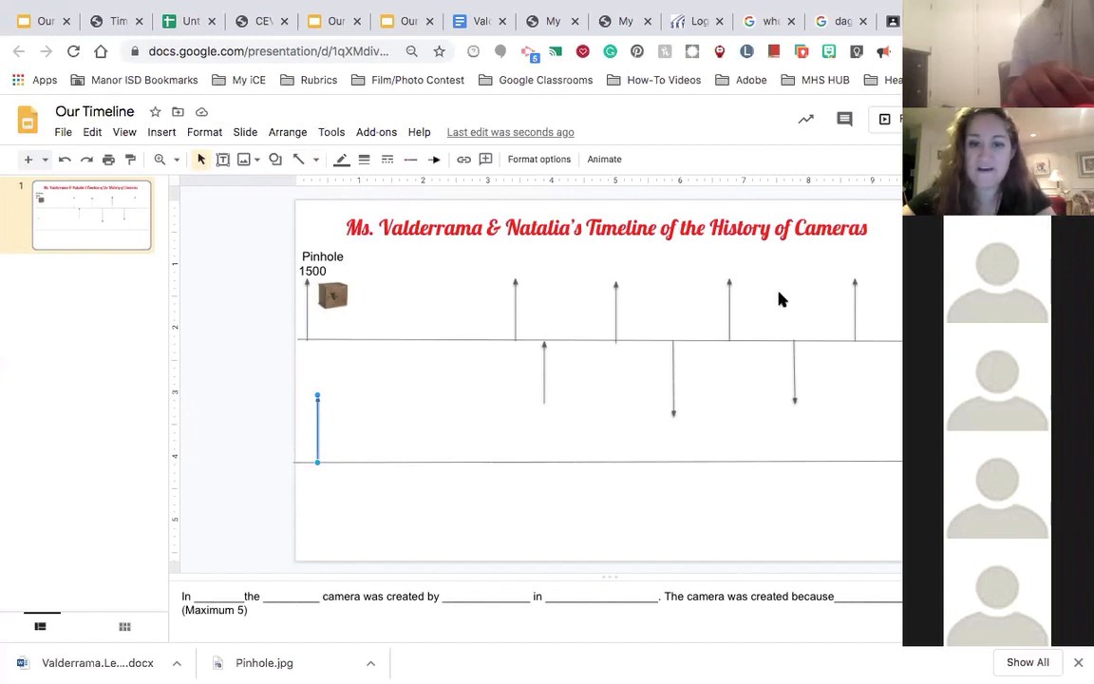
{"action": "mouse_move", "coordinate": [848, 444]}
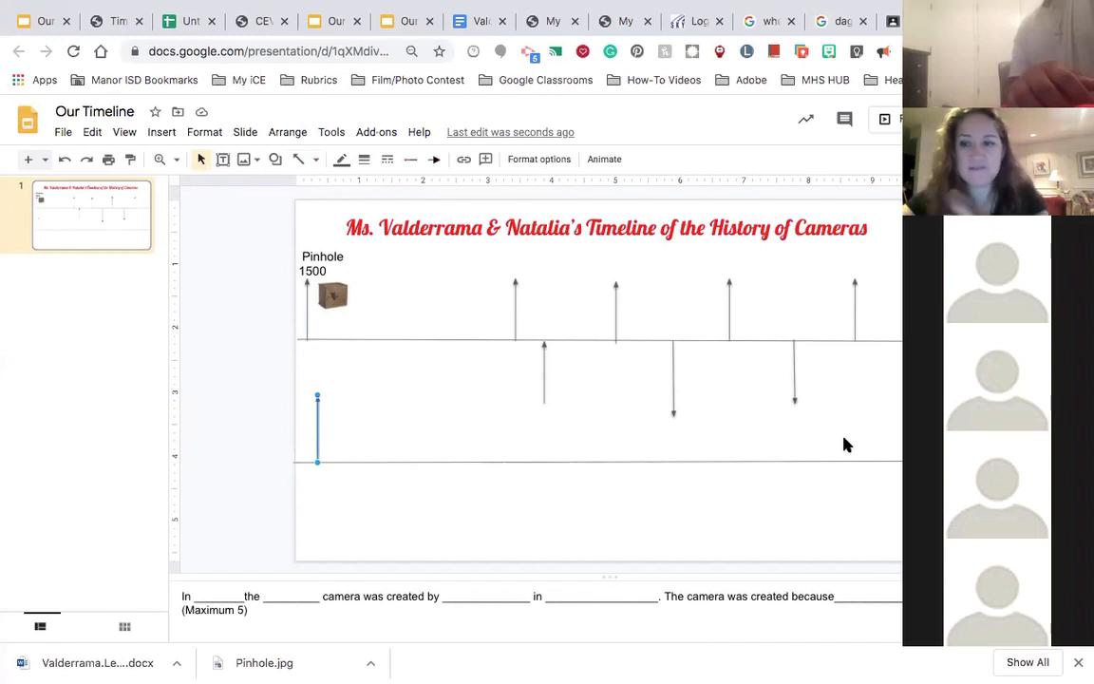
{"action": "left_click", "coordinate": [318, 437]}
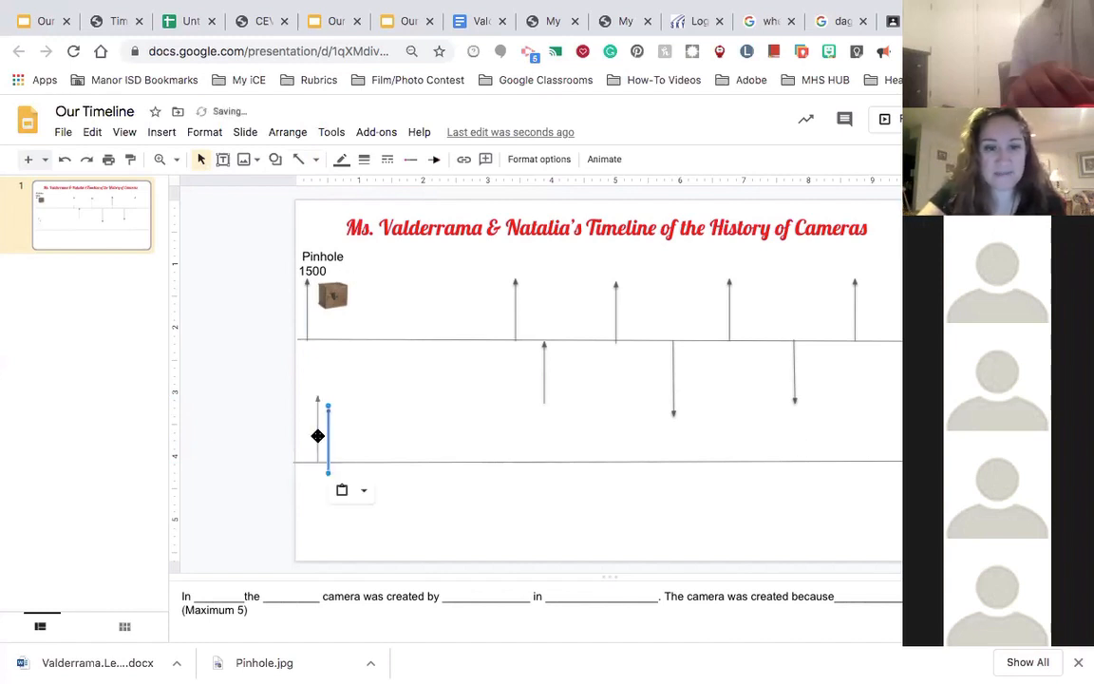
{"action": "left_click_drag", "start_coordinate": [328, 437], "coordinate": [359, 465]}
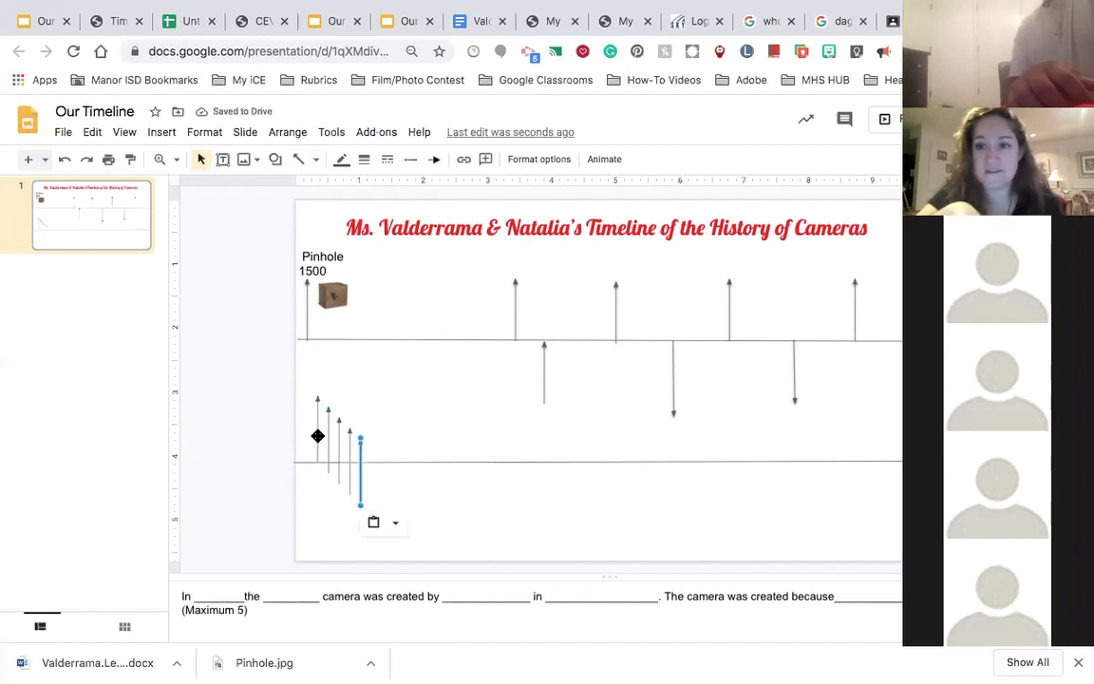
{"action": "left_click_drag", "start_coordinate": [318, 437], "coordinate": [361, 467]}
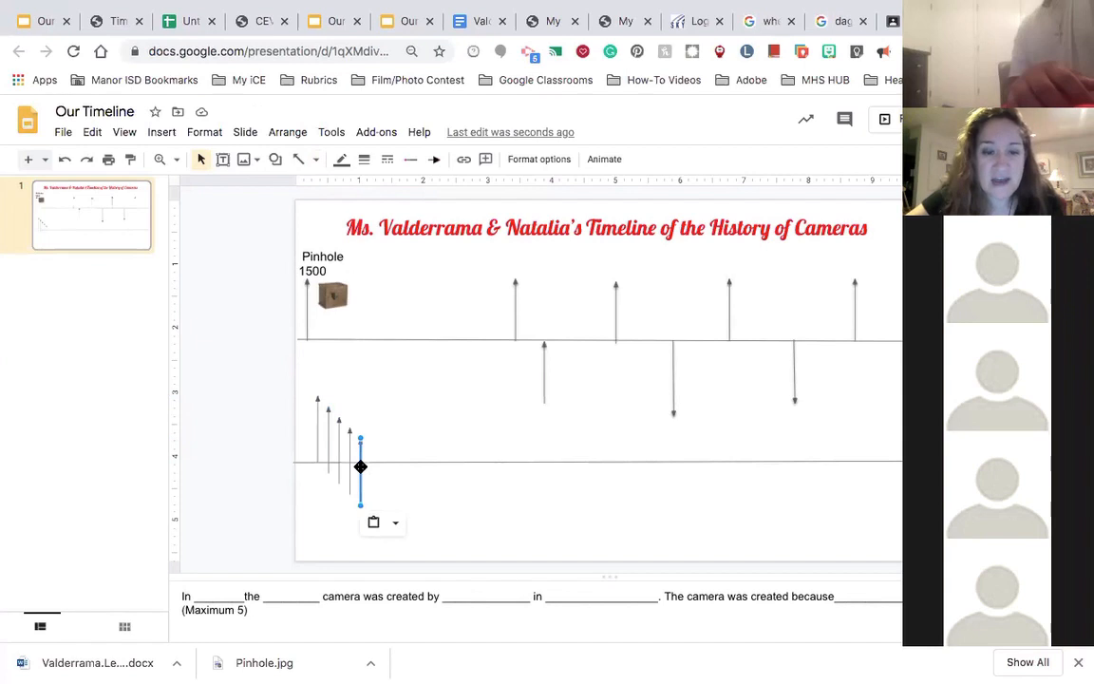
Spread the arrow copies along the lower timeline, above and below the line.
{"action": "left_click_drag", "start_coordinate": [361, 466], "coordinate": [428, 466]}
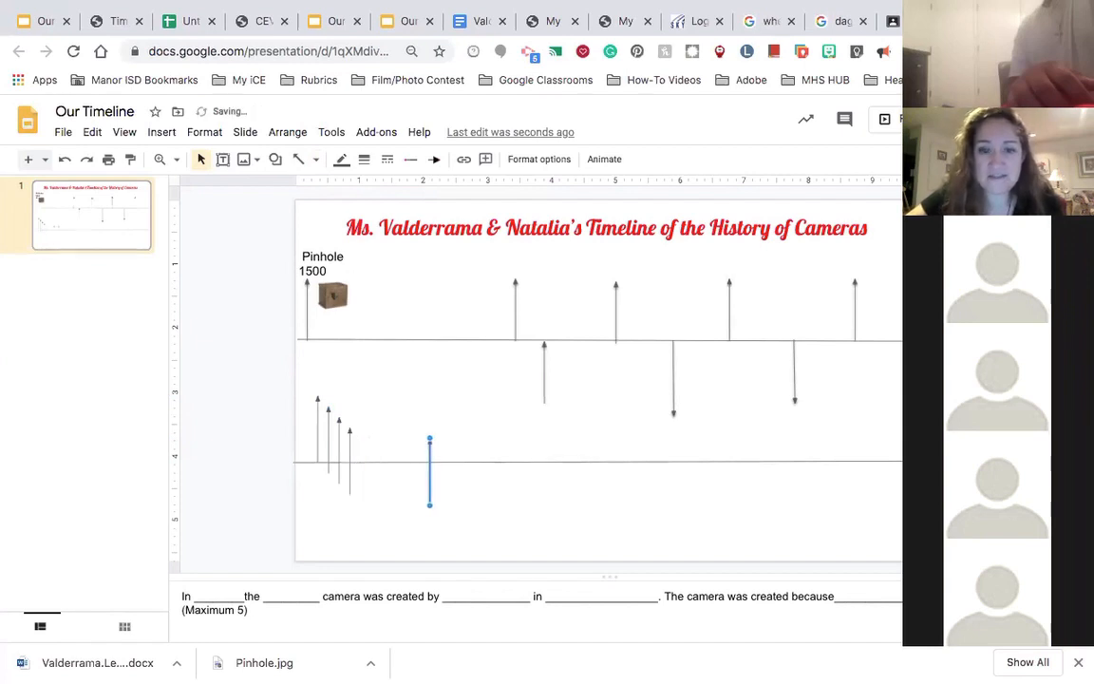
{"action": "left_click_drag", "start_coordinate": [429, 469], "coordinate": [547, 468]}
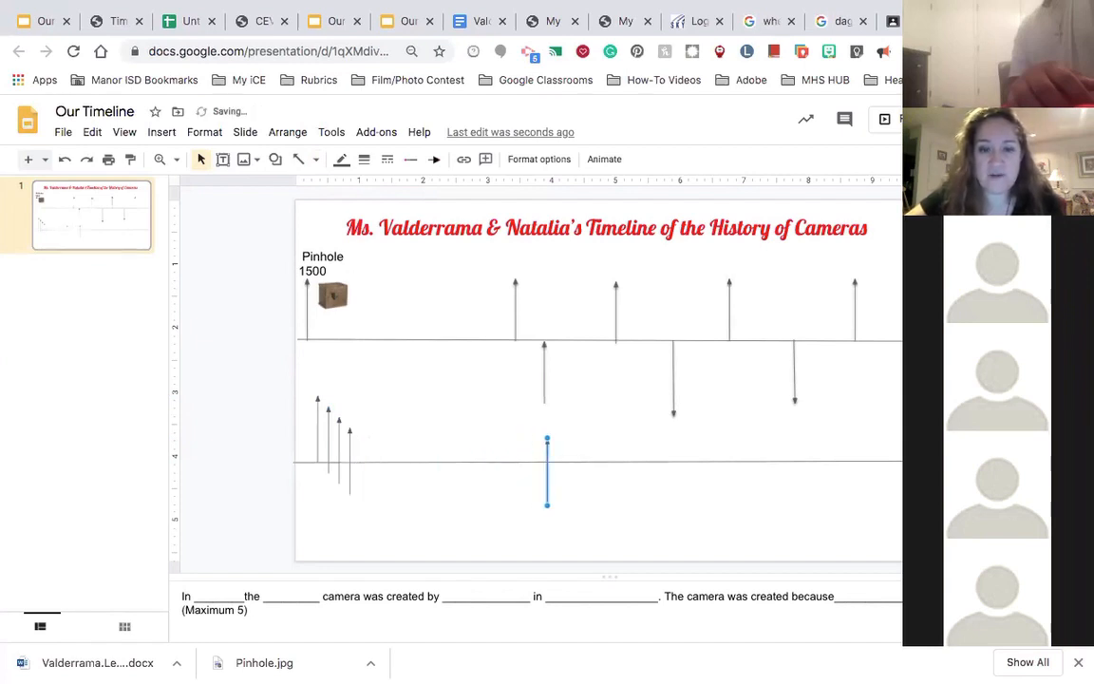
{"action": "left_click_drag", "start_coordinate": [547, 472], "coordinate": [563, 433]}
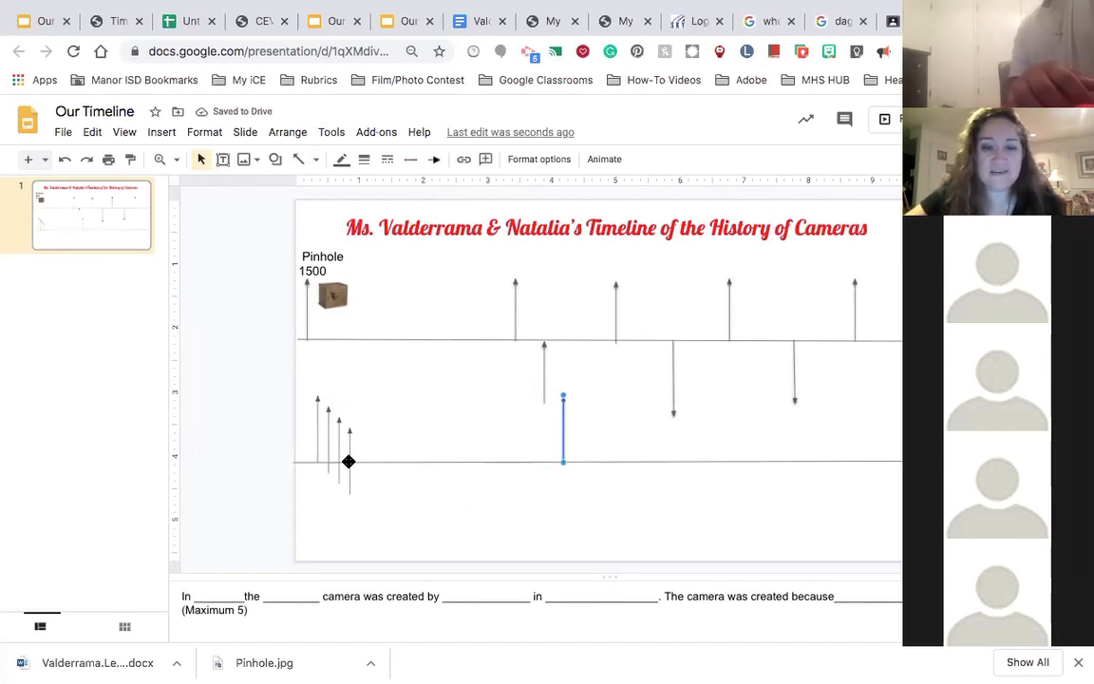
{"action": "left_click_drag", "start_coordinate": [562, 427], "coordinate": [404, 461]}
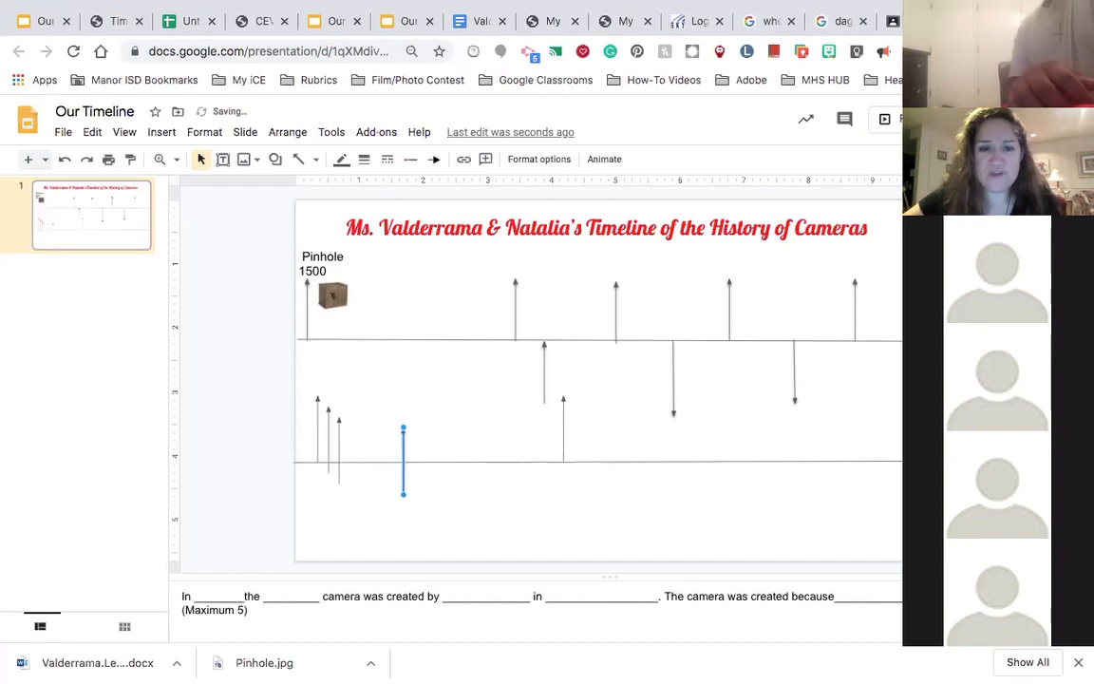
{"action": "left_click_drag", "start_coordinate": [403, 460], "coordinate": [467, 439]}
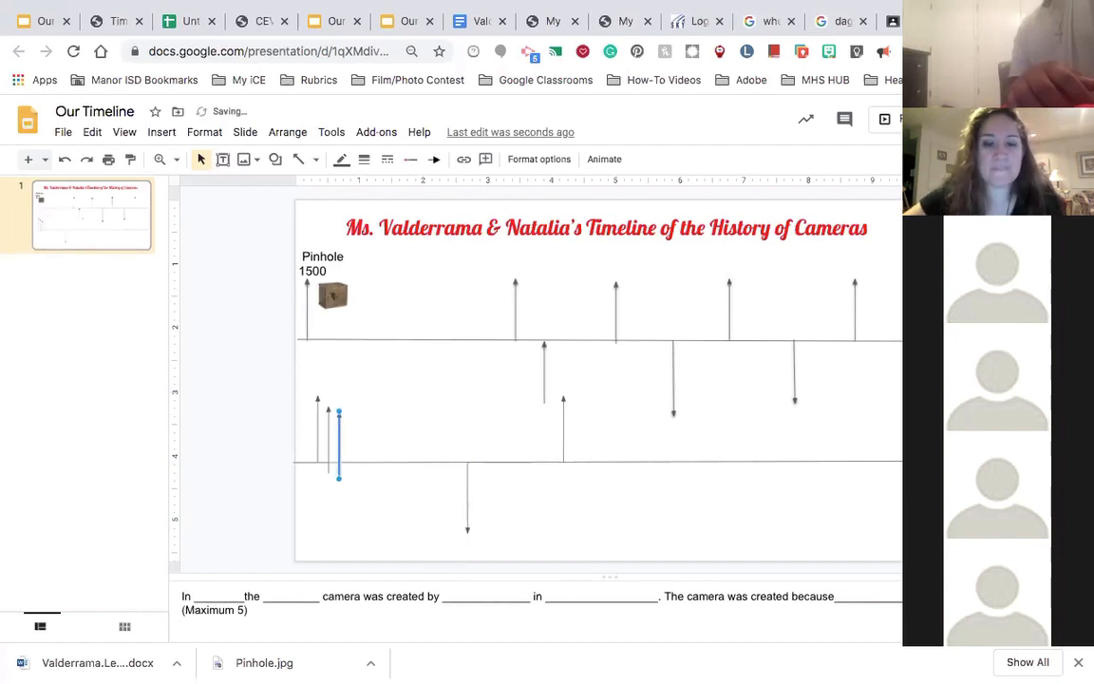
{"action": "left_click_drag", "start_coordinate": [339, 442], "coordinate": [398, 425]}
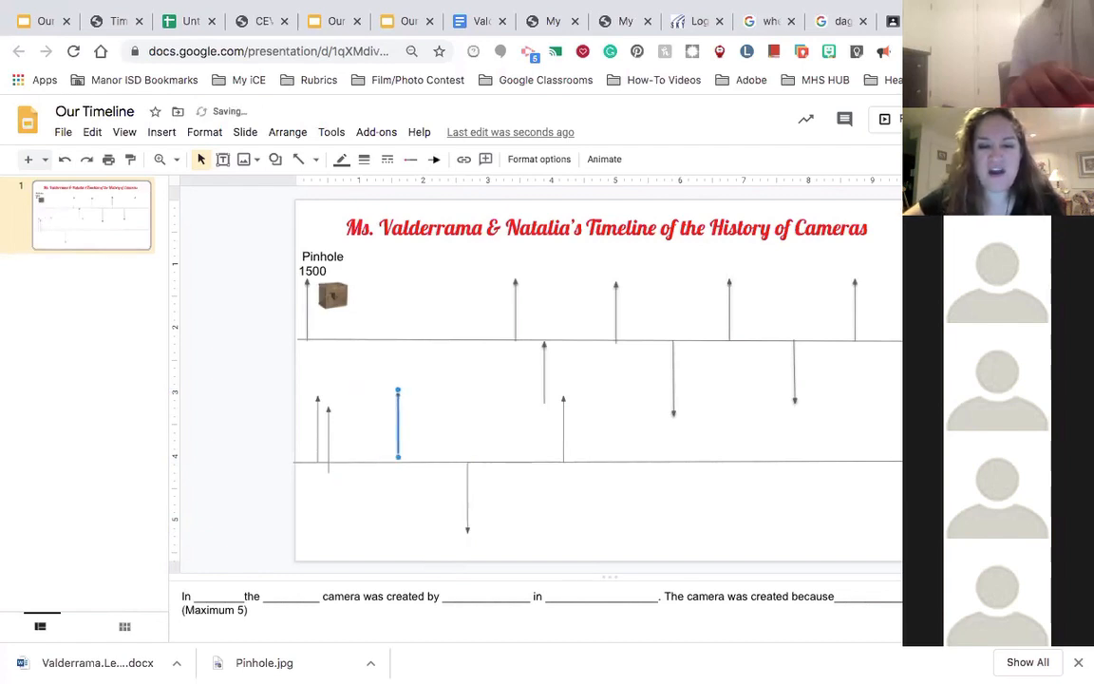
{"action": "left_click_drag", "start_coordinate": [398, 425], "coordinate": [423, 437]}
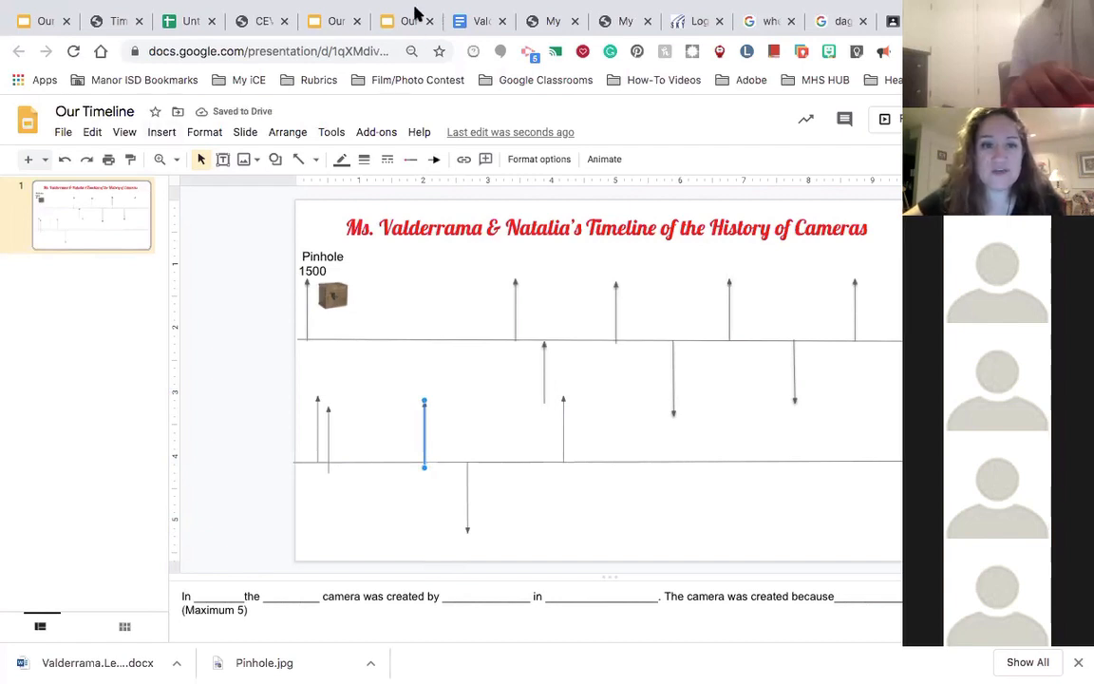
Flip the selected arrow vertically and drag it below the lower timeline.
{"action": "left_click", "coordinate": [288, 132]}
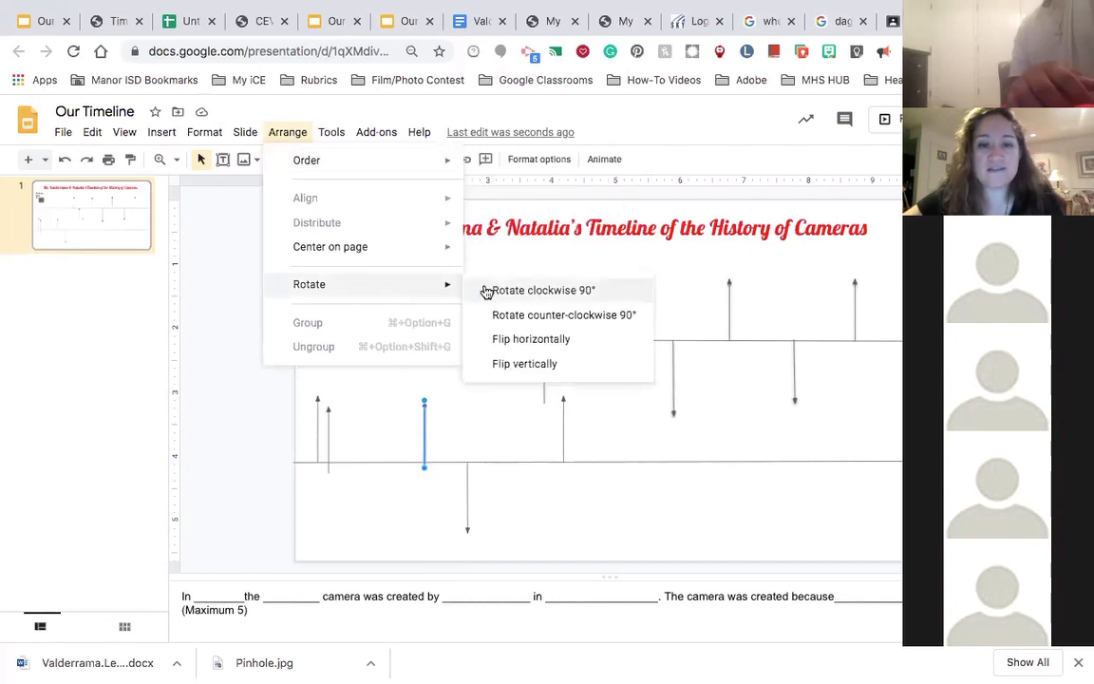
{"action": "mouse_move", "coordinate": [524, 363]}
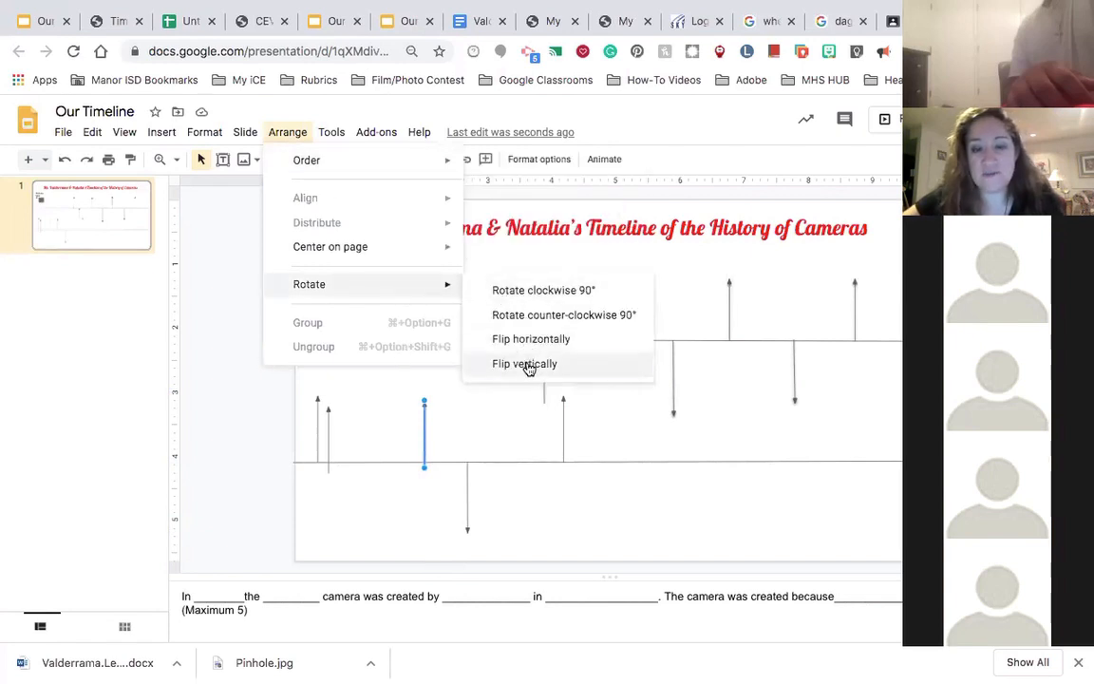
{"action": "left_click", "coordinate": [524, 364]}
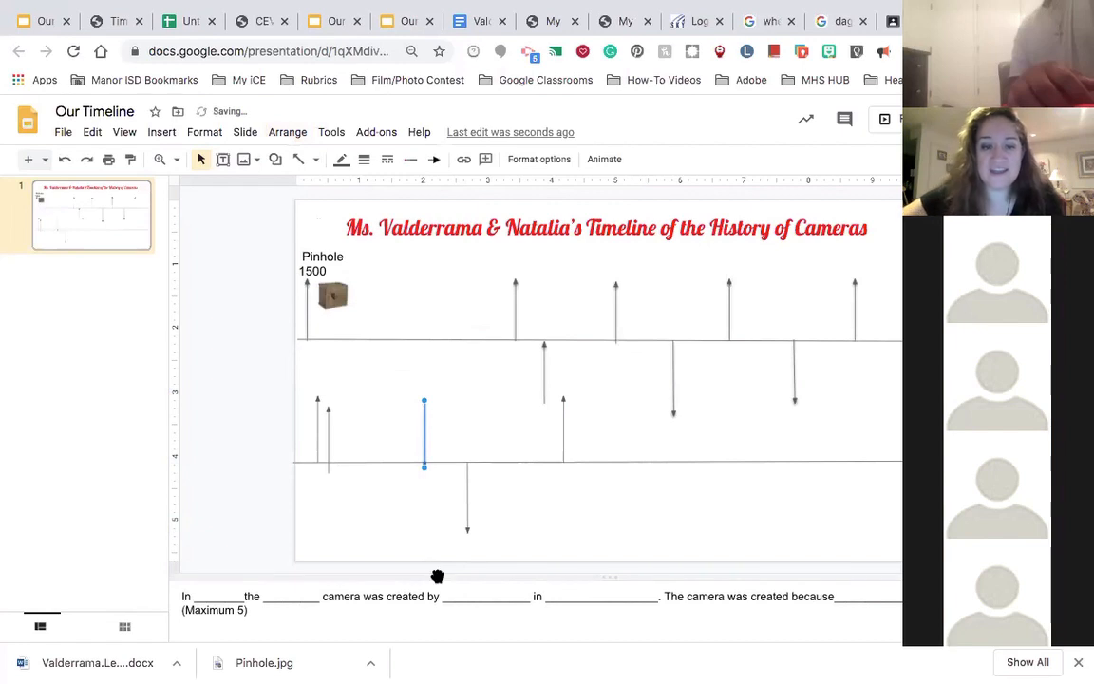
{"action": "left_click_drag", "start_coordinate": [424, 432], "coordinate": [425, 503]}
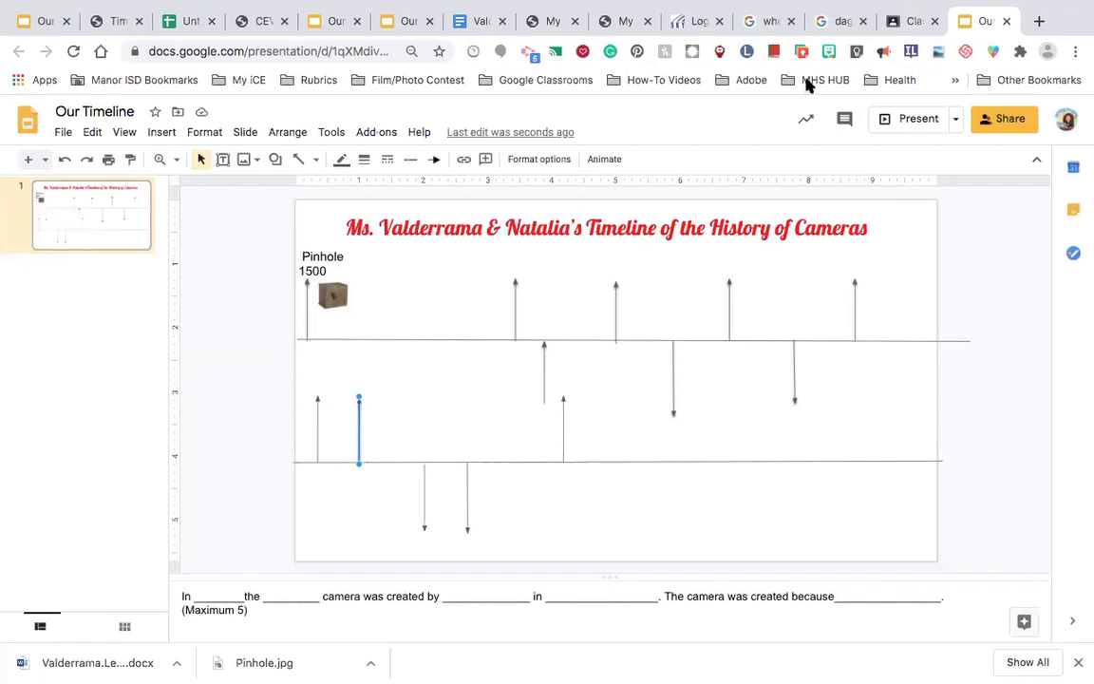
{"action": "mouse_move", "coordinate": [233, 162]}
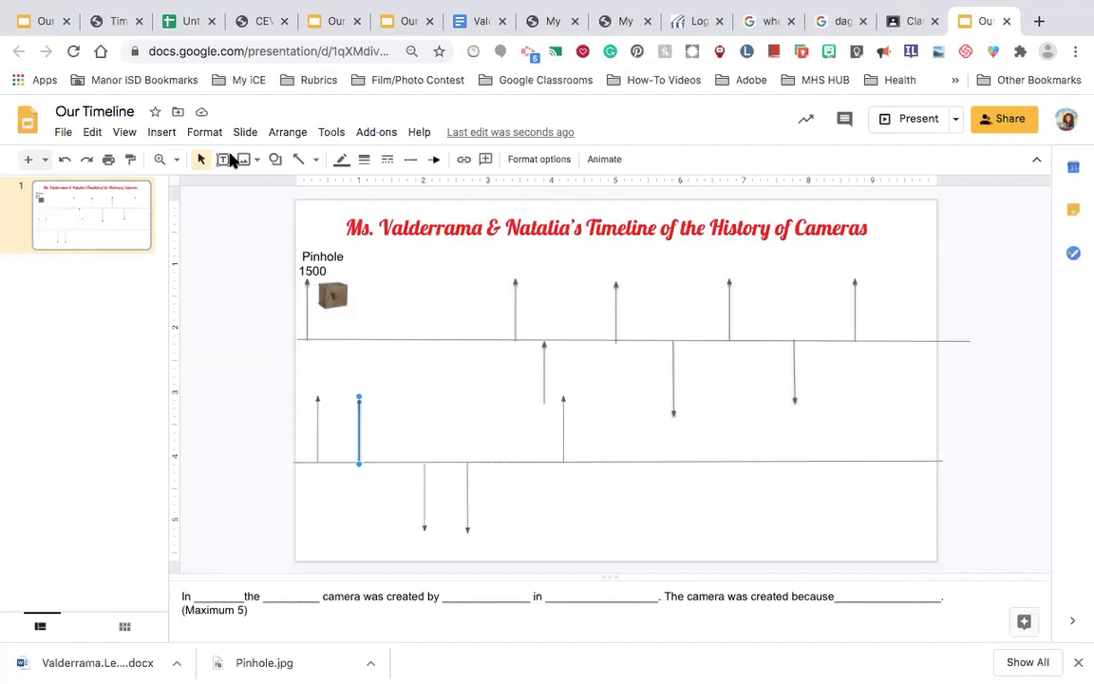
{"action": "mouse_move", "coordinate": [314, 147]}
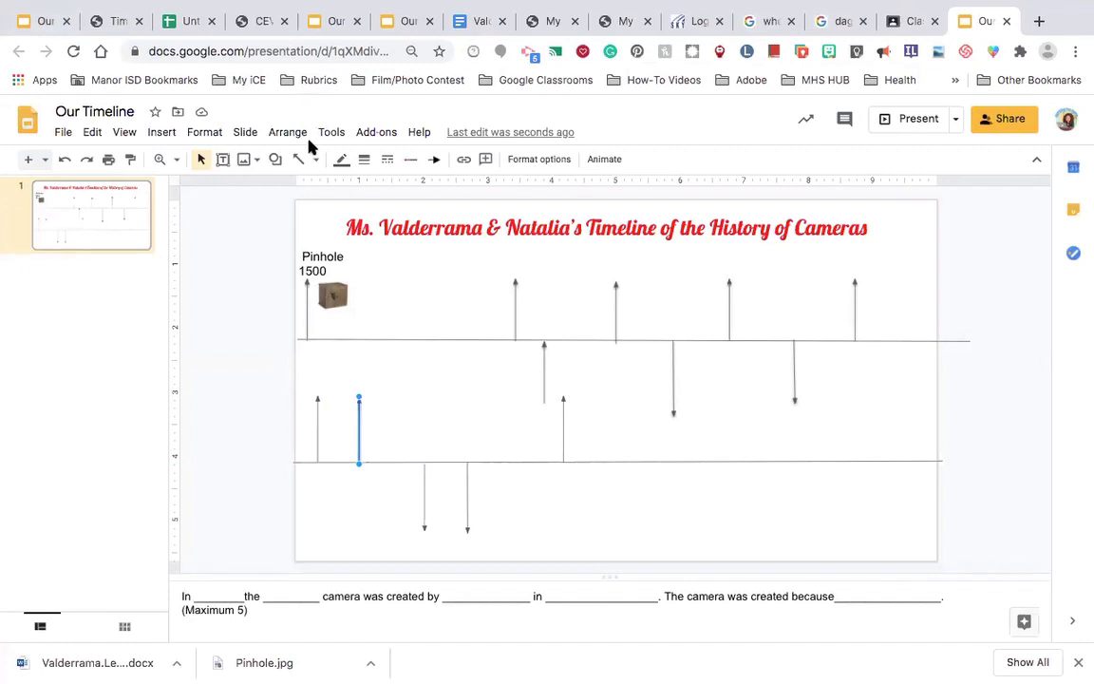
Open the Format menu for the arrow beneath the lower timeline.
{"action": "left_click", "coordinate": [204, 131]}
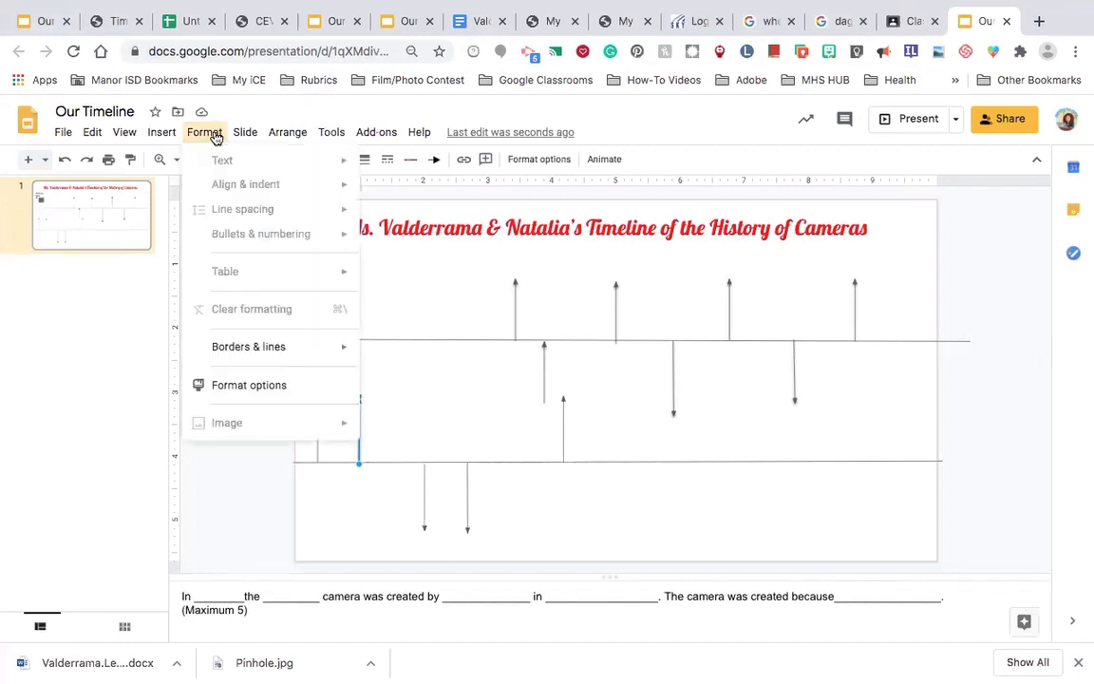
{"action": "left_click", "coordinate": [249, 385]}
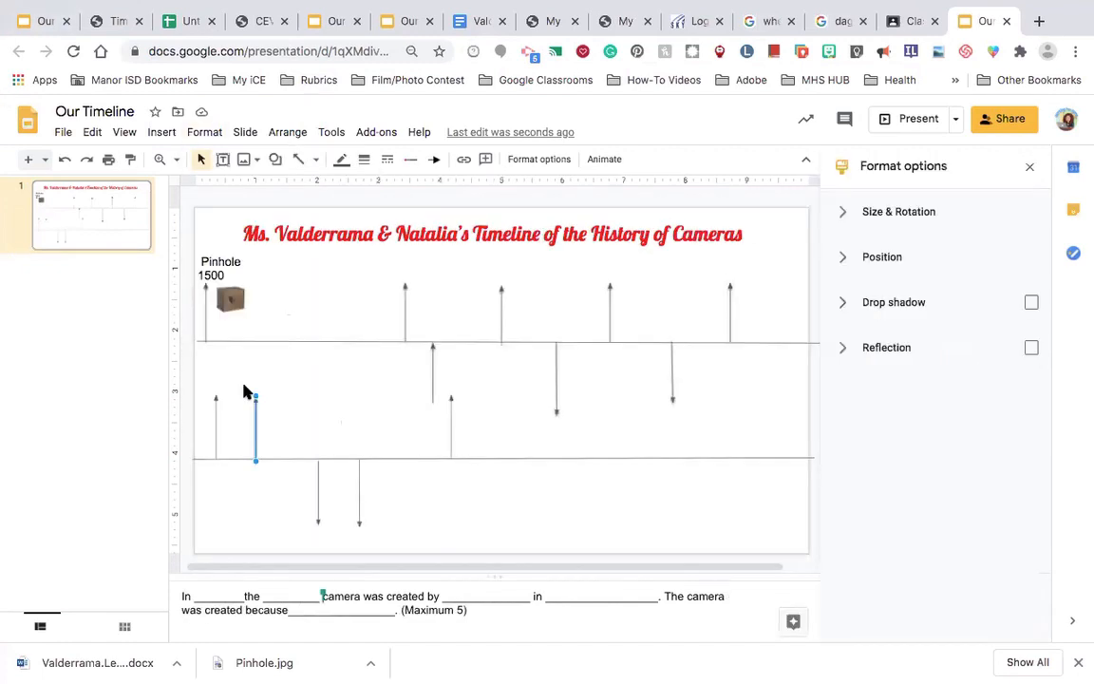
{"action": "left_click", "coordinate": [898, 211]}
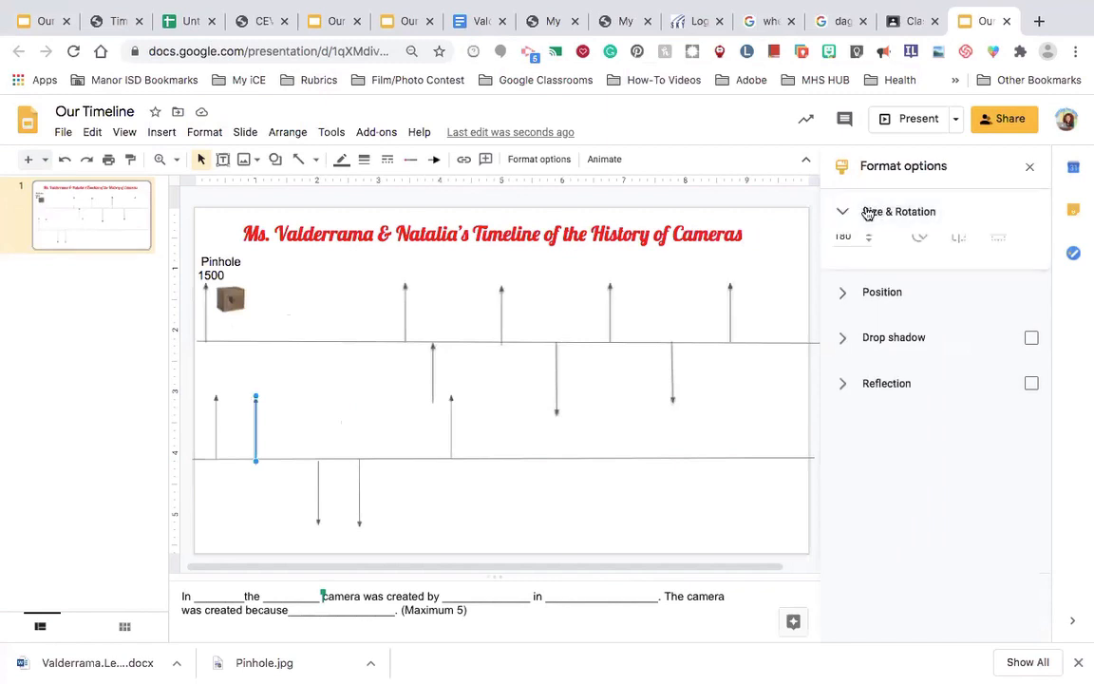
{"action": "left_click", "coordinate": [897, 211]}
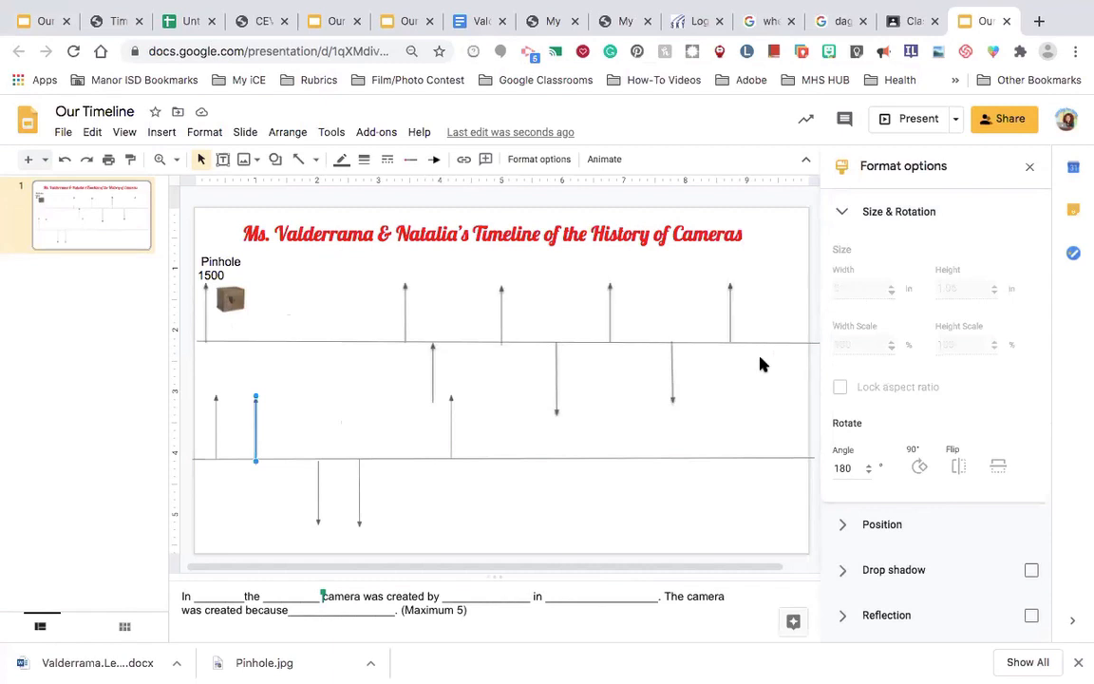
{"action": "mouse_move", "coordinate": [920, 179]}
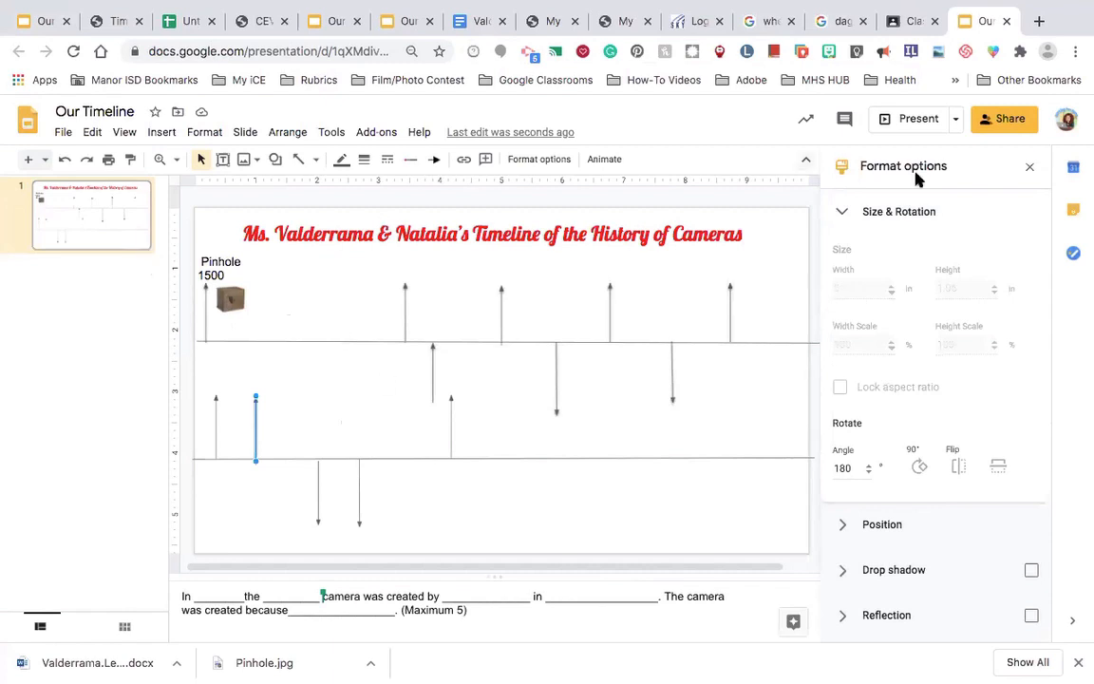
{"action": "mouse_move", "coordinate": [978, 328]}
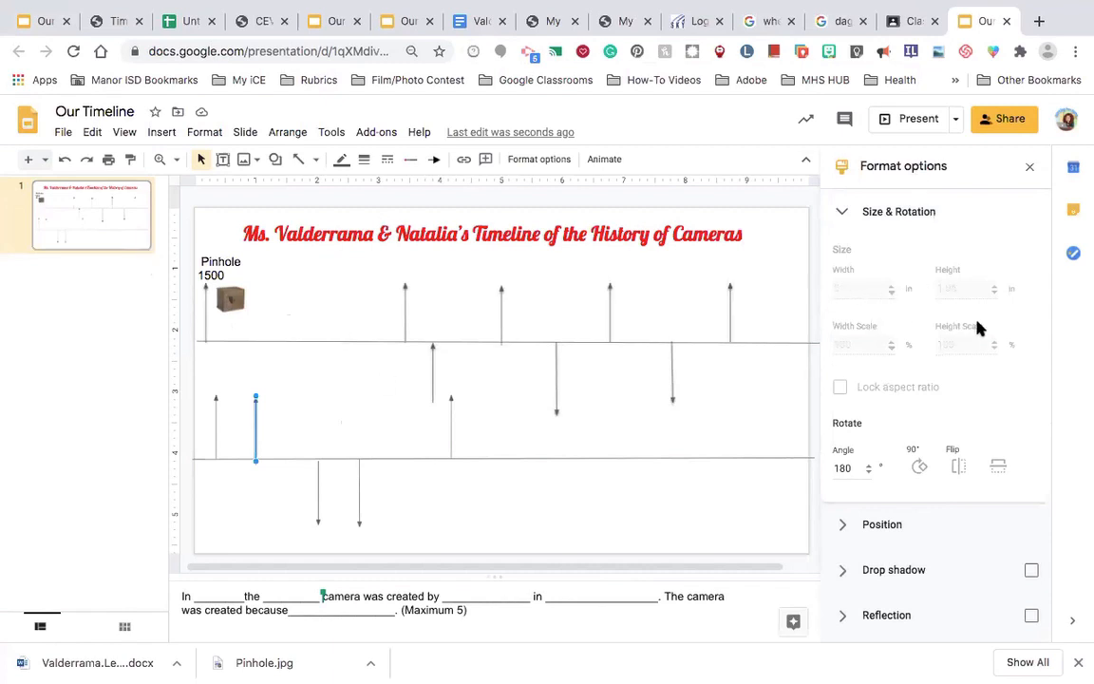
{"action": "mouse_move", "coordinate": [840, 348]}
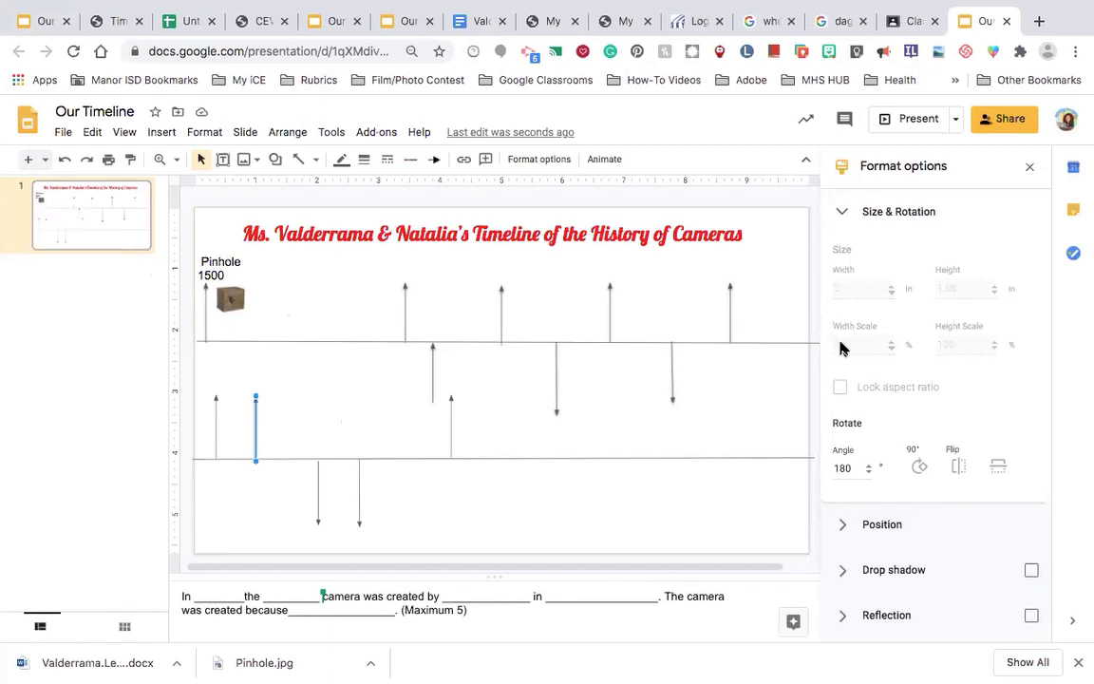
{"action": "mouse_move", "coordinate": [852, 347]}
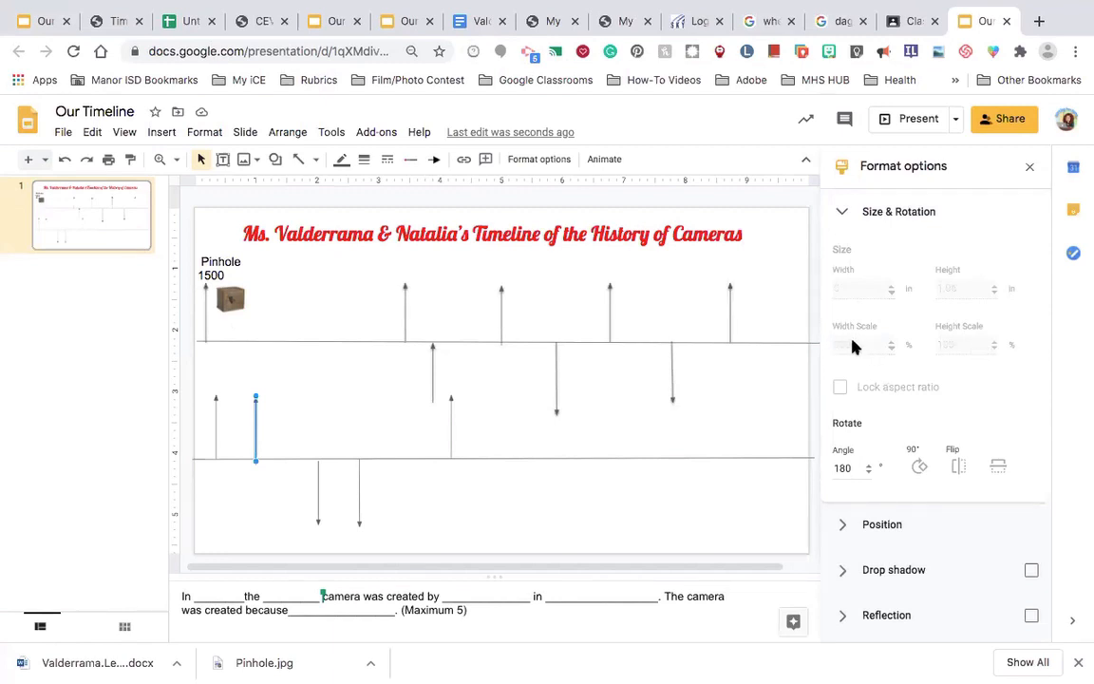
{"action": "mouse_move", "coordinate": [874, 344]}
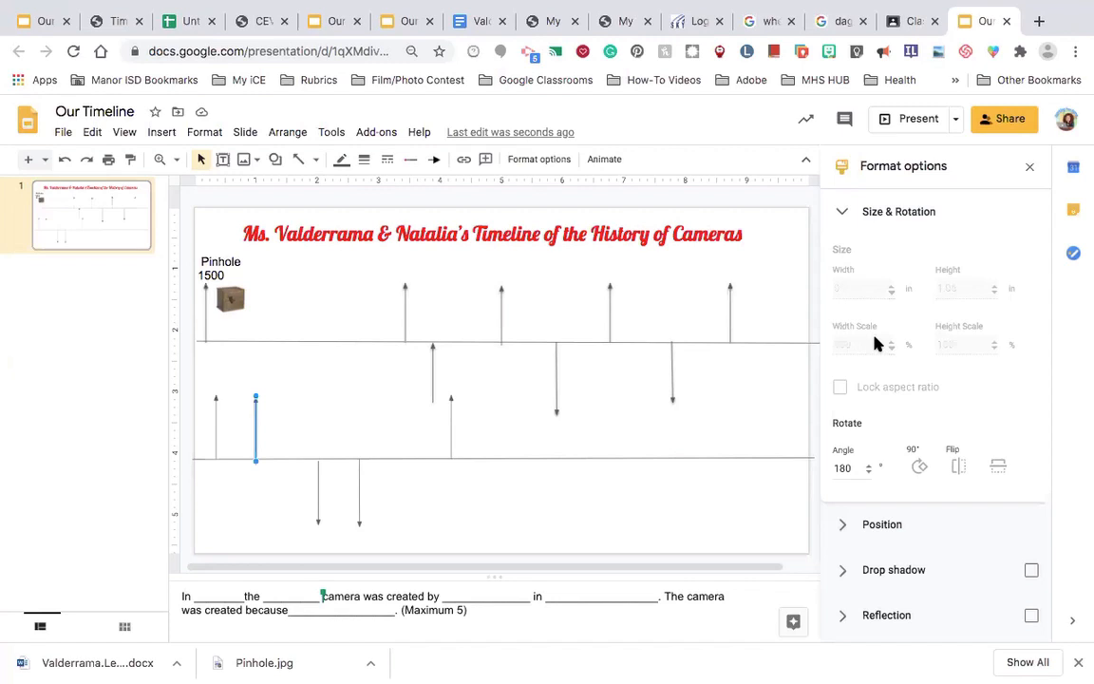
{"action": "left_click", "coordinate": [1030, 167]}
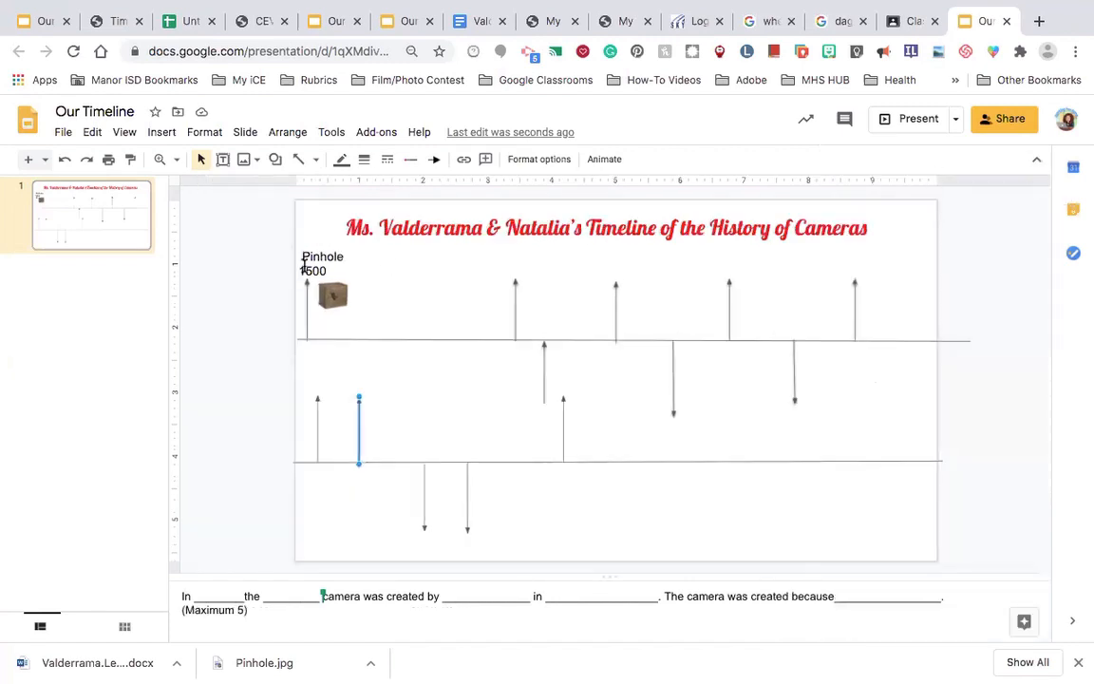
Create a new blank presentation and open its Format menu.
{"action": "left_click", "coordinate": [63, 132]}
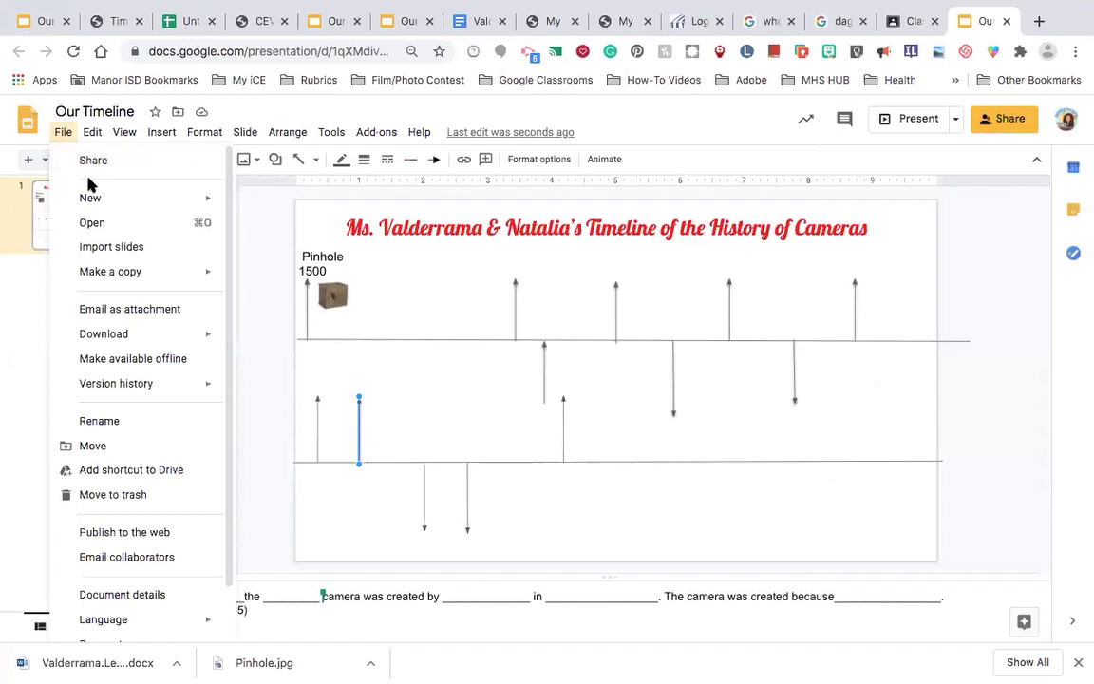
{"action": "left_click", "coordinate": [89, 198]}
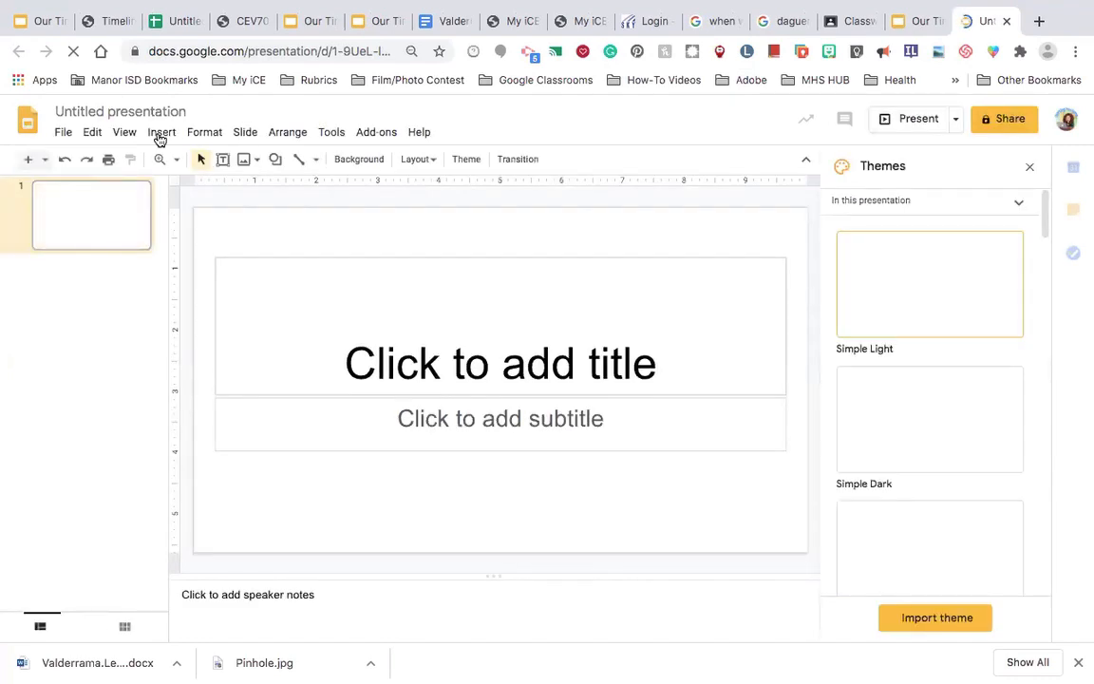
{"action": "left_click", "coordinate": [204, 131]}
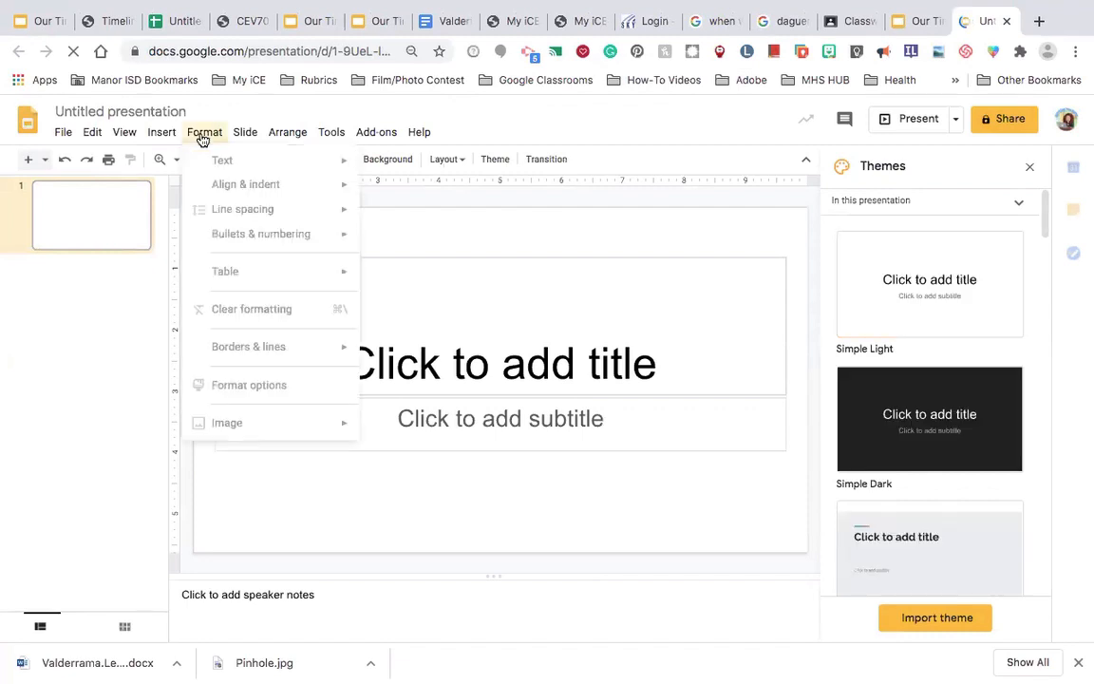
{"action": "mouse_move", "coordinate": [300, 351]}
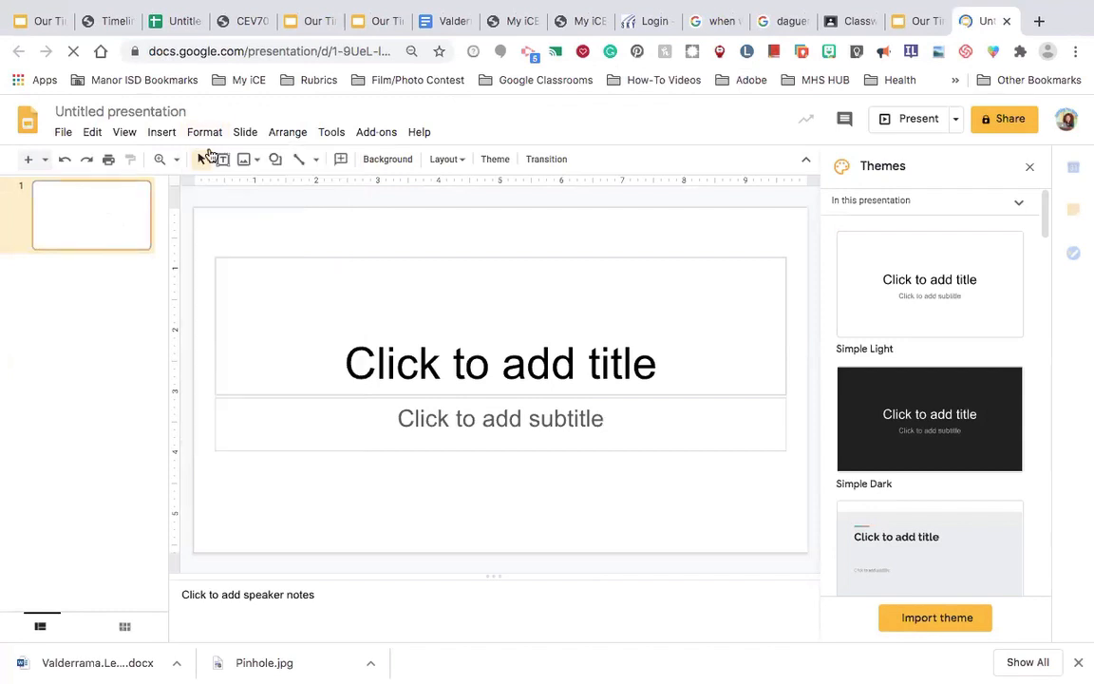
{"action": "left_click", "coordinate": [204, 131]}
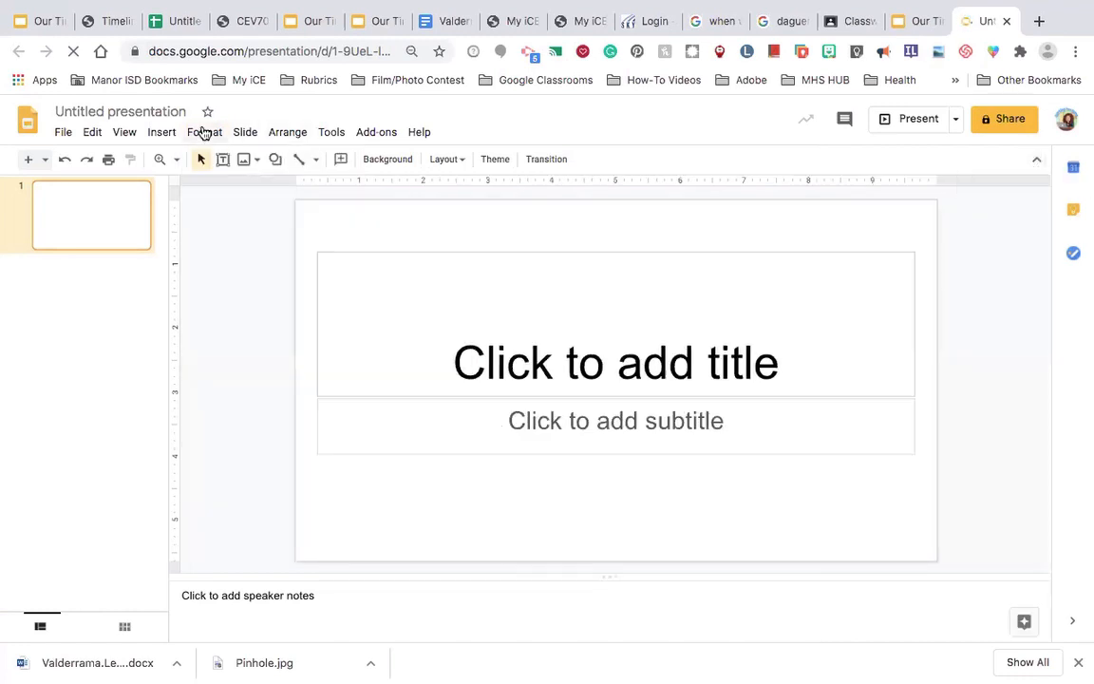
{"action": "left_click", "coordinate": [204, 132]}
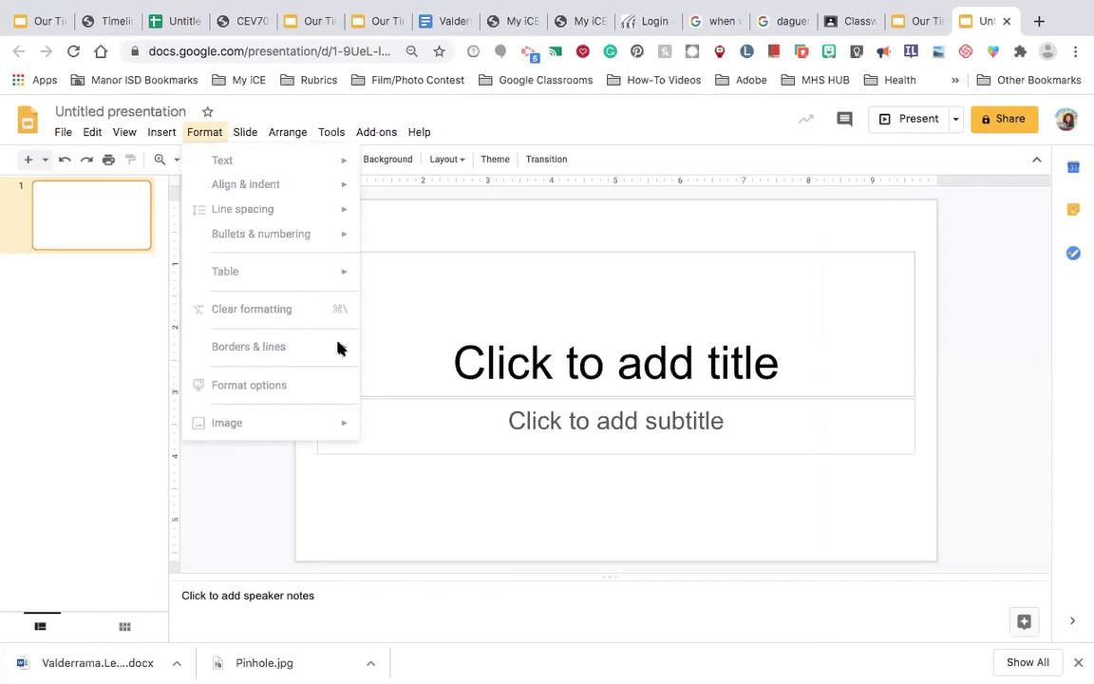
{"action": "mouse_move", "coordinate": [352, 344]}
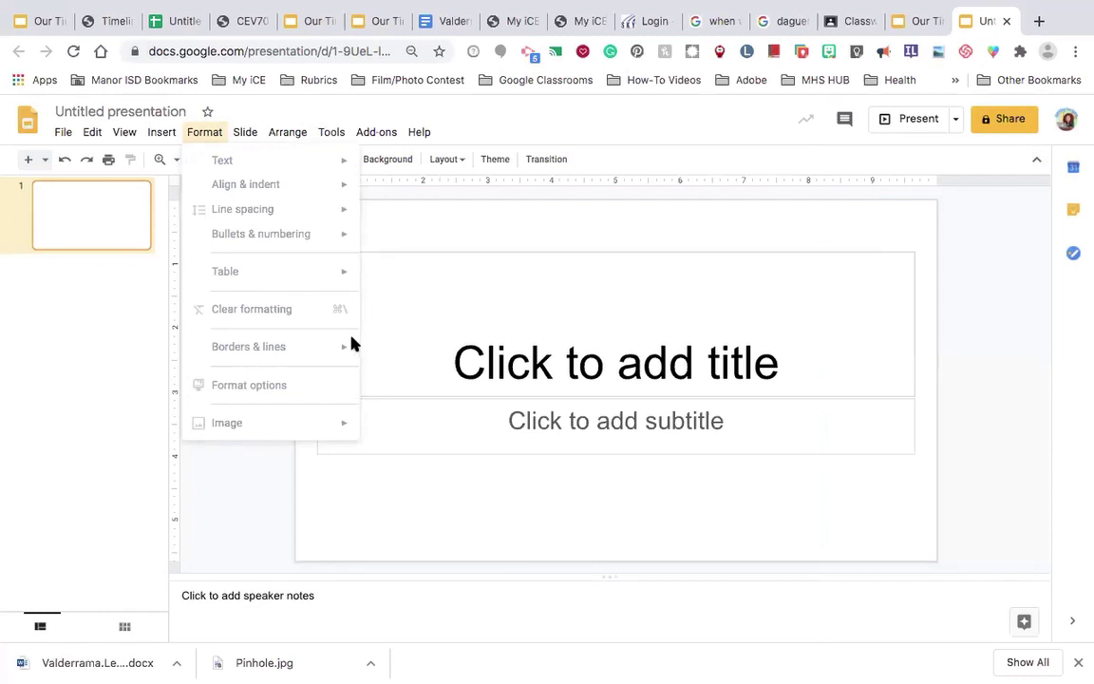
{"action": "mouse_move", "coordinate": [319, 369]}
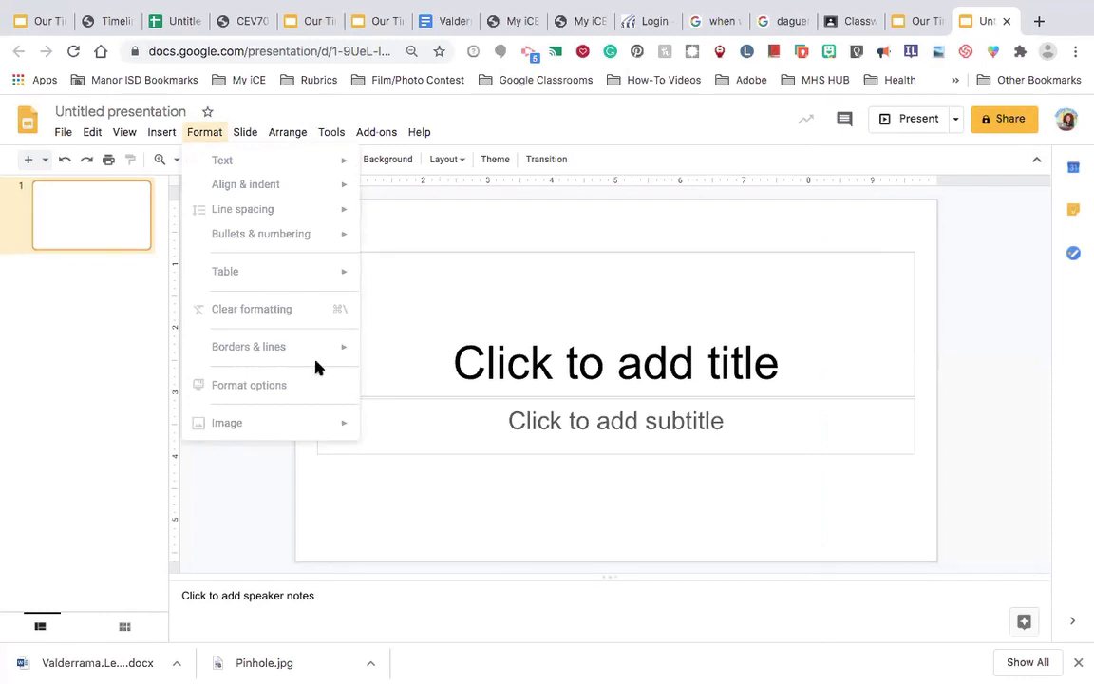
{"action": "mouse_move", "coordinate": [388, 222]}
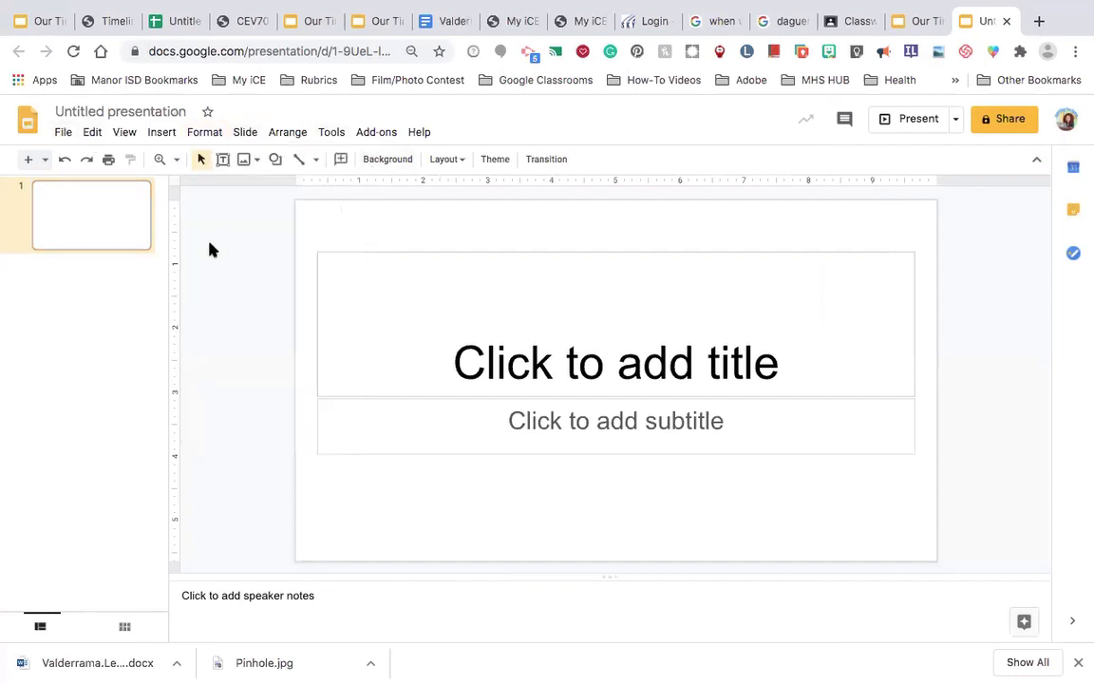
{"action": "left_click", "coordinate": [204, 132]}
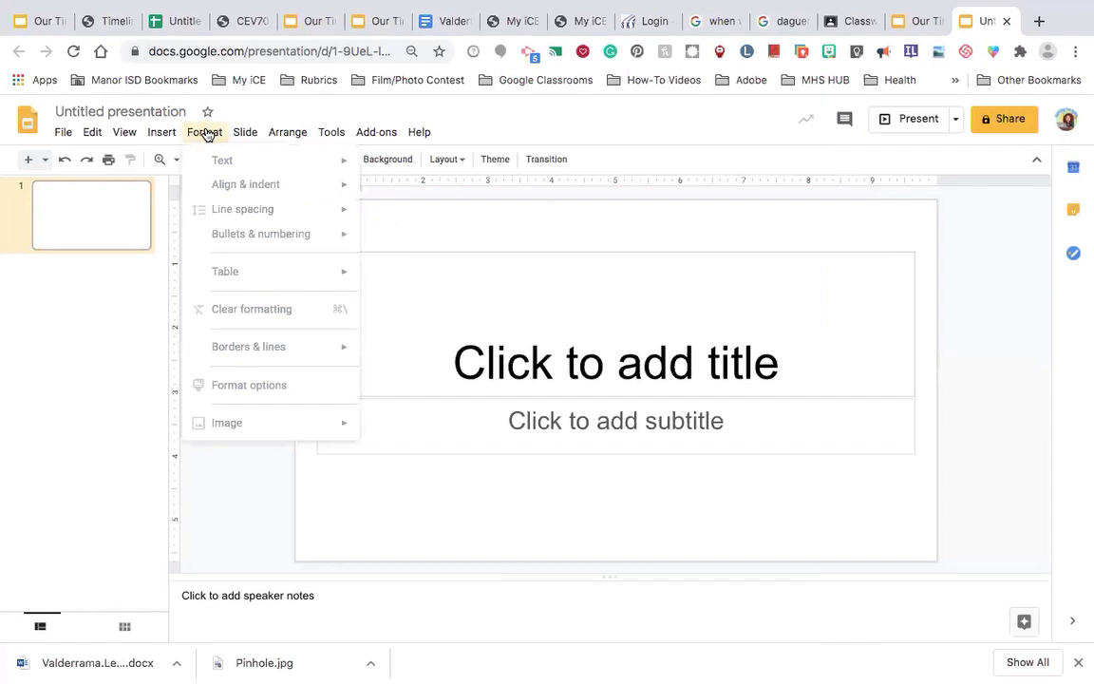
{"action": "mouse_move", "coordinate": [287, 392]}
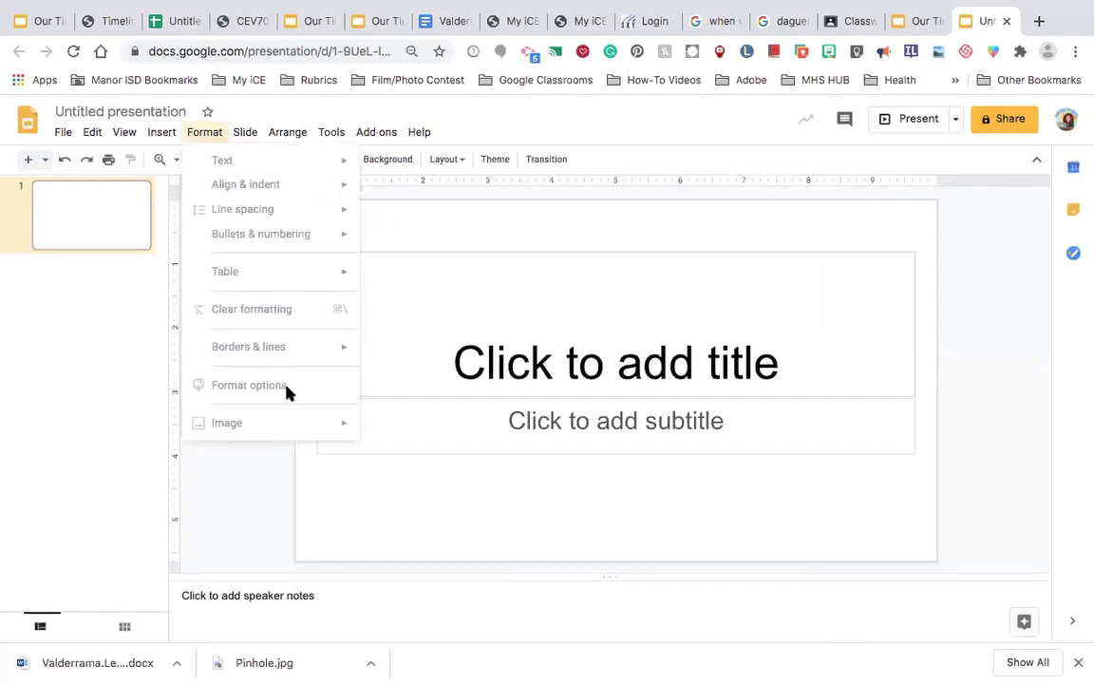
{"action": "mouse_move", "coordinate": [233, 312]}
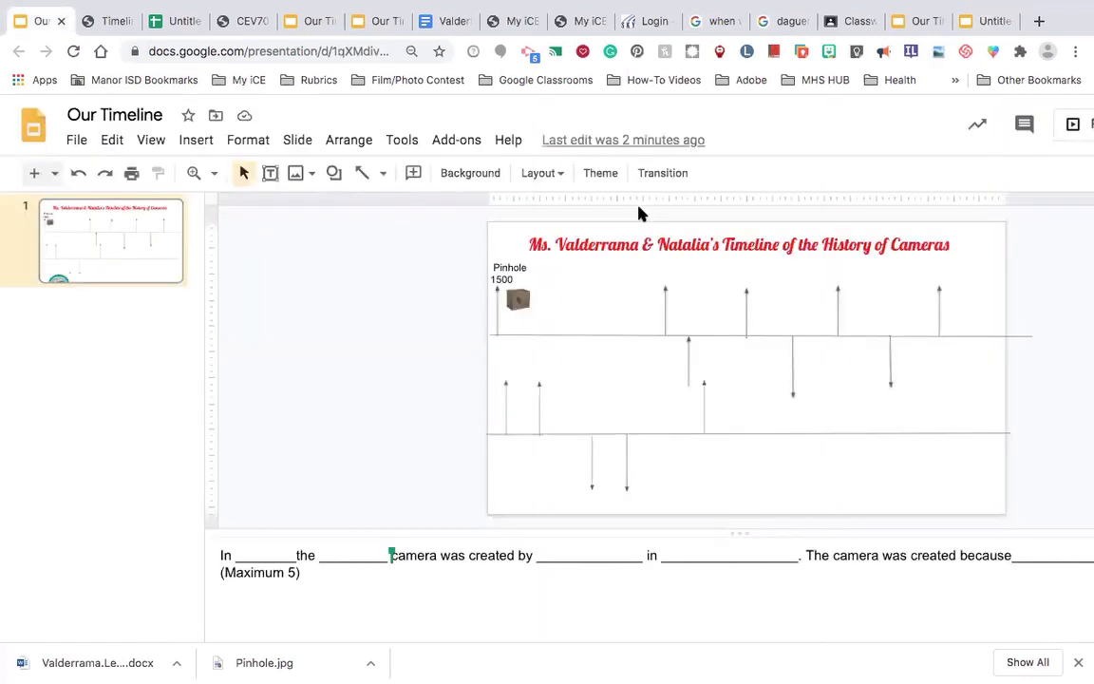
{"action": "mouse_move", "coordinate": [840, 8]}
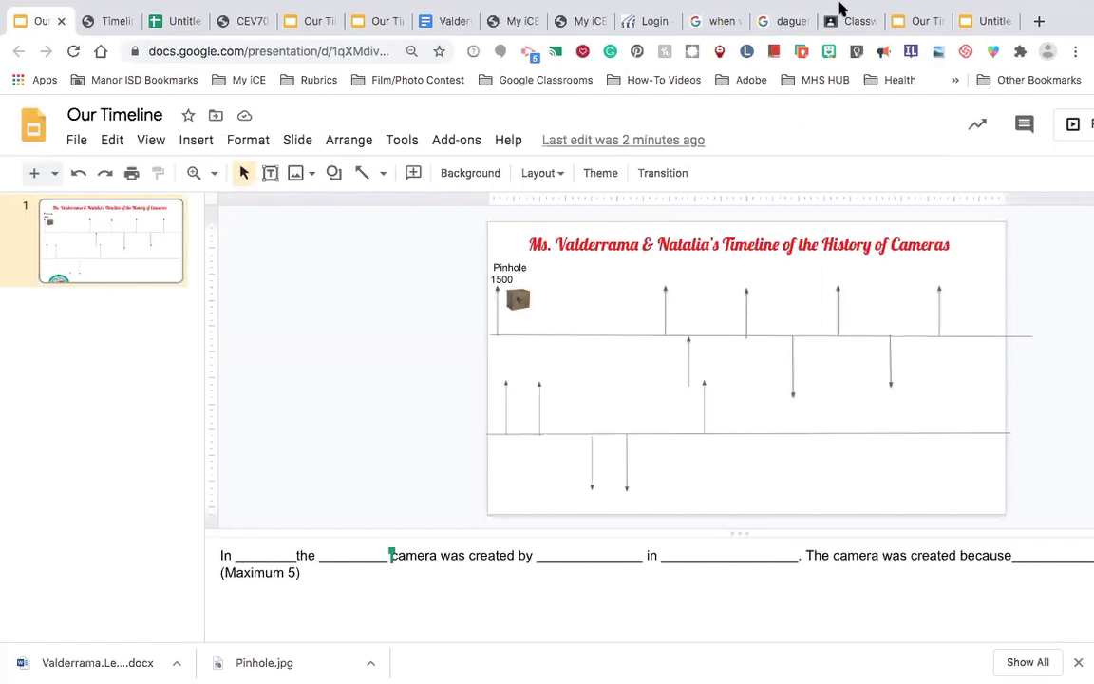
{"action": "mouse_move", "coordinate": [627, 76]}
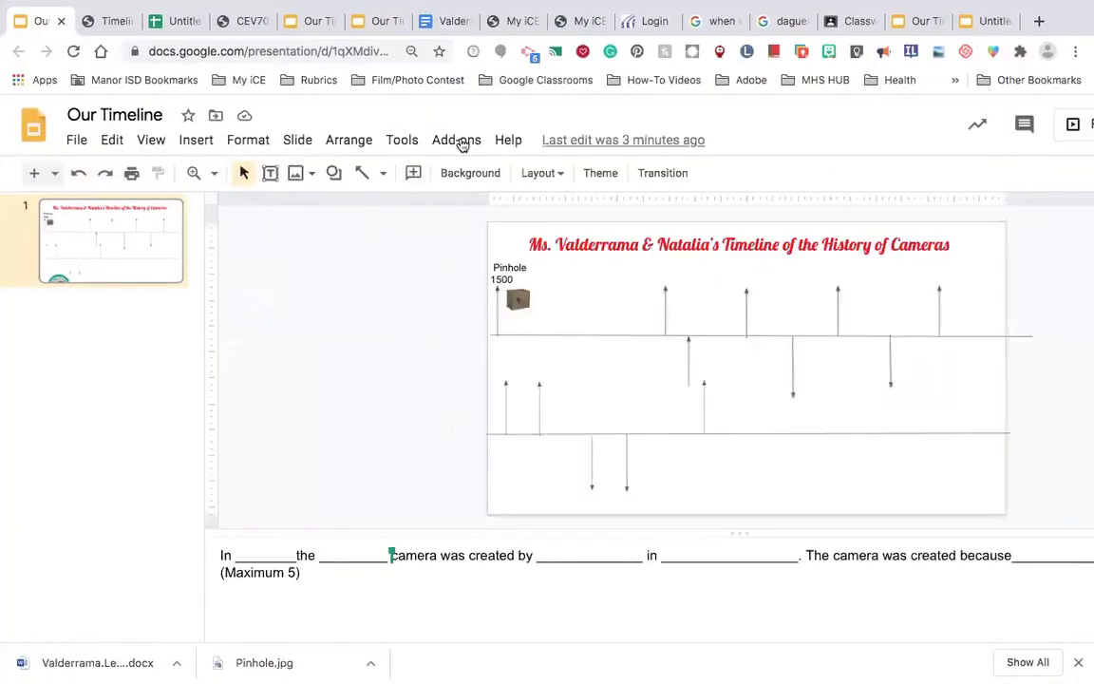
{"action": "mouse_move", "coordinate": [393, 185]}
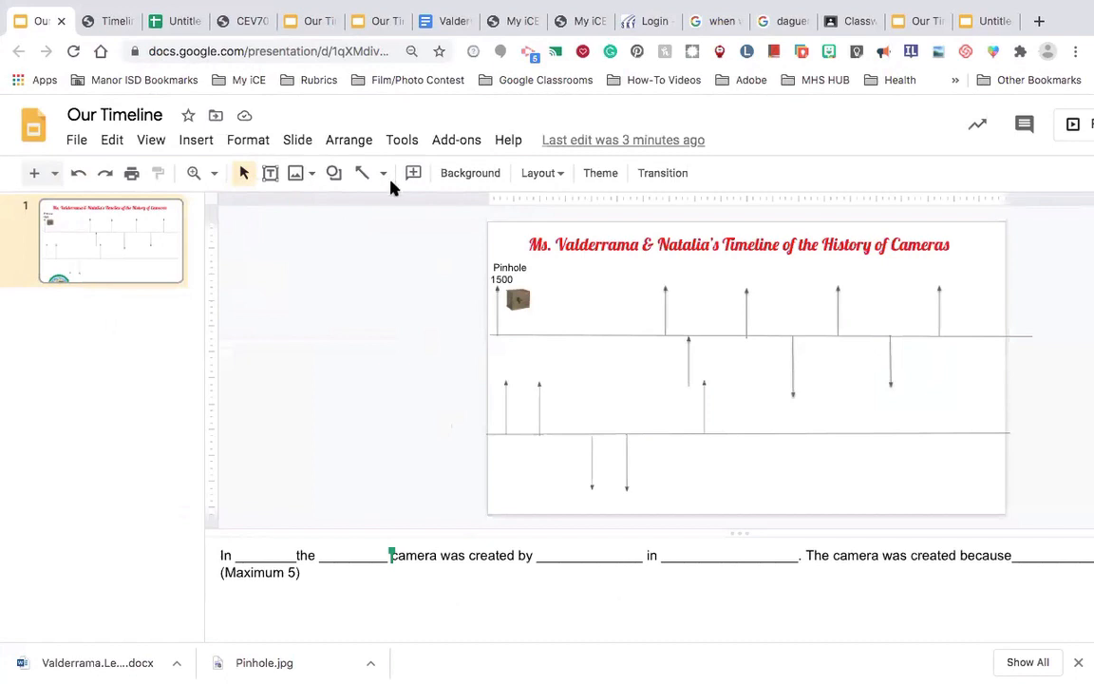
{"action": "mouse_move", "coordinate": [929, 604]}
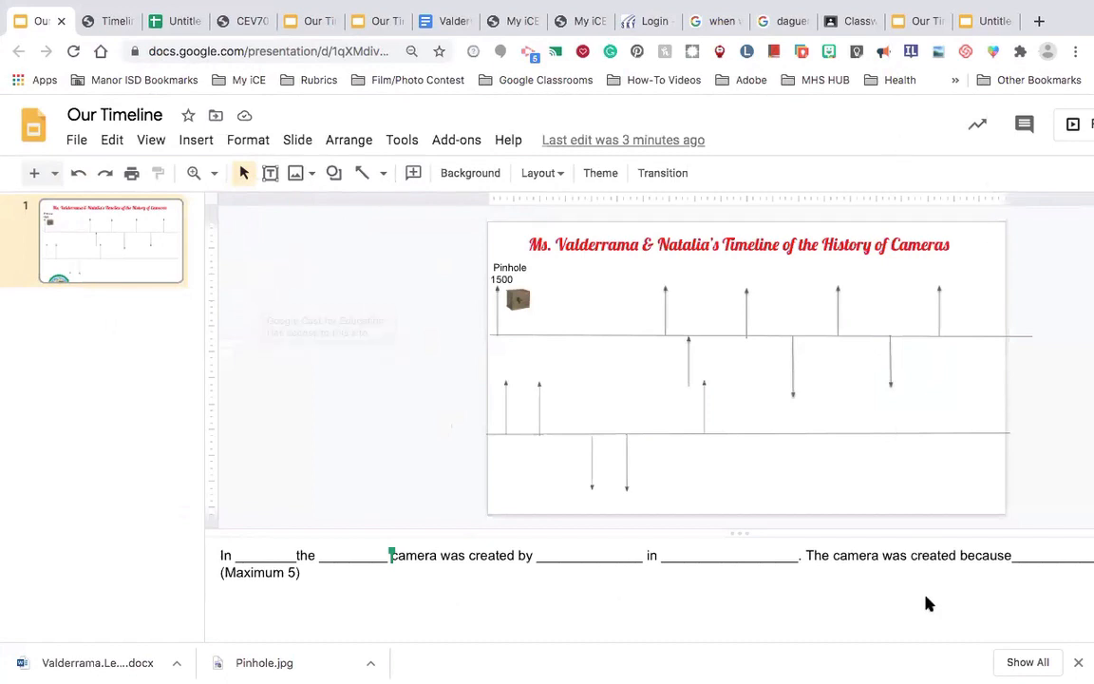
{"action": "mouse_move", "coordinate": [1011, 118]}
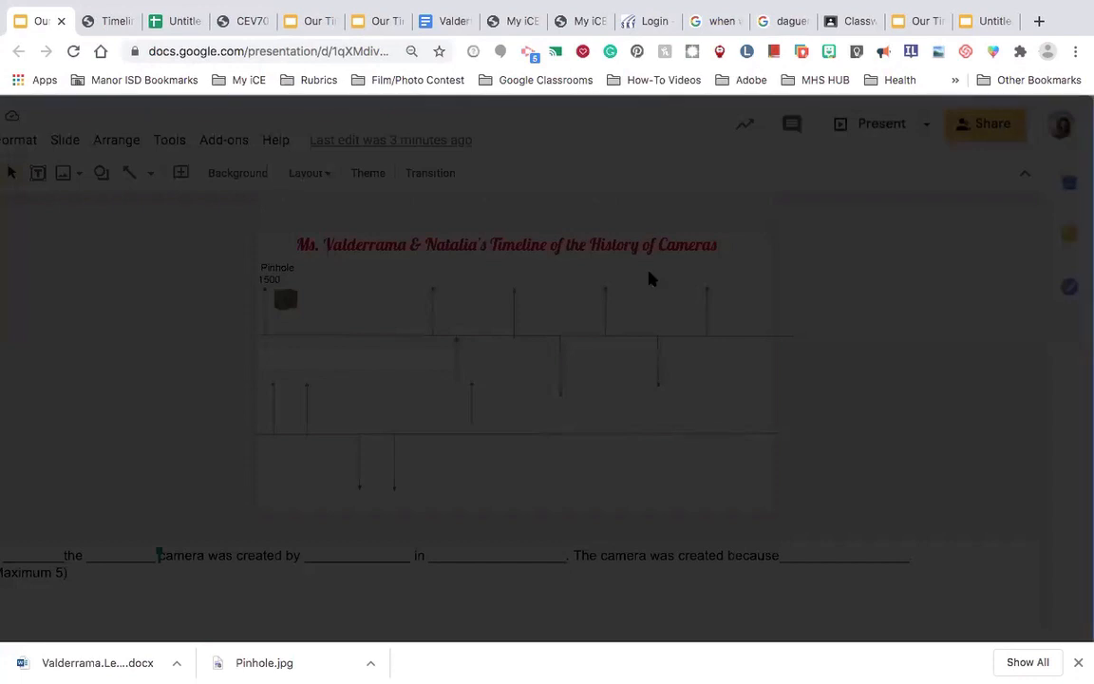
Share Our Timeline with a collaborator as Editor and send the notification.
{"action": "left_click", "coordinate": [984, 124]}
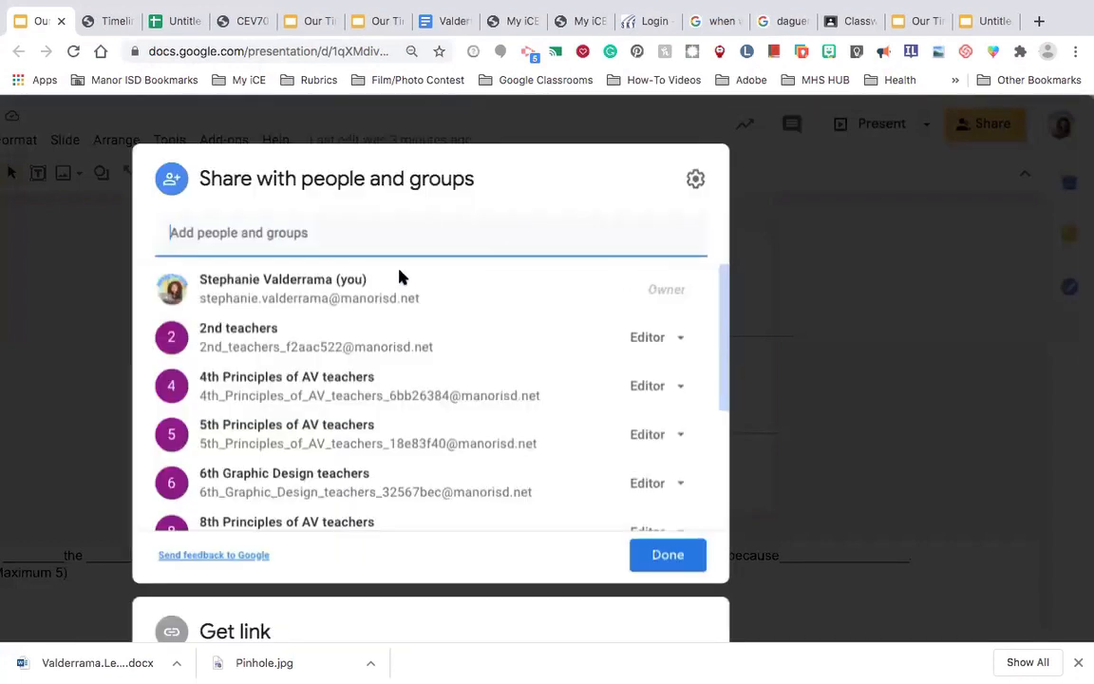
{"action": "left_click", "coordinate": [390, 232]}
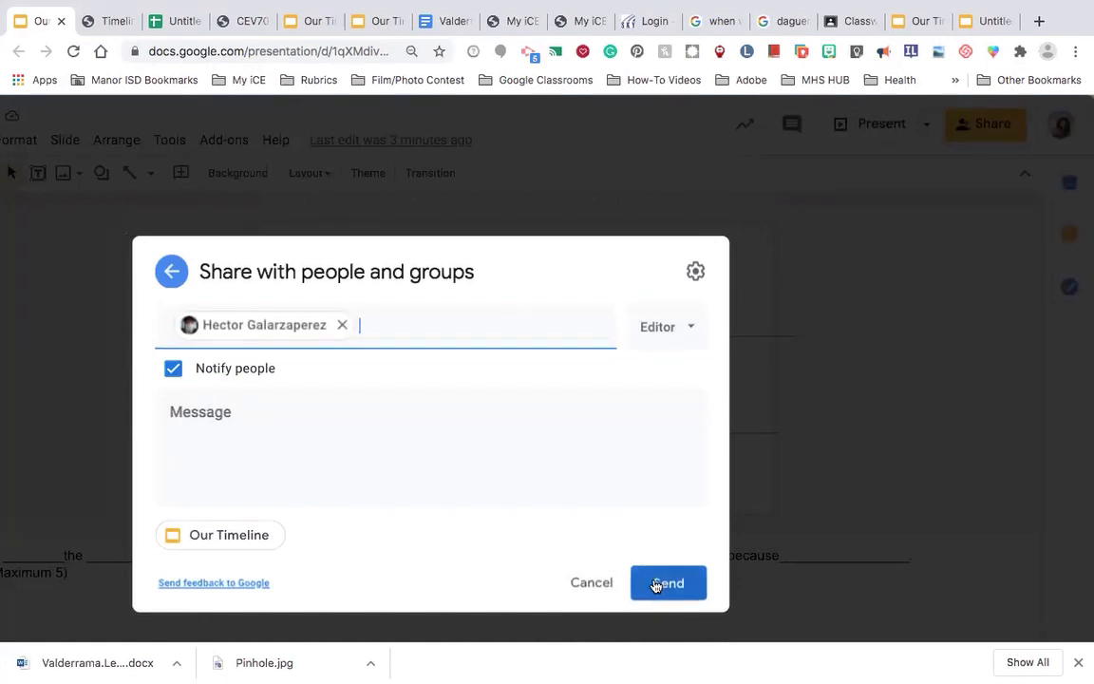
{"action": "left_click", "coordinate": [668, 582]}
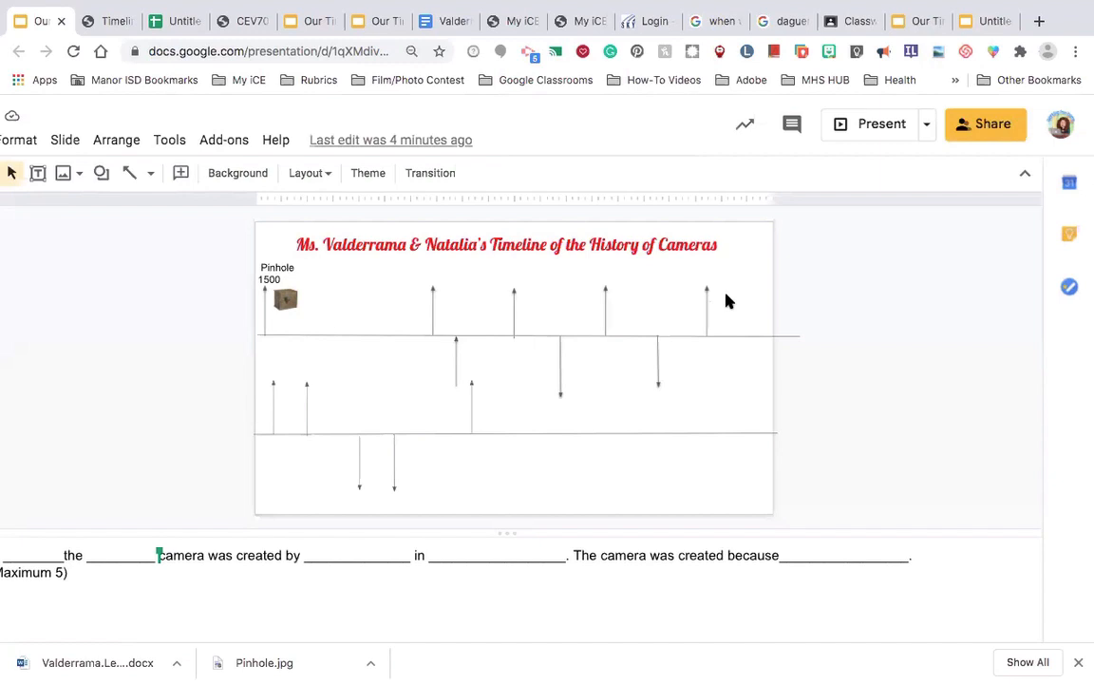
{"action": "mouse_move", "coordinate": [214, 200]}
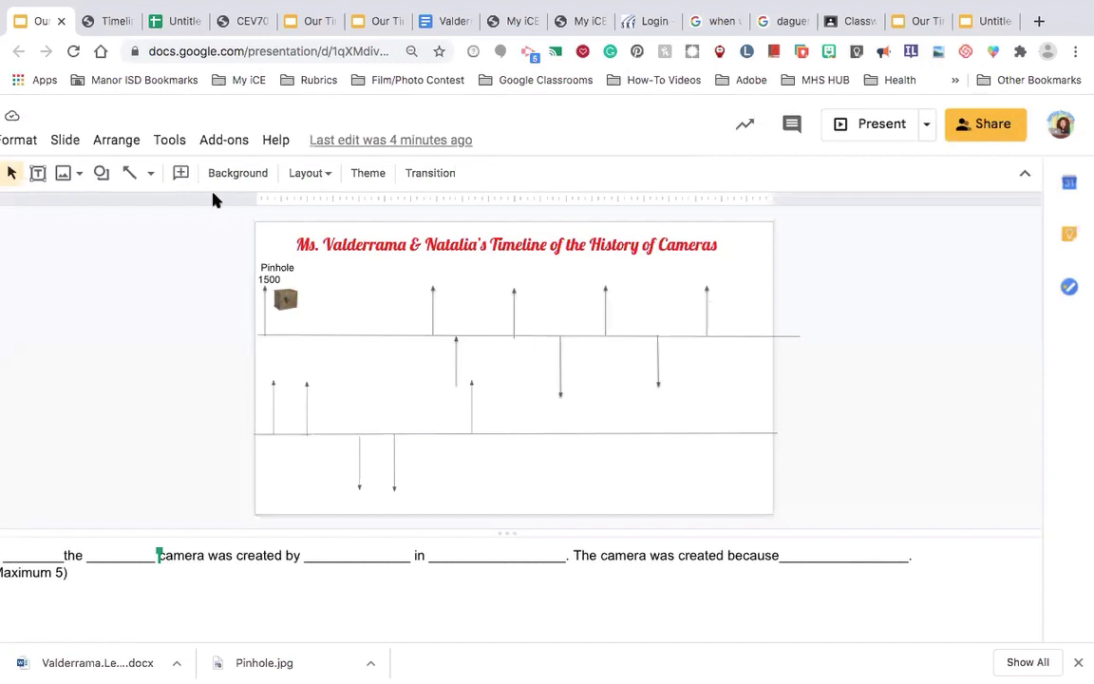
{"action": "mouse_move", "coordinate": [68, 173]}
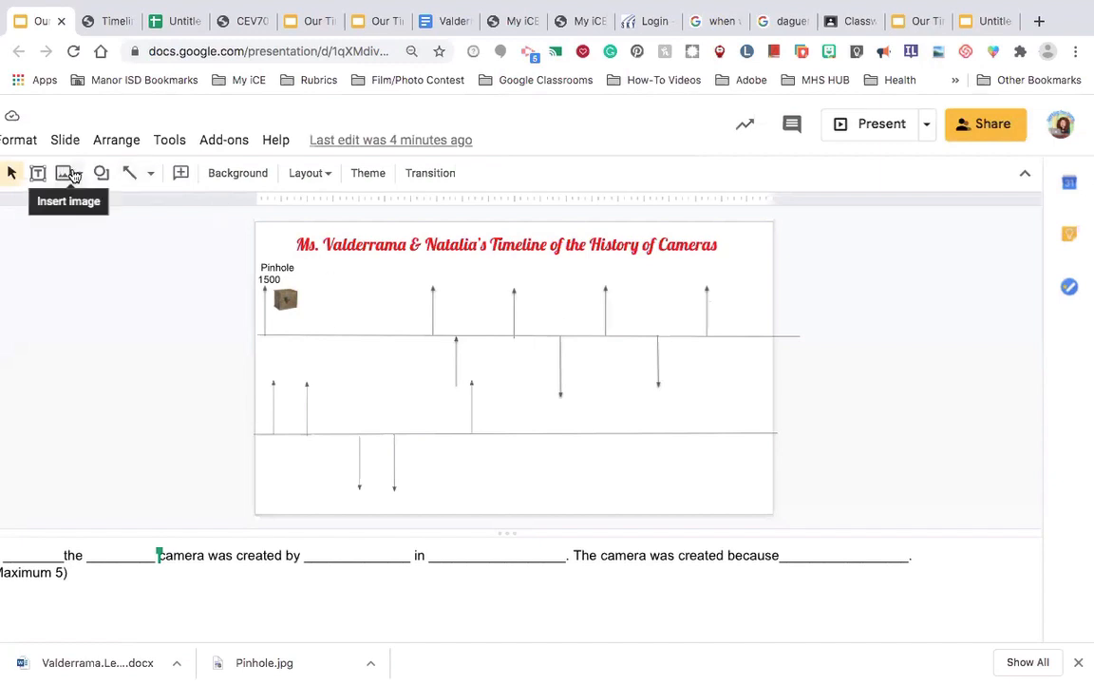
Search the web for 'kodak brownie camera' images via Insert image.
{"action": "left_click", "coordinate": [63, 173]}
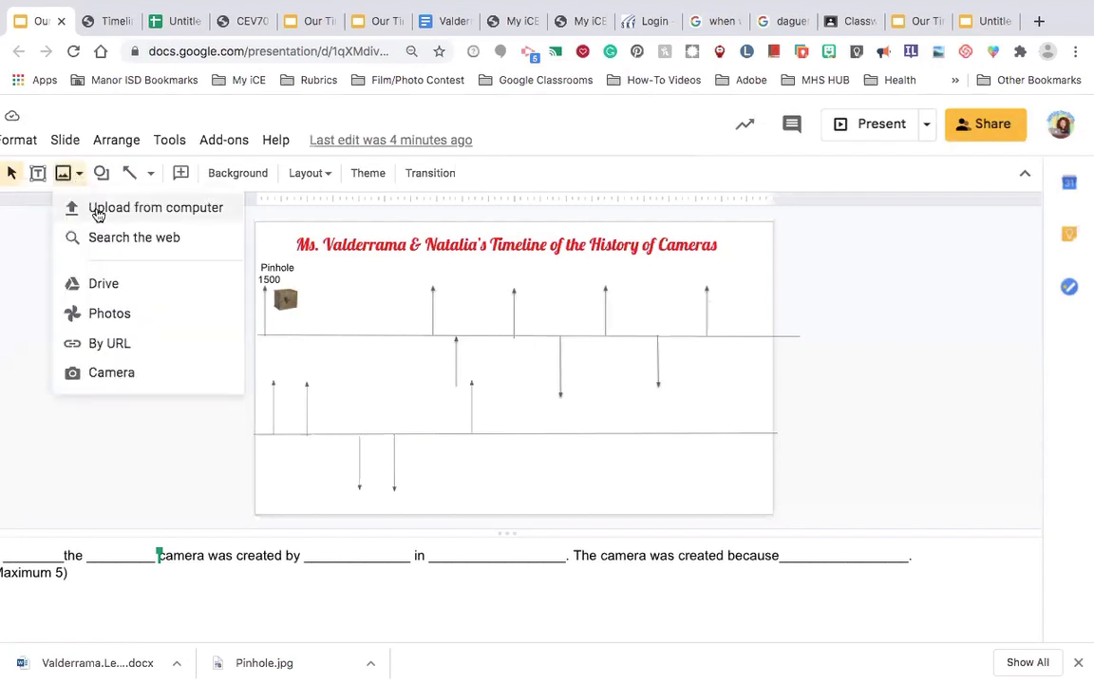
{"action": "mouse_move", "coordinate": [133, 243]}
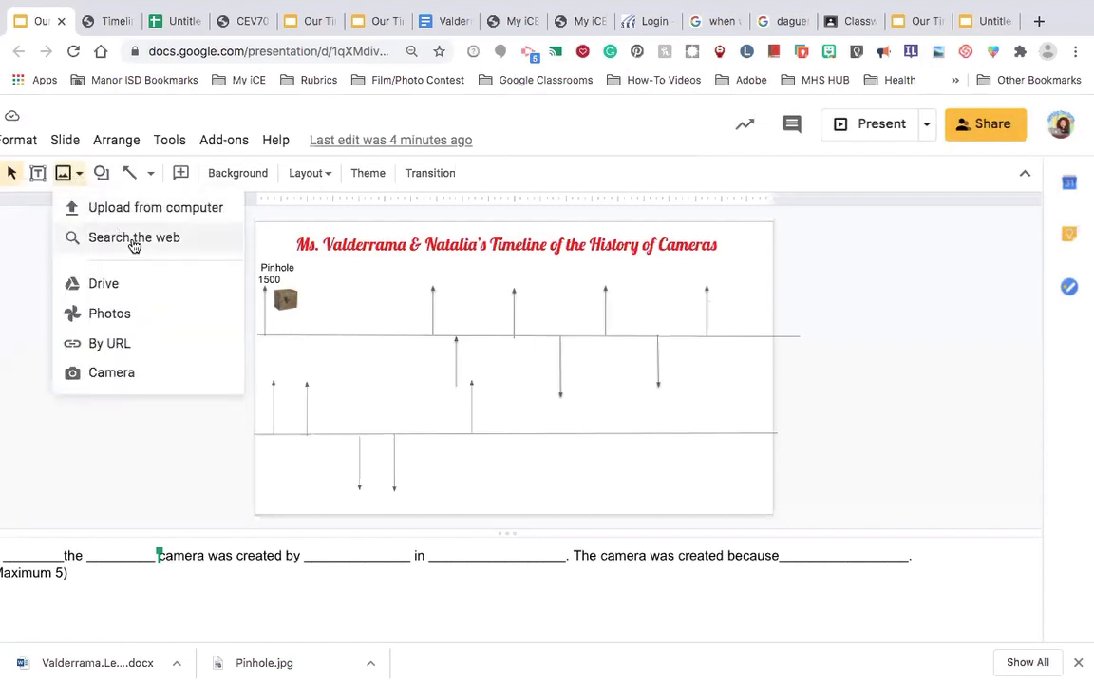
{"action": "left_click", "coordinate": [134, 237]}
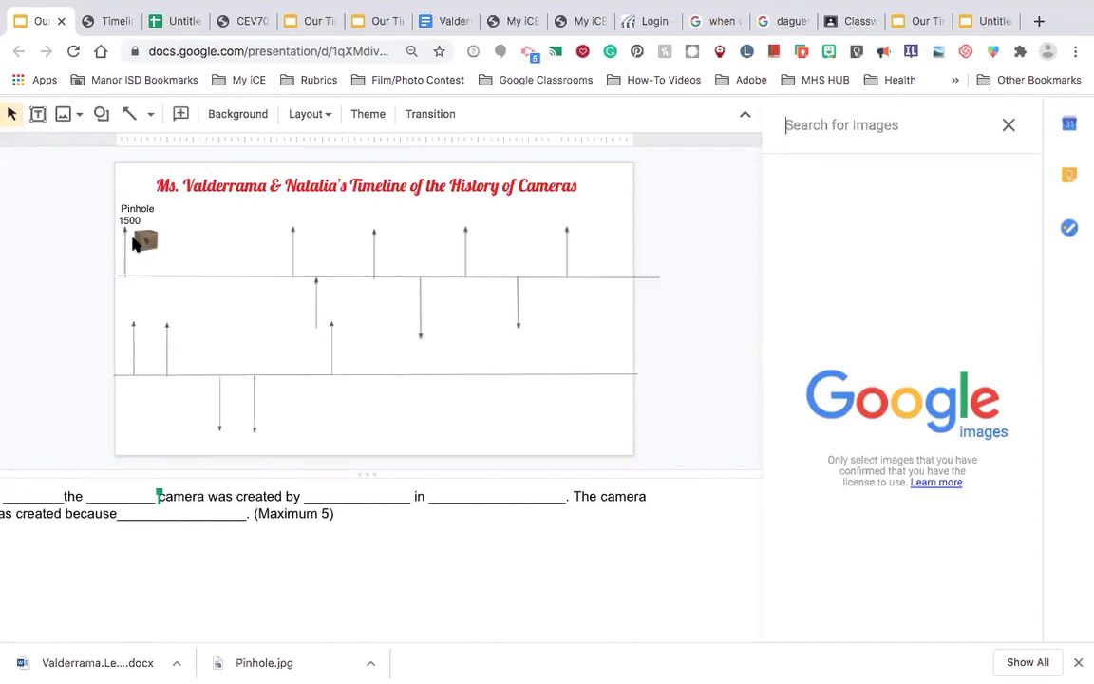
{"action": "mouse_move", "coordinate": [665, 131]}
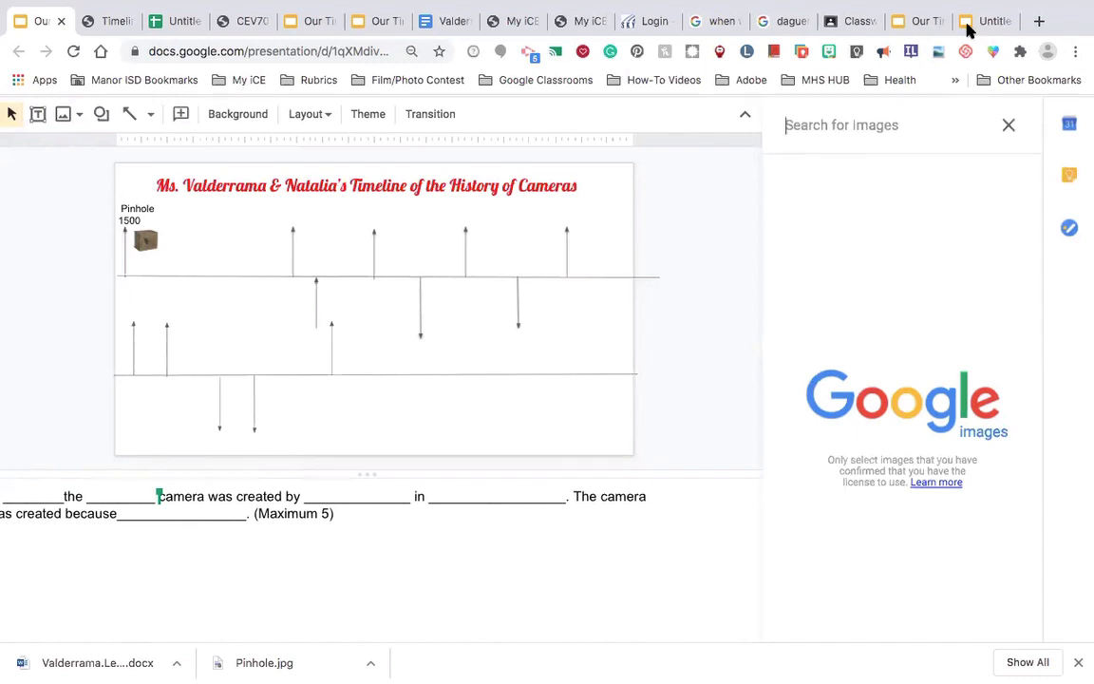
{"action": "mouse_move", "coordinate": [849, 124]}
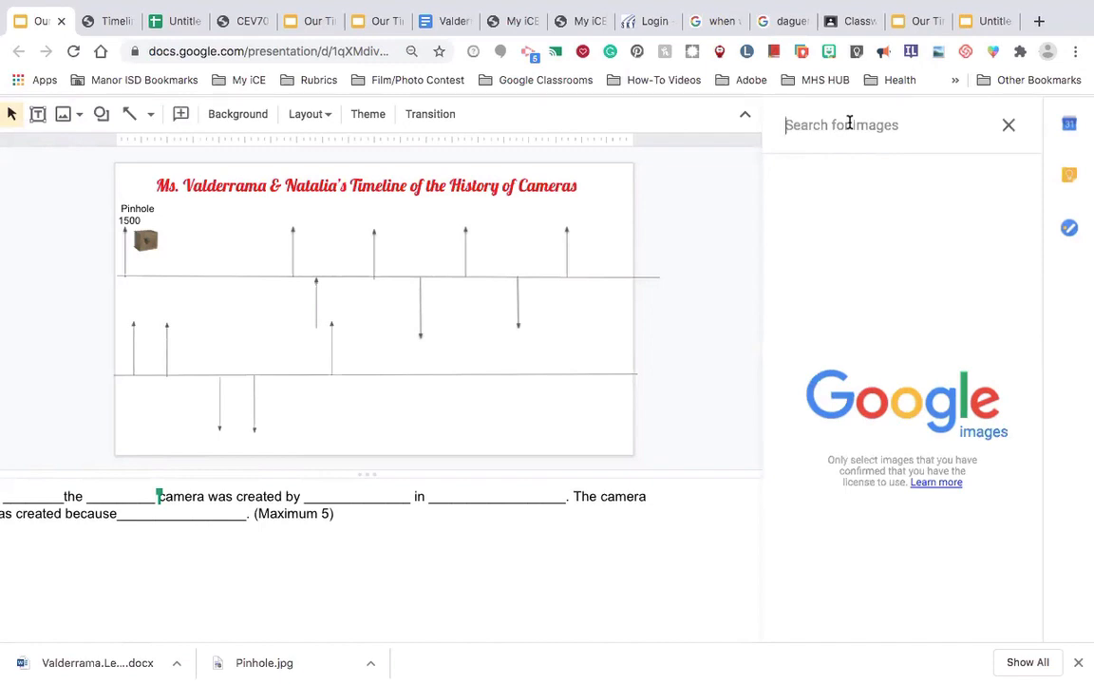
{"action": "type", "text": "kodak"}
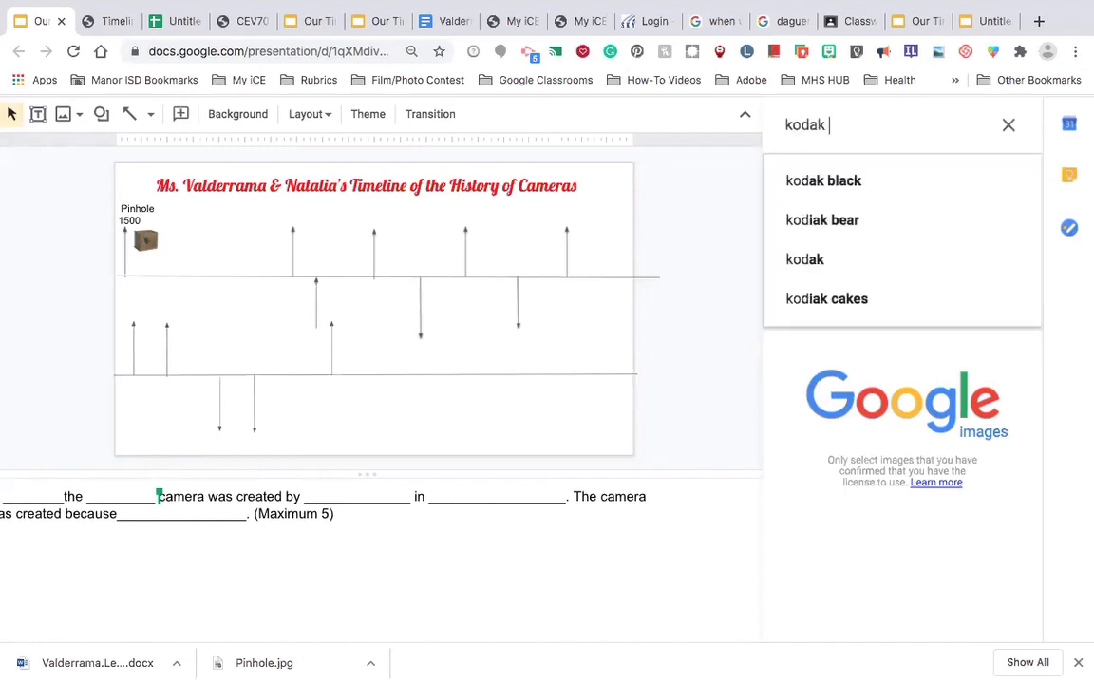
{"action": "type", "text": "b"}
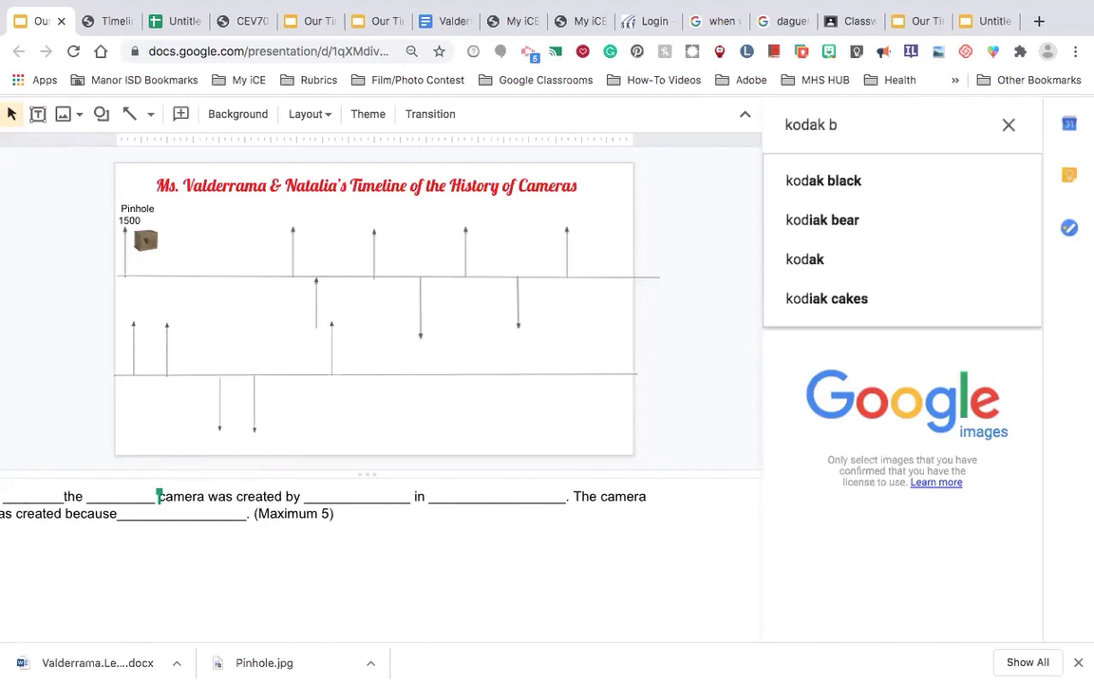
{"action": "type", "text": "ro"}
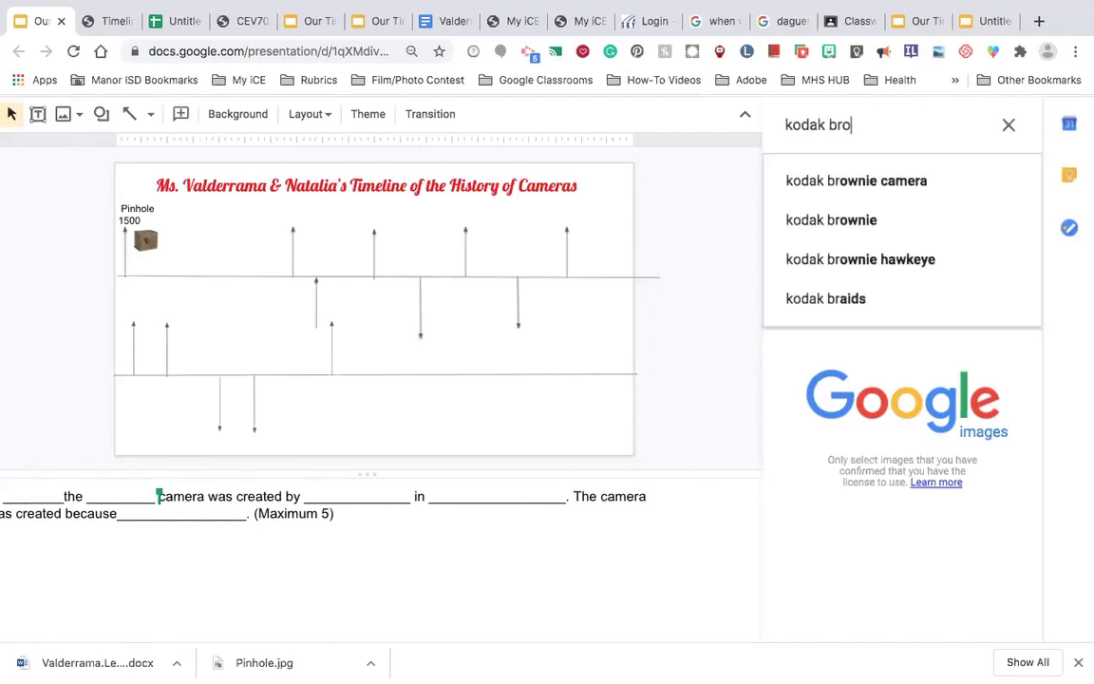
{"action": "type", "text": "w"}
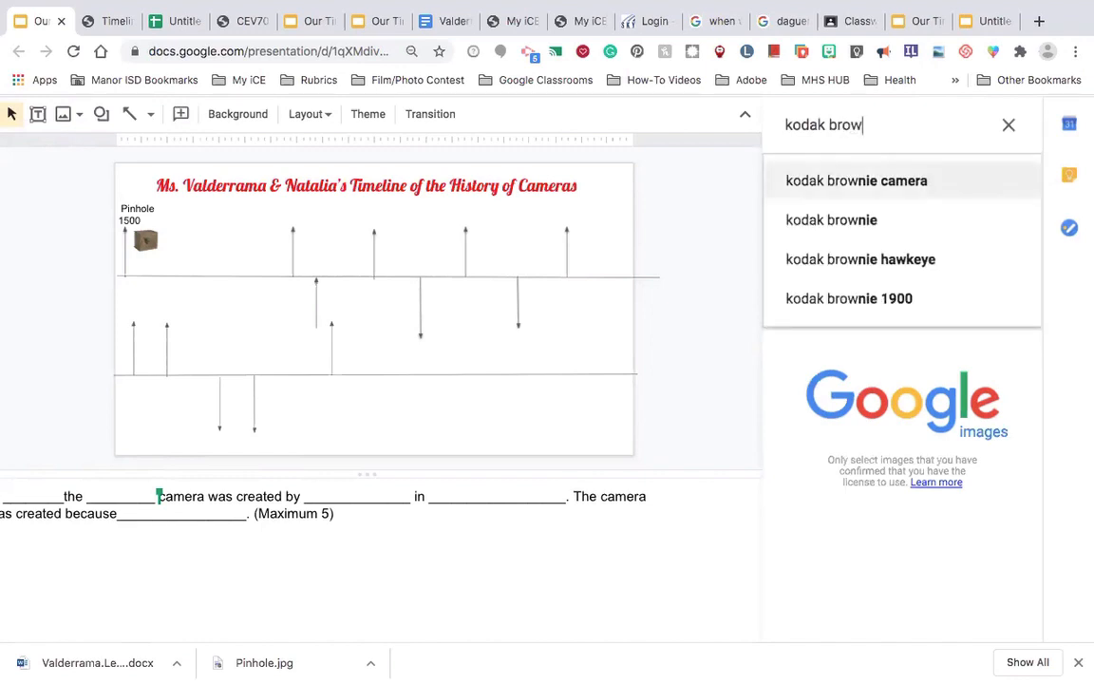
{"action": "left_click", "coordinate": [855, 181]}
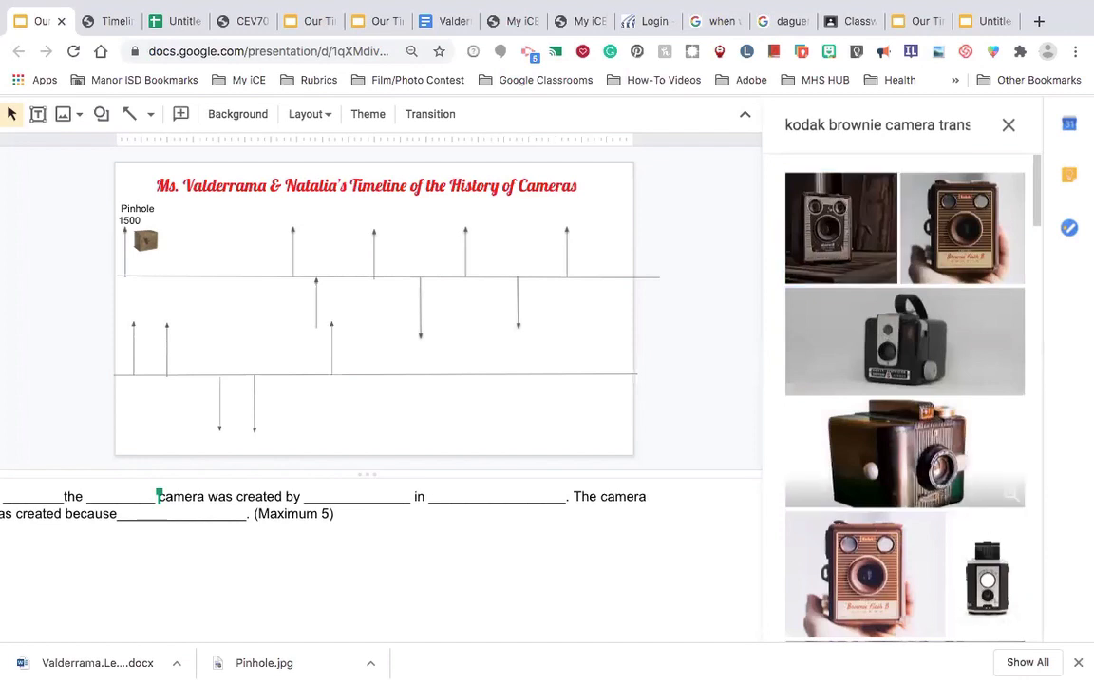
Insert a Kodak Brownie camera image and drag it between the timeline lines.
{"action": "left_click", "coordinate": [1009, 124]}
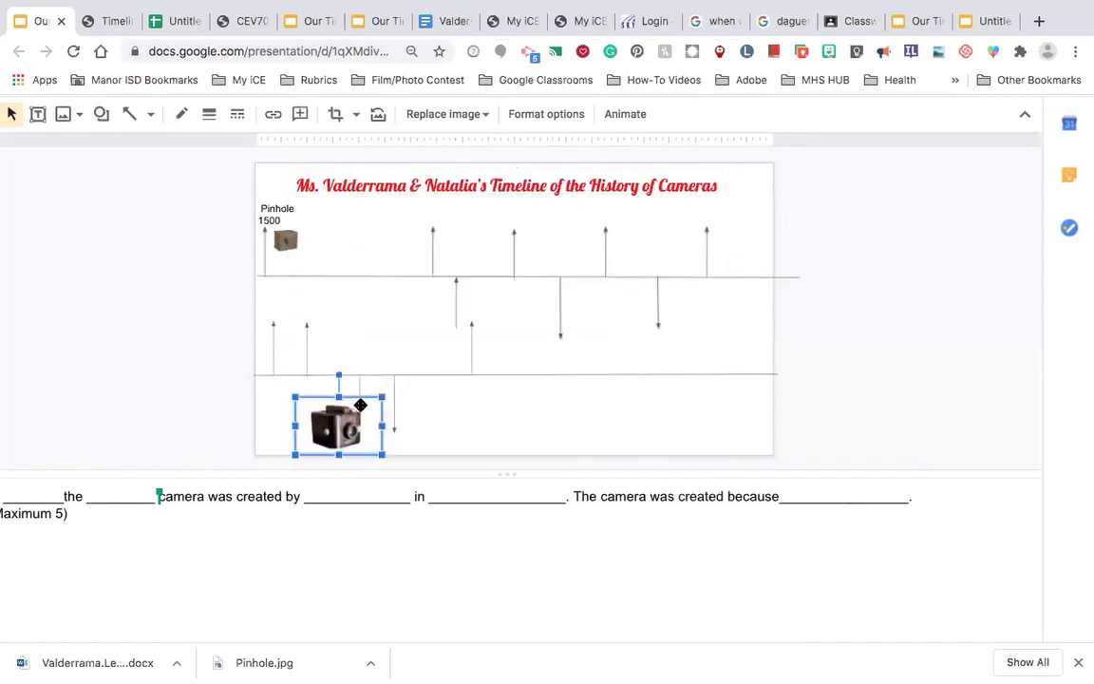
{"action": "left_click_drag", "start_coordinate": [338, 423], "coordinate": [408, 324]}
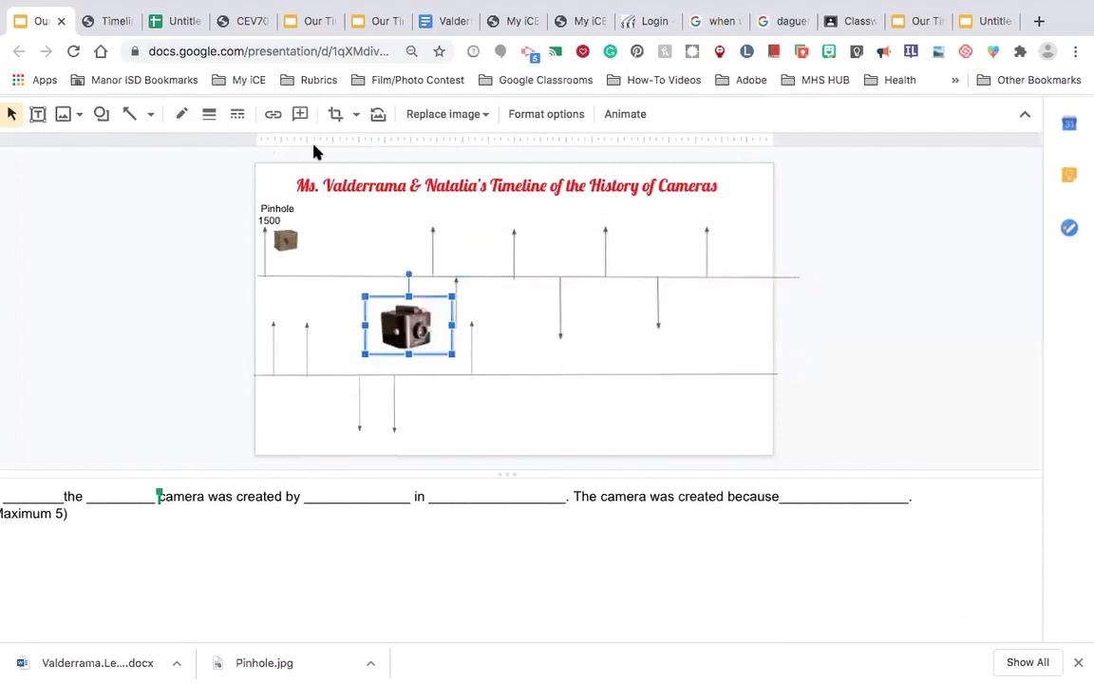
{"action": "mouse_move", "coordinate": [38, 115]}
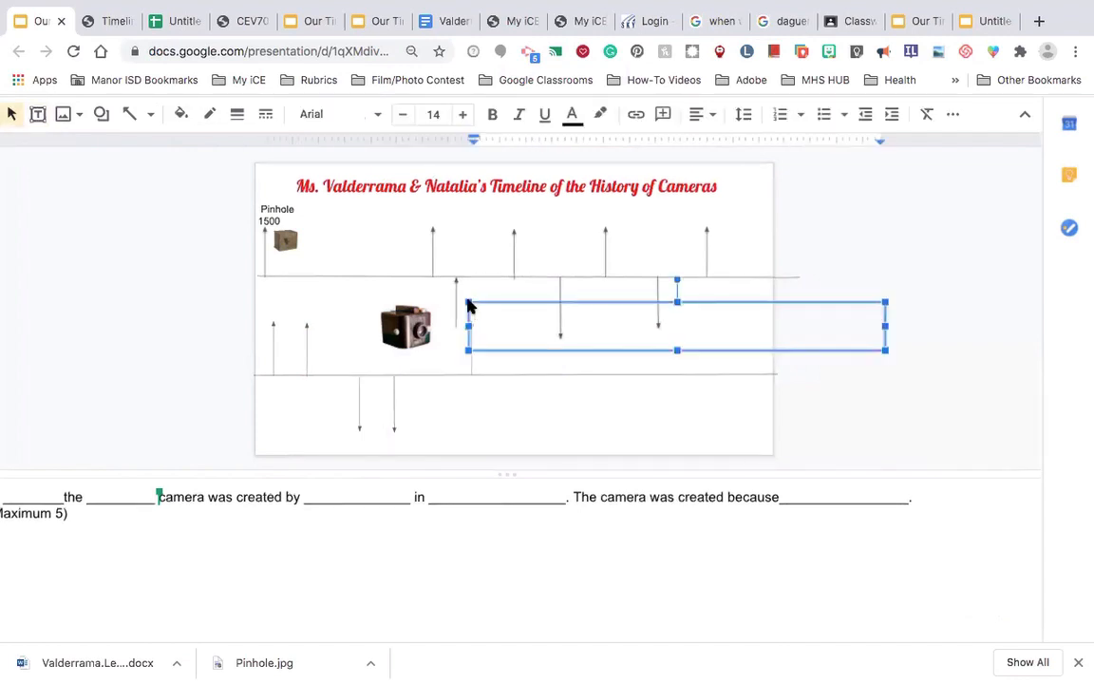
Type 'Kodak Brownie 1900' in a text box and shrink it to fit.
{"action": "type", "text": "Kok"}
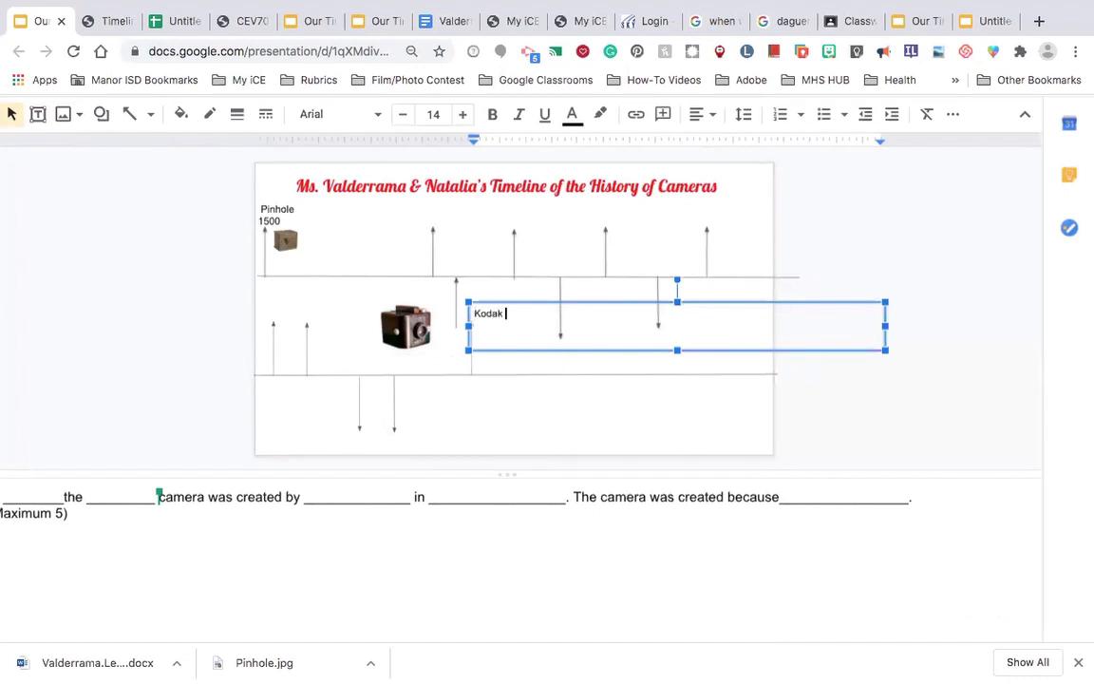
{"action": "type", "text": "Bro"}
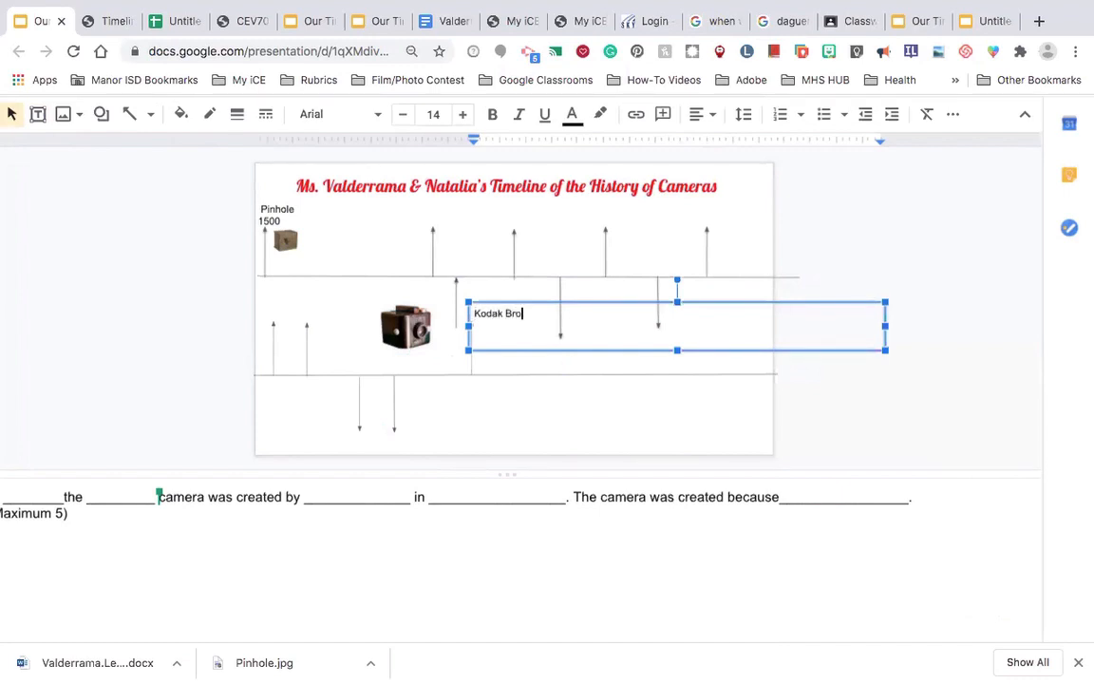
{"action": "type", "text": "wnie"}
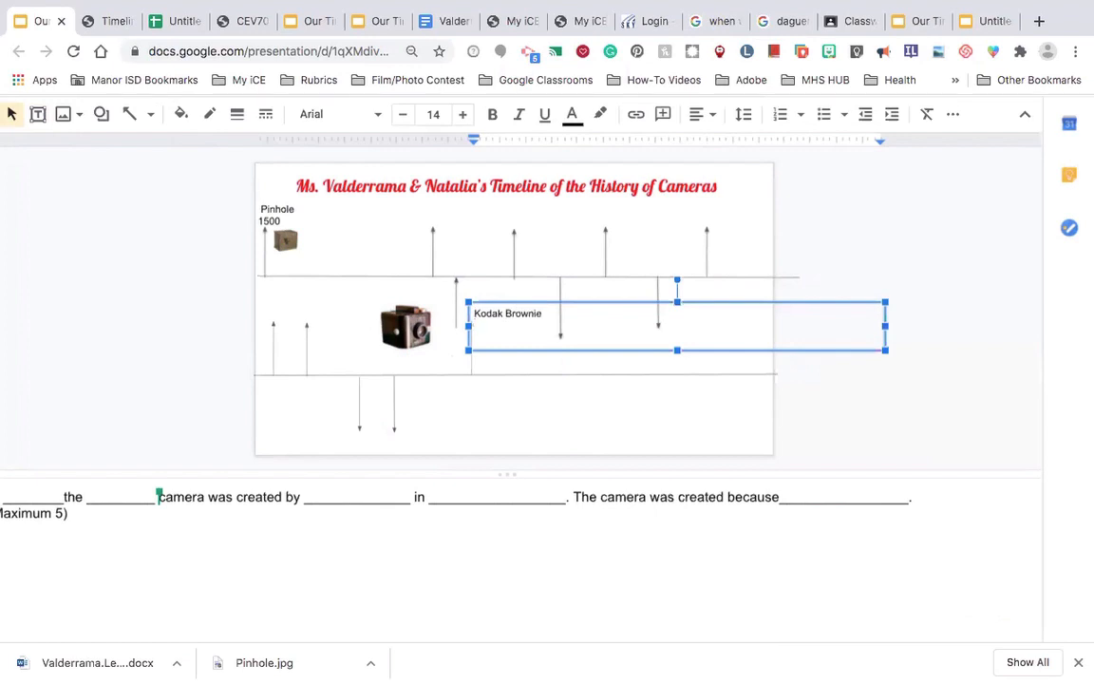
{"action": "type", "text": "1900"}
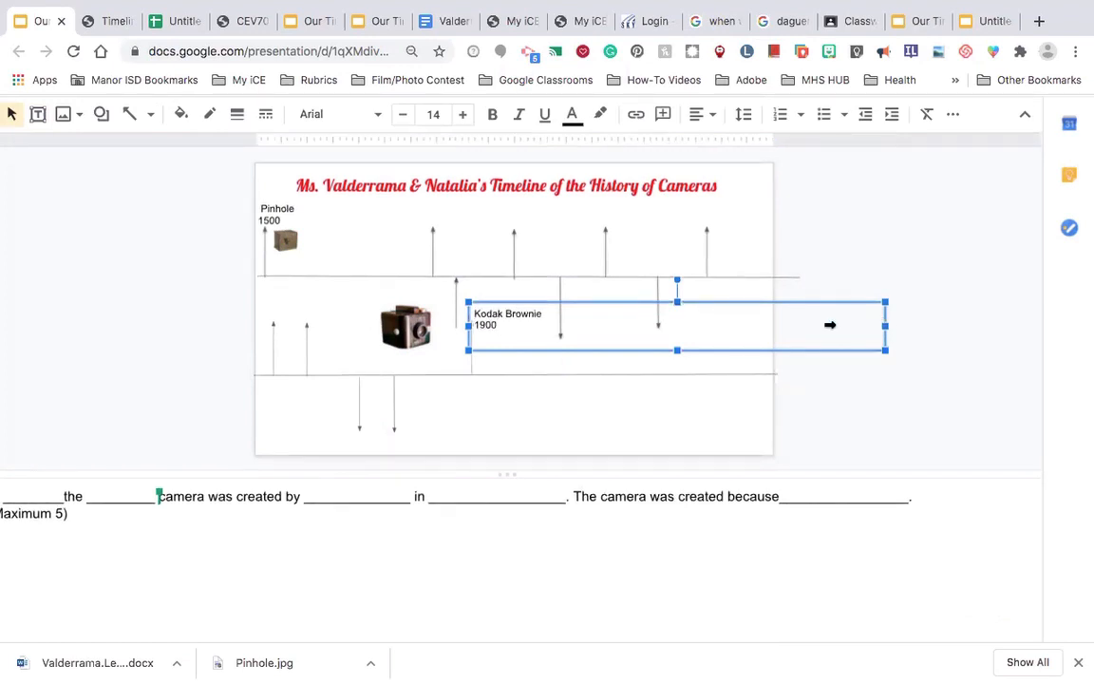
{"action": "left_click_drag", "start_coordinate": [885, 325], "coordinate": [508, 325]}
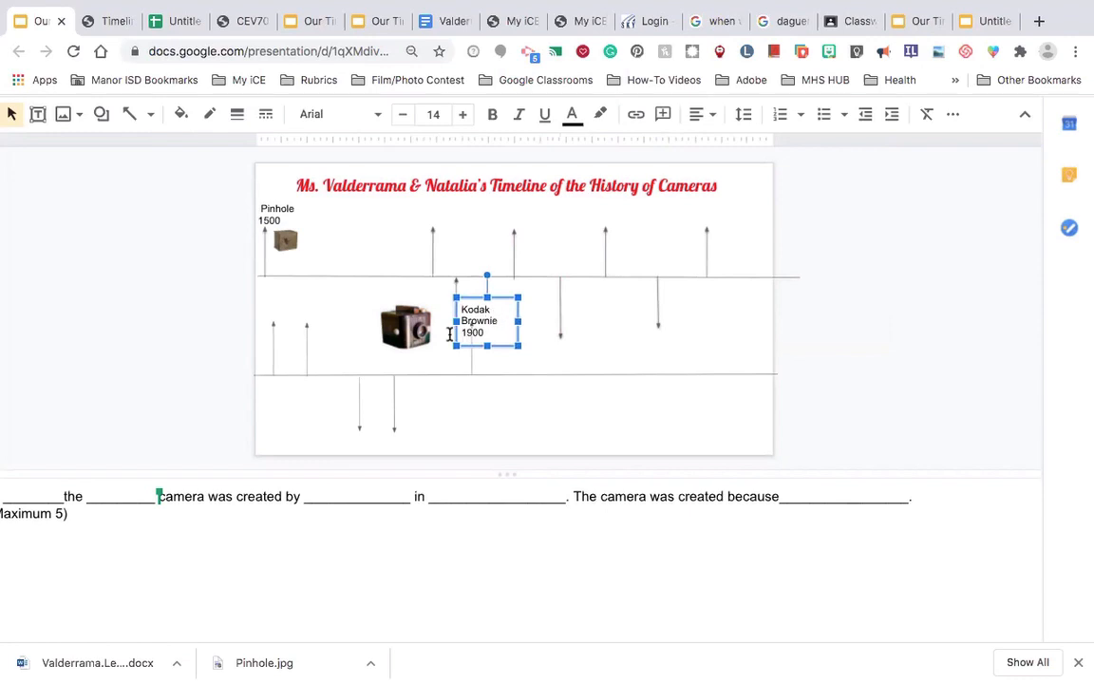
Select the camera picture, then the lower timeline line with its arrows.
{"action": "left_click", "coordinate": [405, 327]}
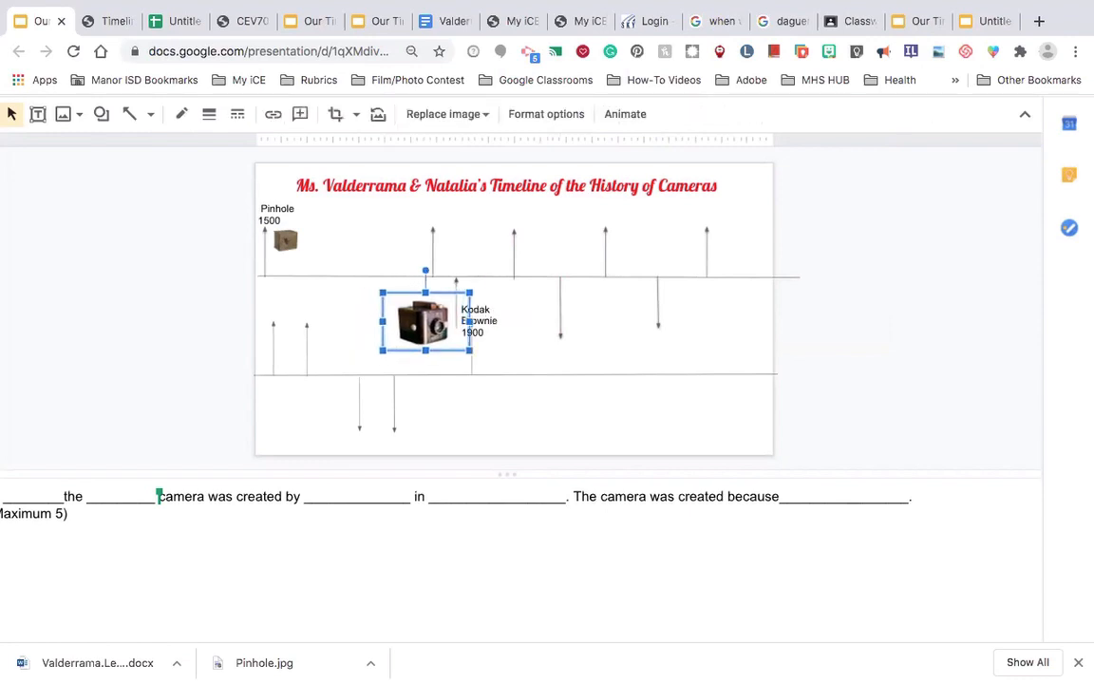
{"action": "left_click", "coordinate": [263, 323]}
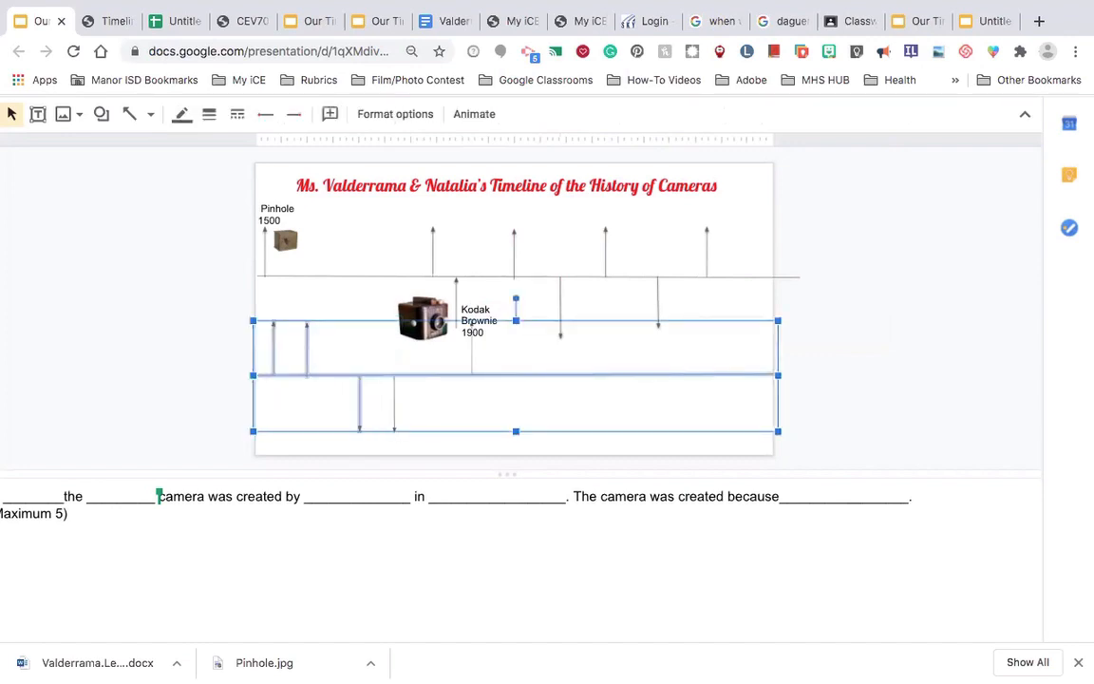
{"action": "left_click", "coordinate": [394, 413]}
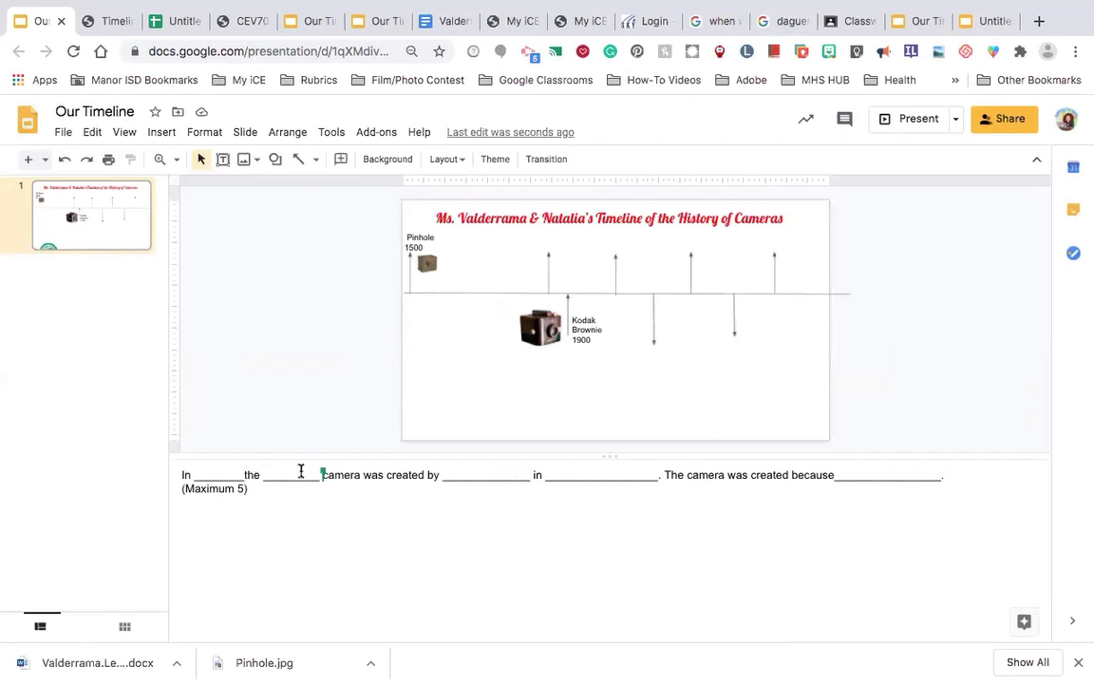
{"action": "mouse_move", "coordinate": [695, 480]}
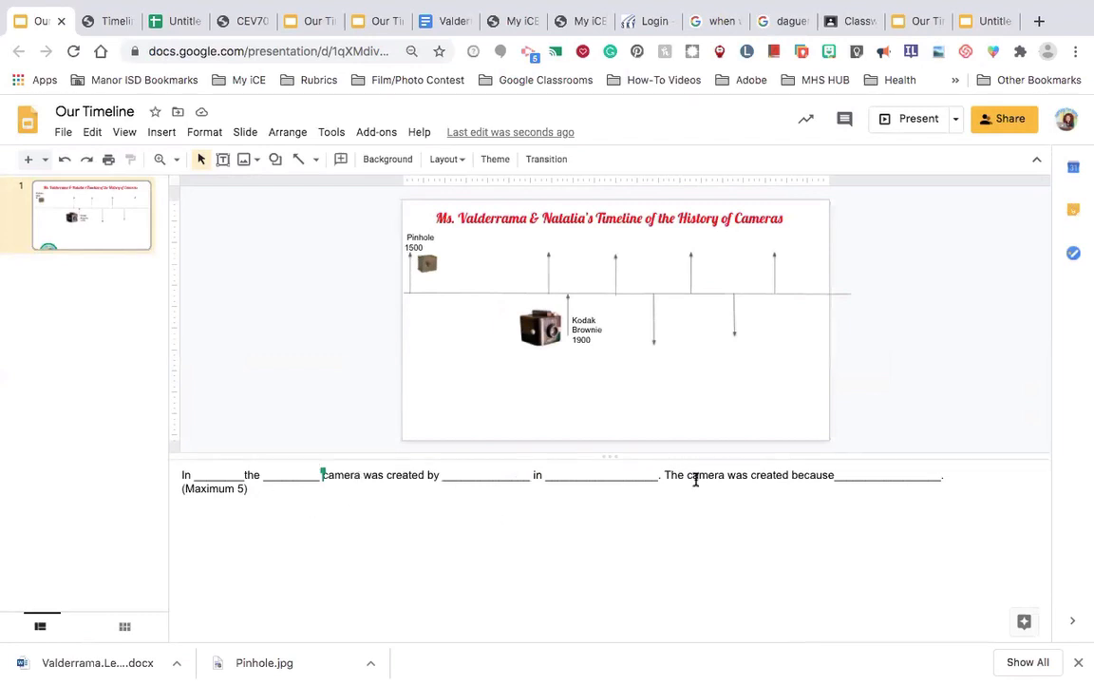
{"action": "mouse_move", "coordinate": [747, 482]}
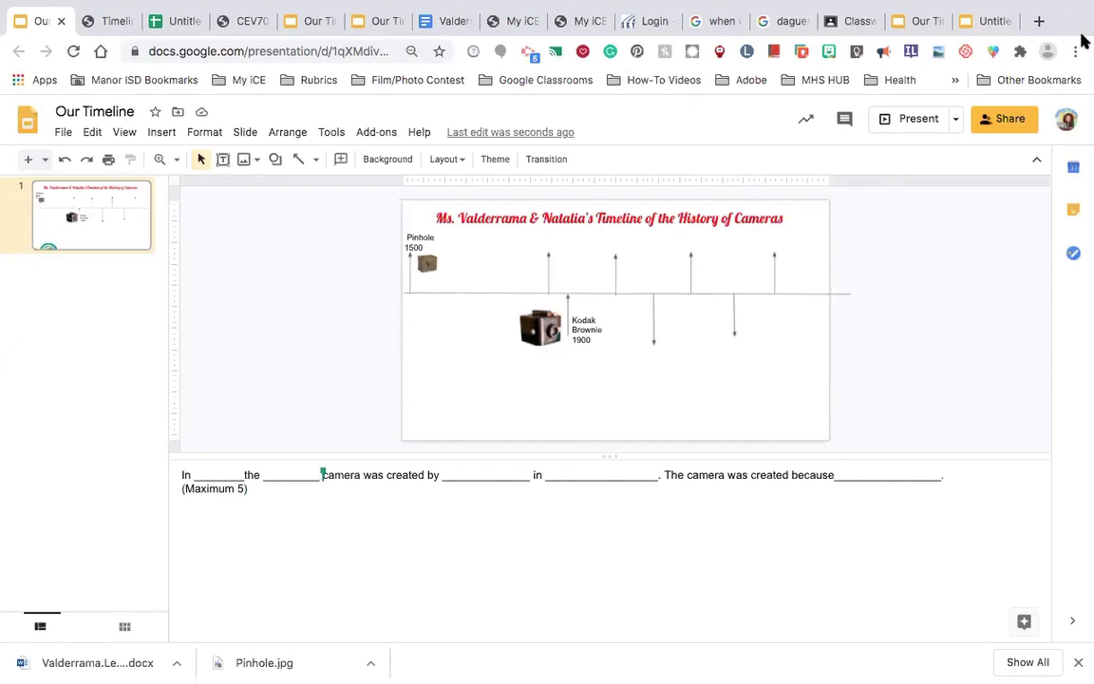
{"action": "mouse_move", "coordinate": [902, 387]}
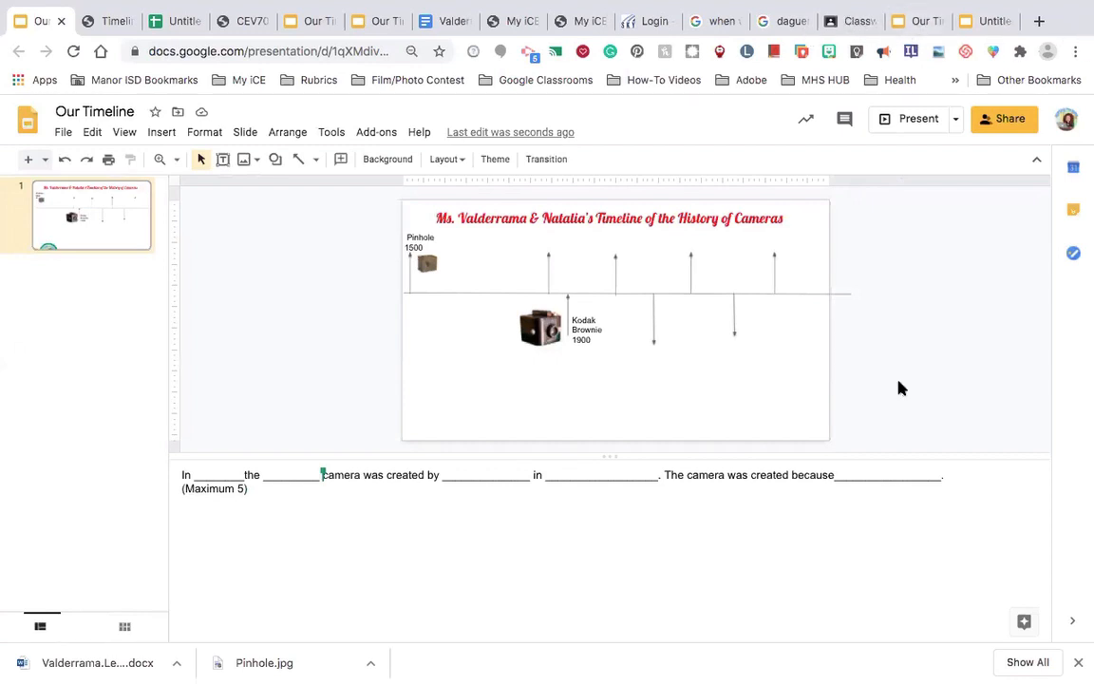
{"action": "mouse_move", "coordinate": [879, 375]}
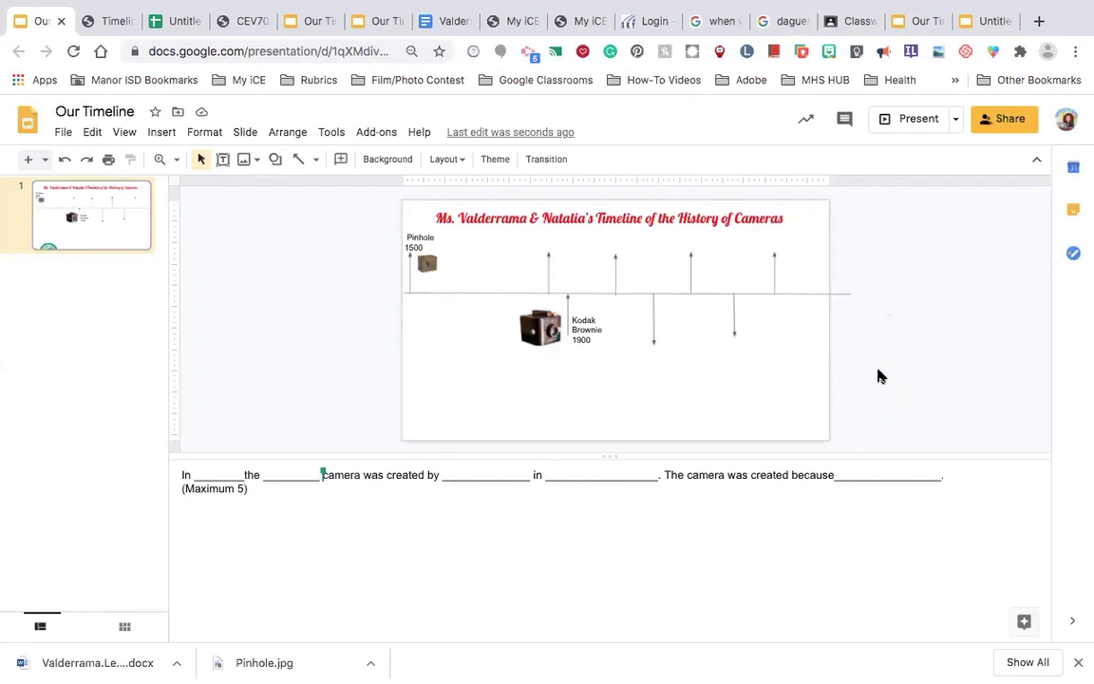
{"action": "mouse_move", "coordinate": [903, 276]}
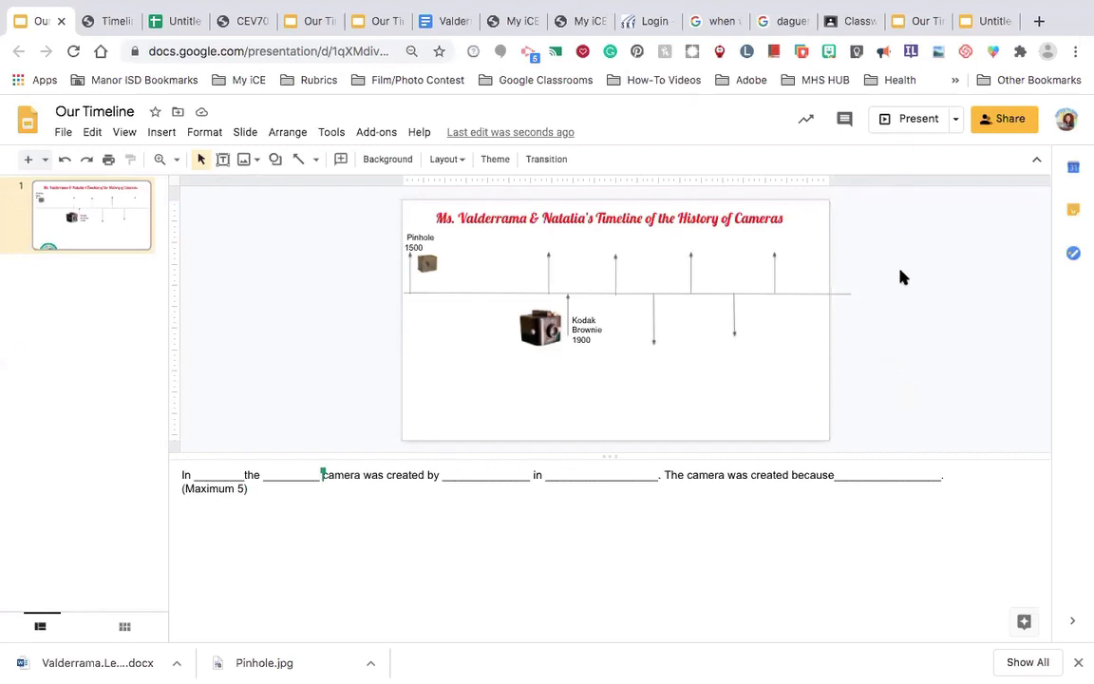
{"action": "mouse_move", "coordinate": [883, 188]}
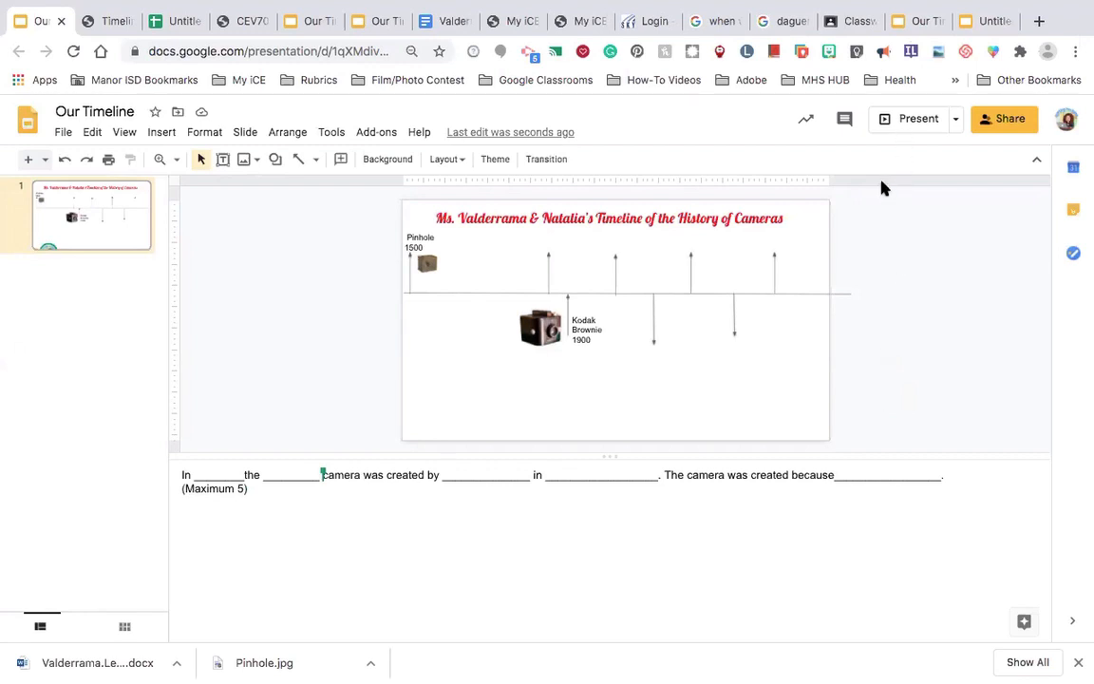
{"action": "mouse_move", "coordinate": [711, 304]}
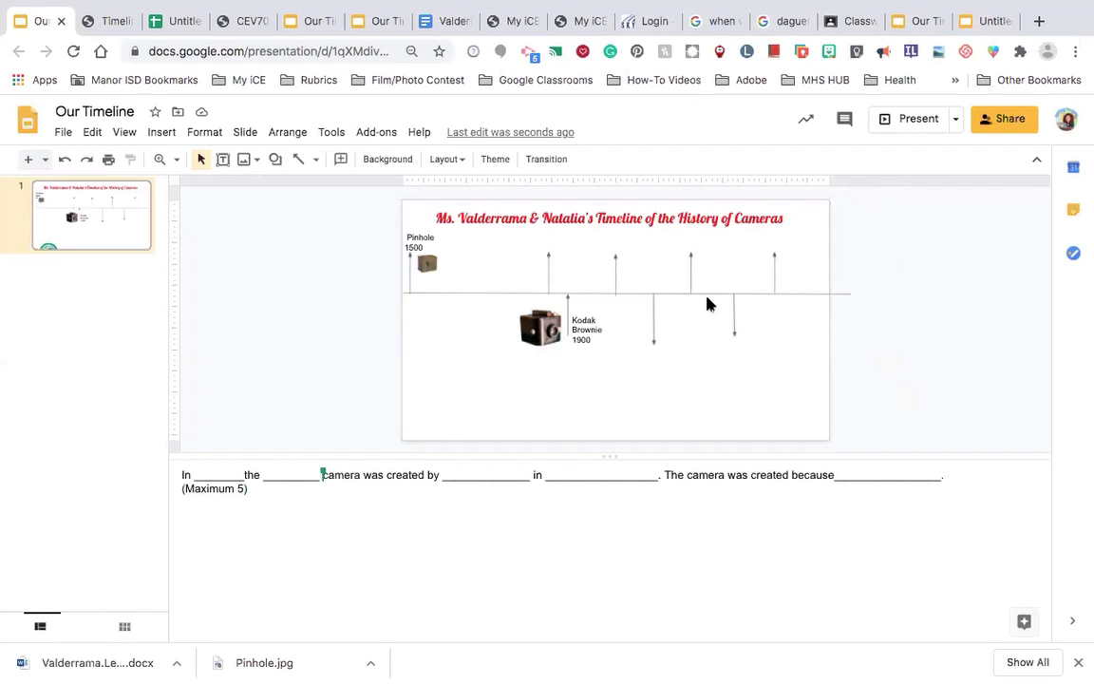